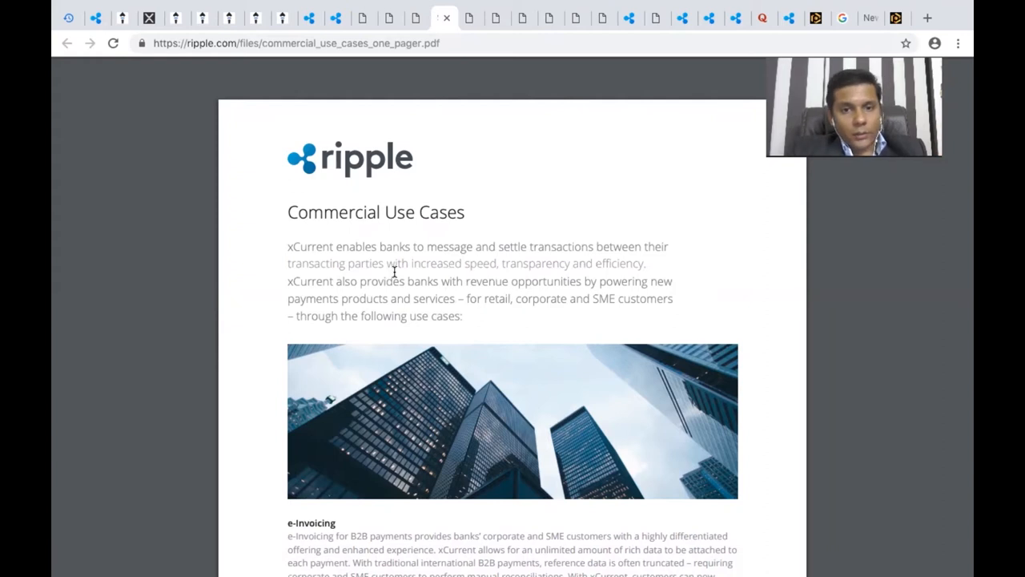
# - Scroll through the currently open Ripple PDF and back up before moving on
pyautogui.scroll(-3)
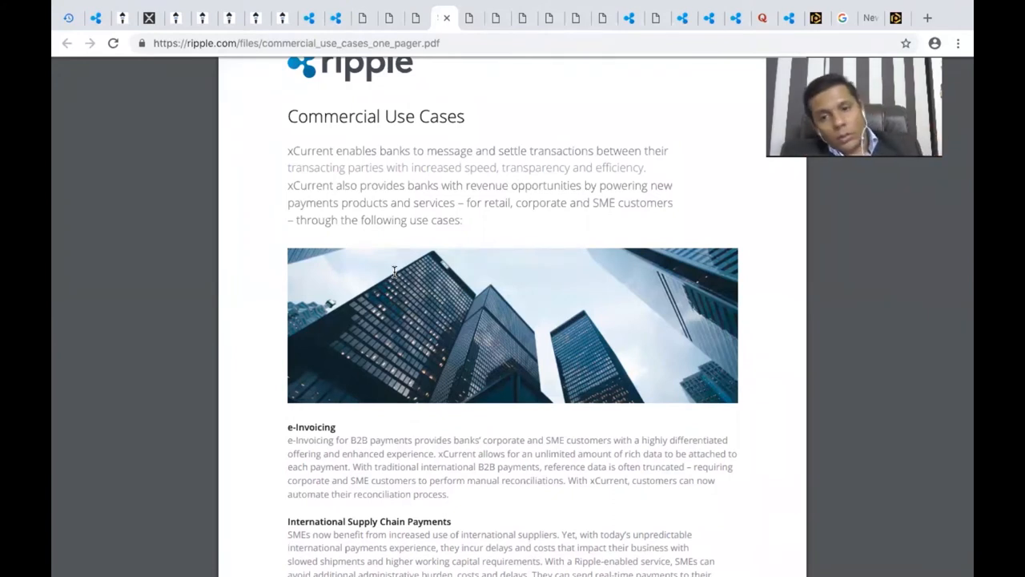
pyautogui.scroll(-3)
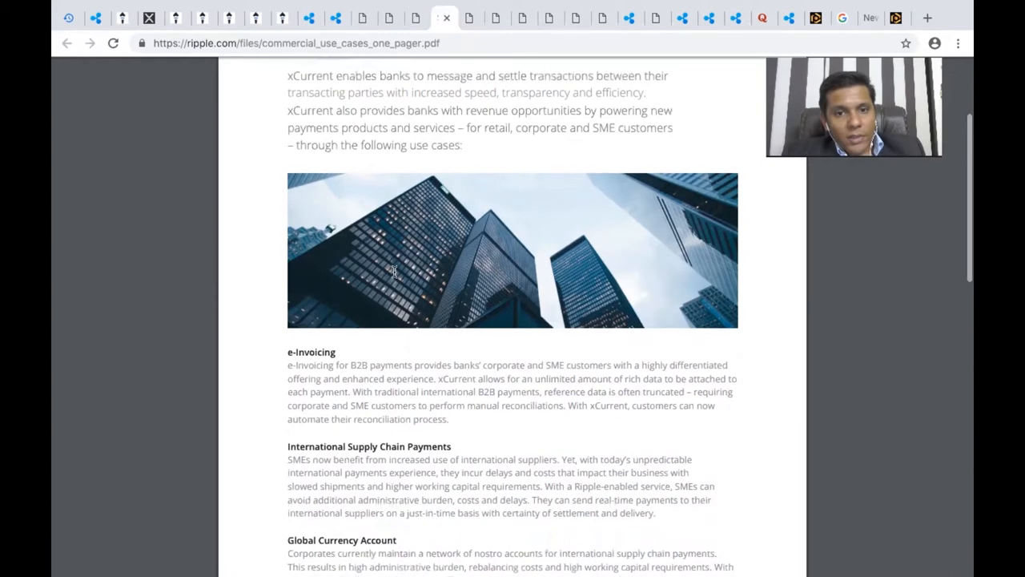
pyautogui.scroll(-3)
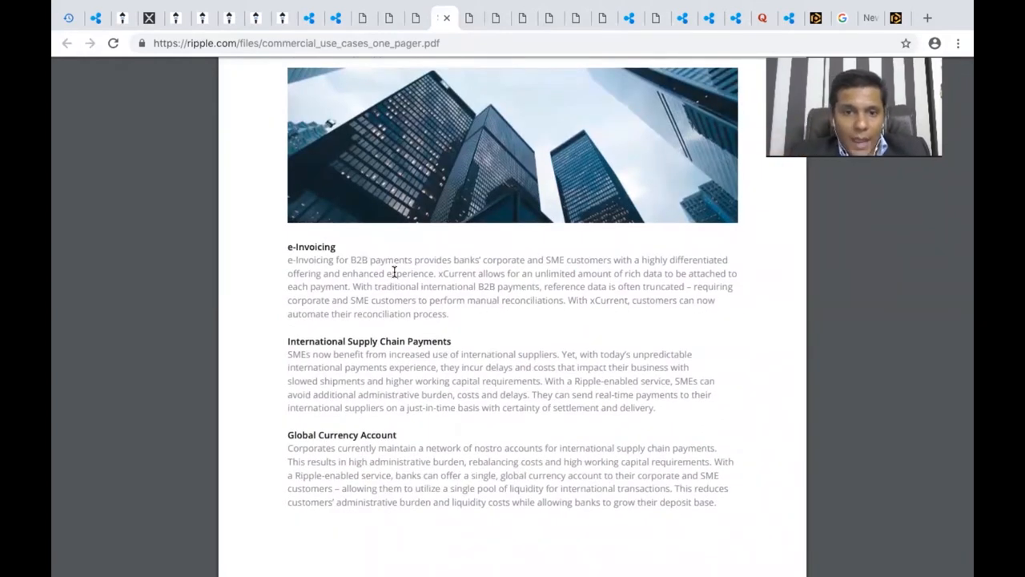
pyautogui.scroll(-3)
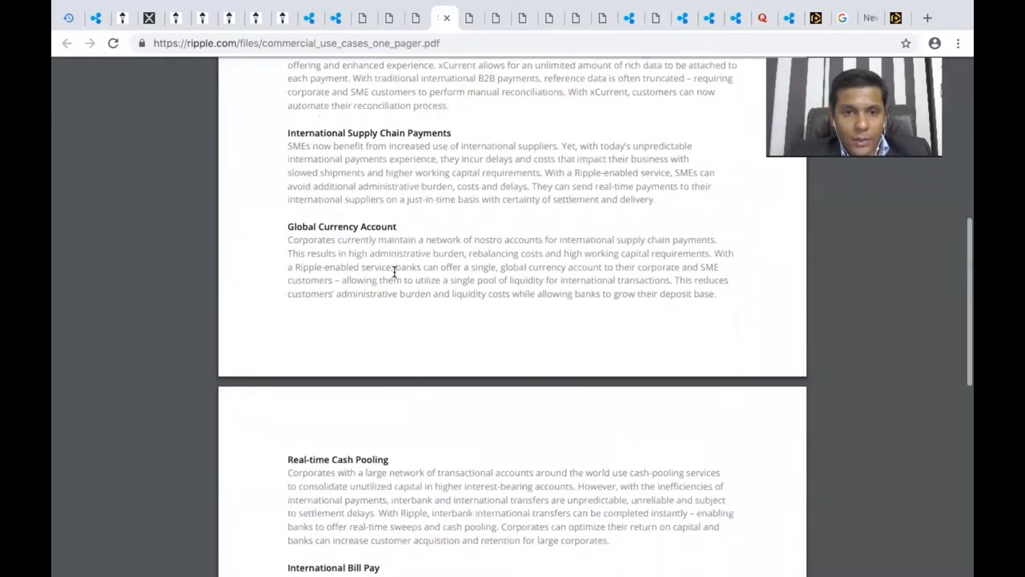
pyautogui.scroll(-3)
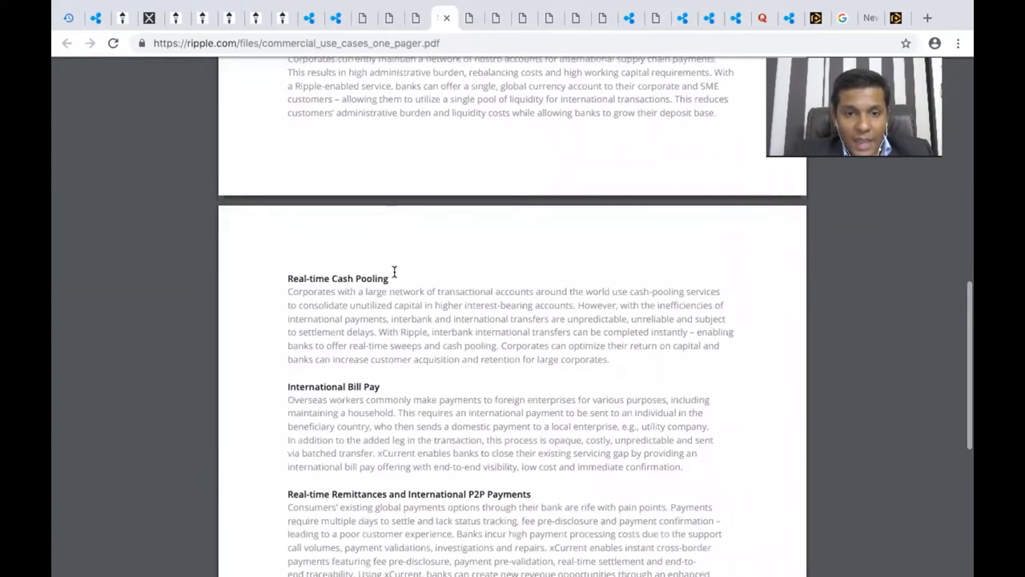
pyautogui.scroll(-3)
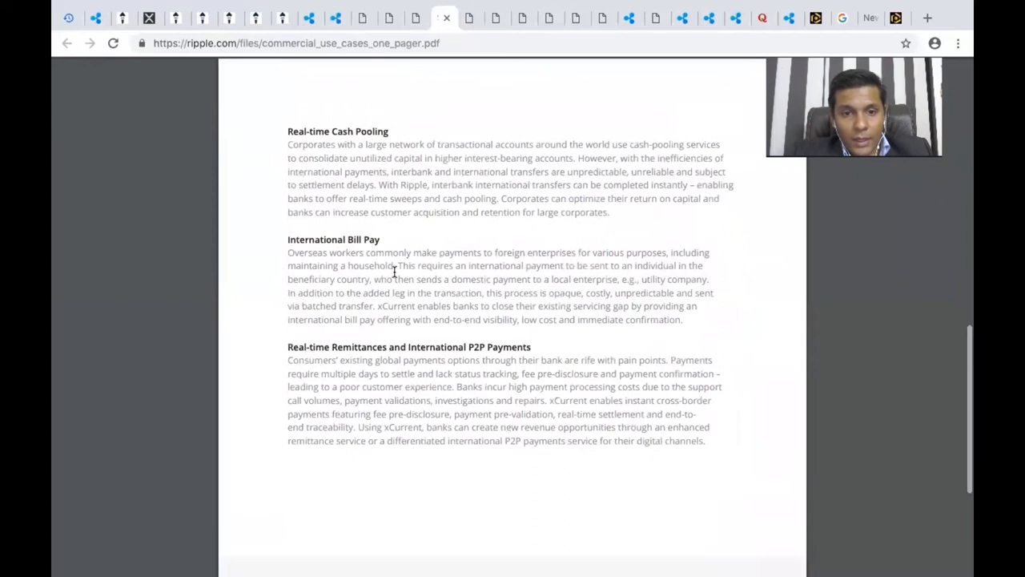
pyautogui.scroll(-3)
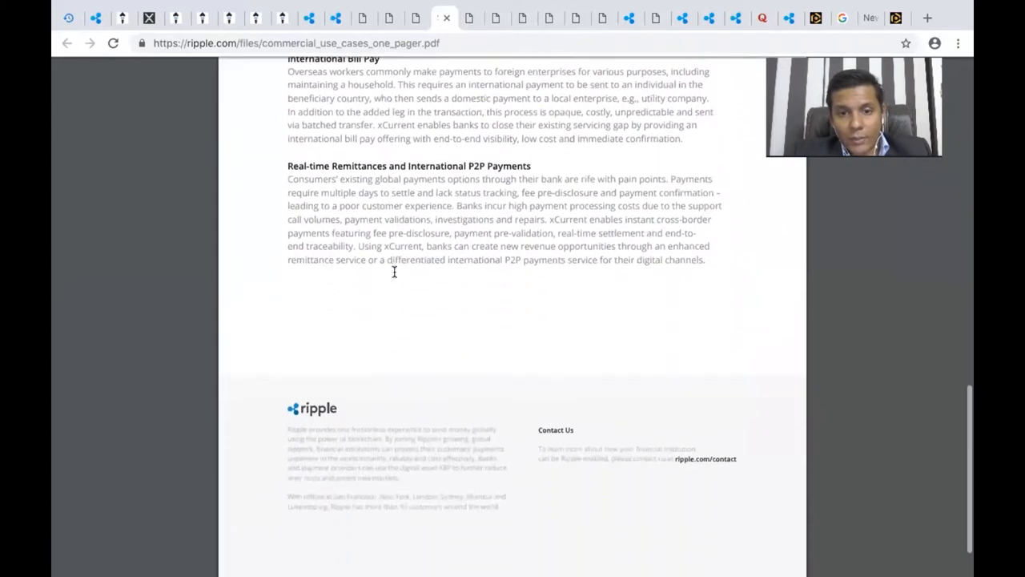
pyautogui.scroll(3)
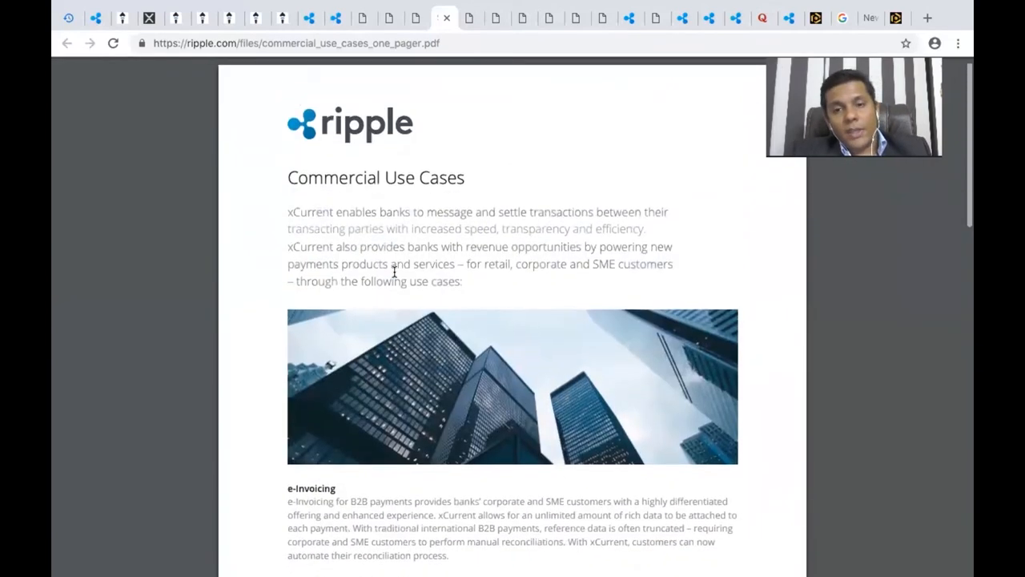
pyautogui.scroll(3)
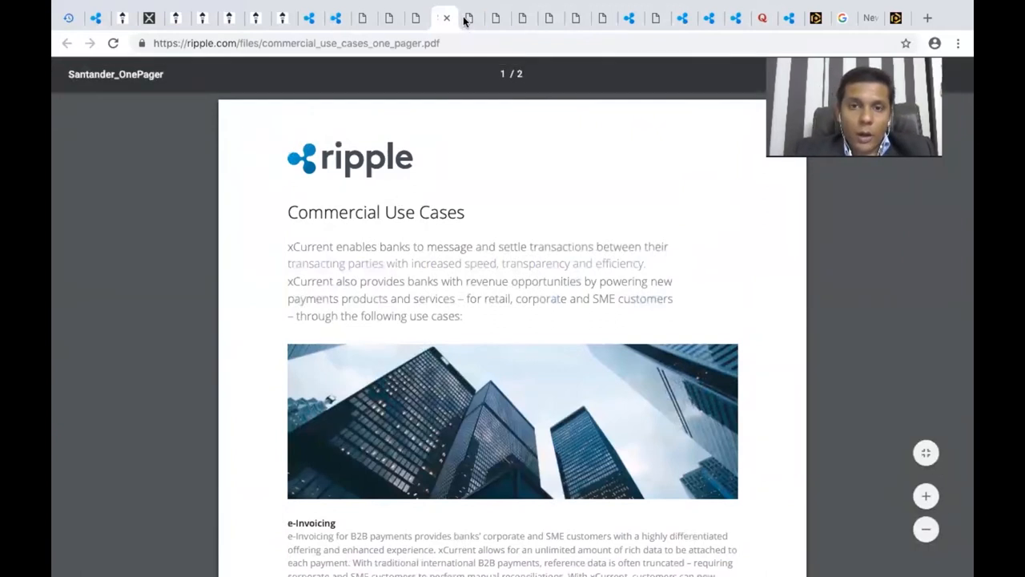
pyautogui.moveTo(558, 8)
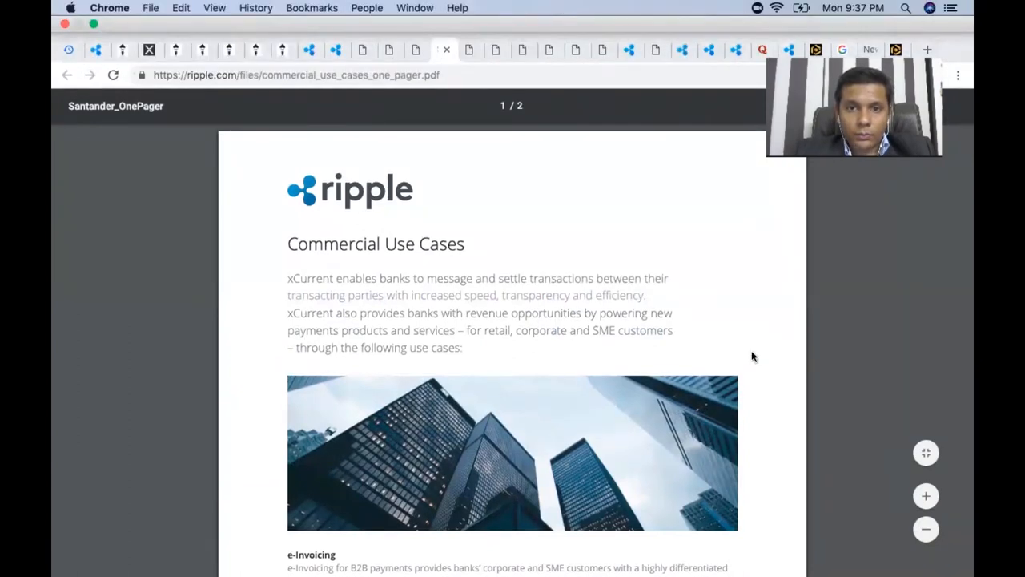
# - Read the REMITR Canada case study PDF down to its CEO quote
pyautogui.click(471, 18)
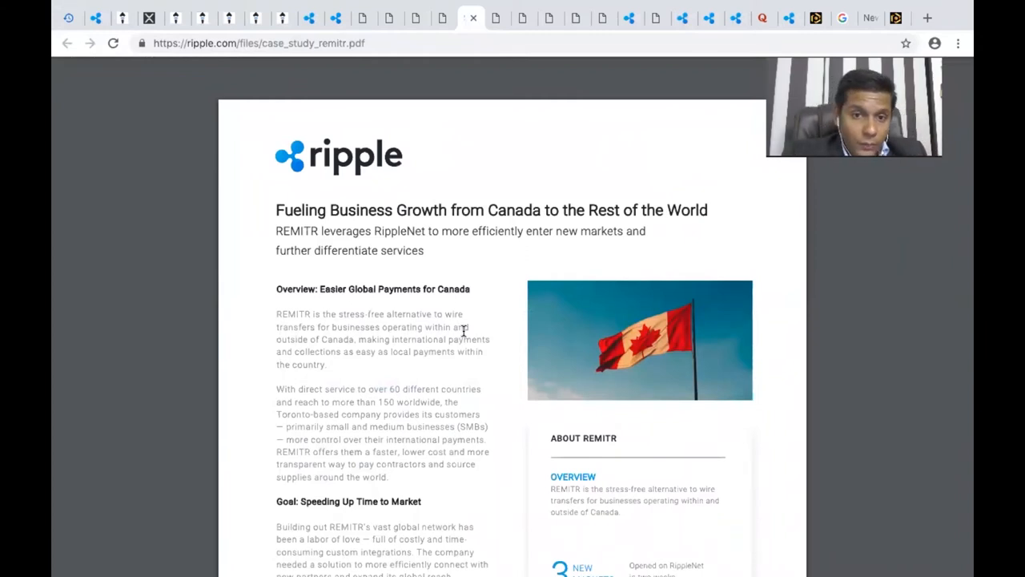
pyautogui.scroll(-3)
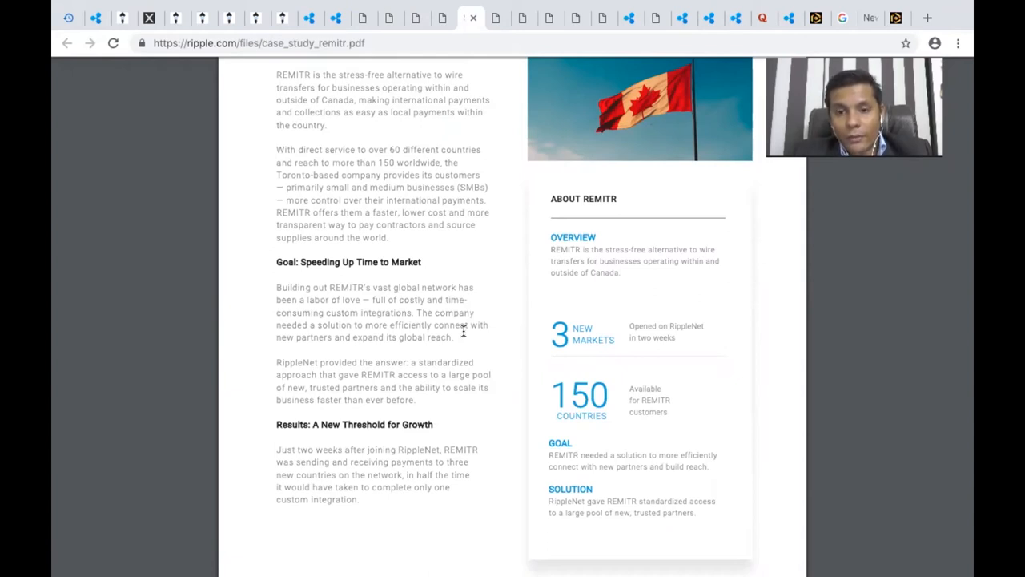
pyautogui.moveTo(686, 404)
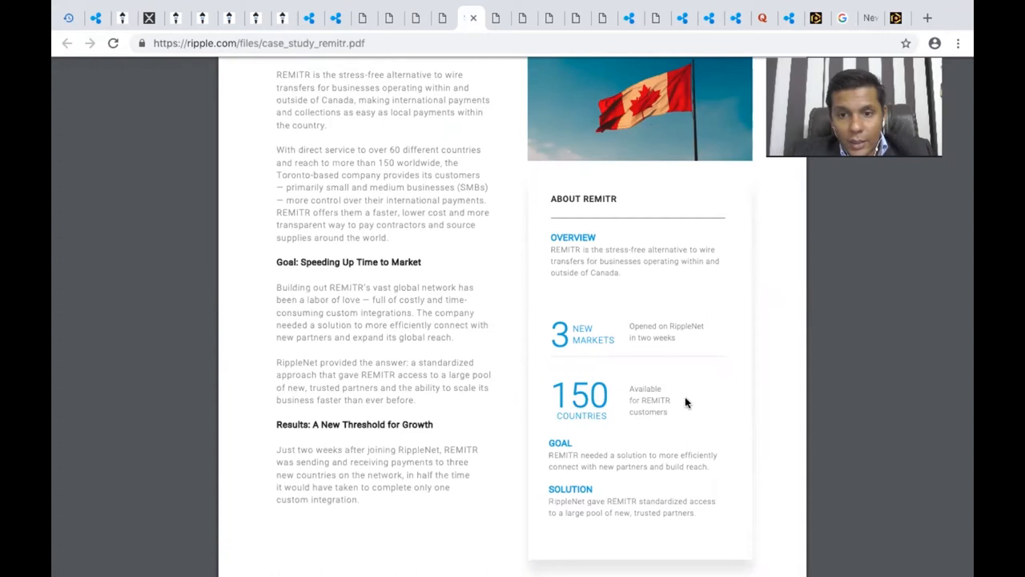
pyautogui.scroll(-3)
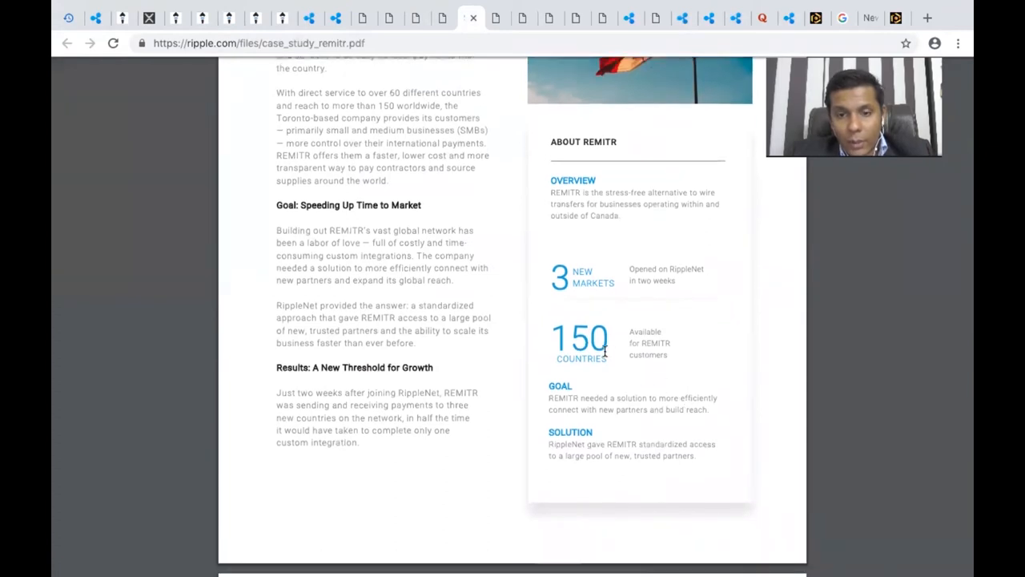
pyautogui.moveTo(597, 340)
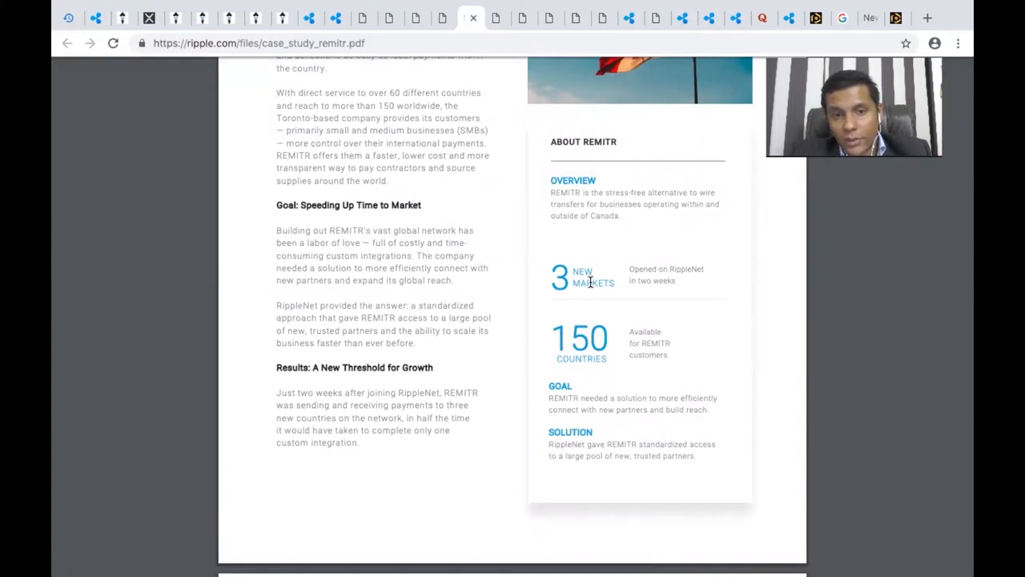
pyautogui.scroll(3)
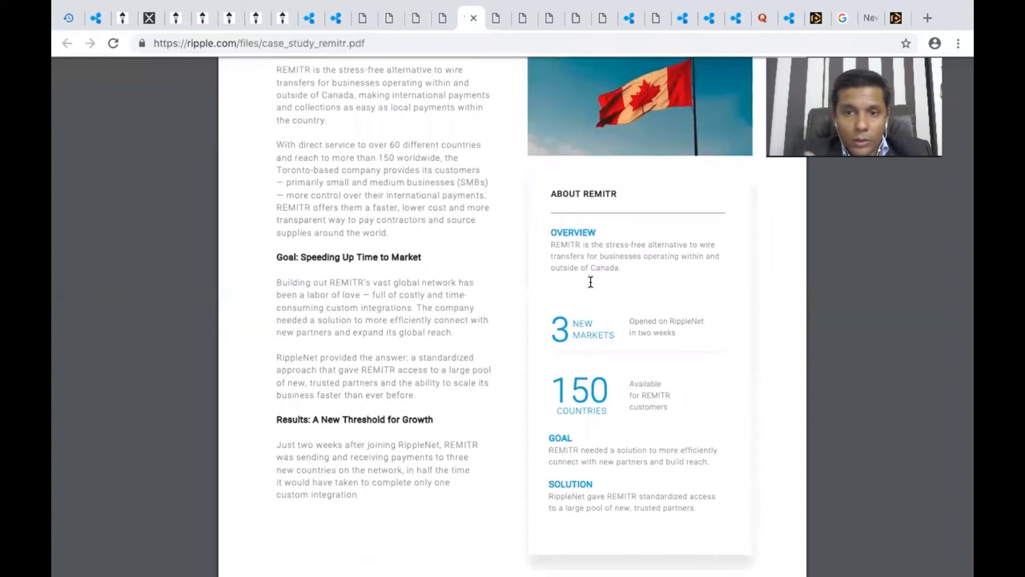
pyautogui.scroll(3)
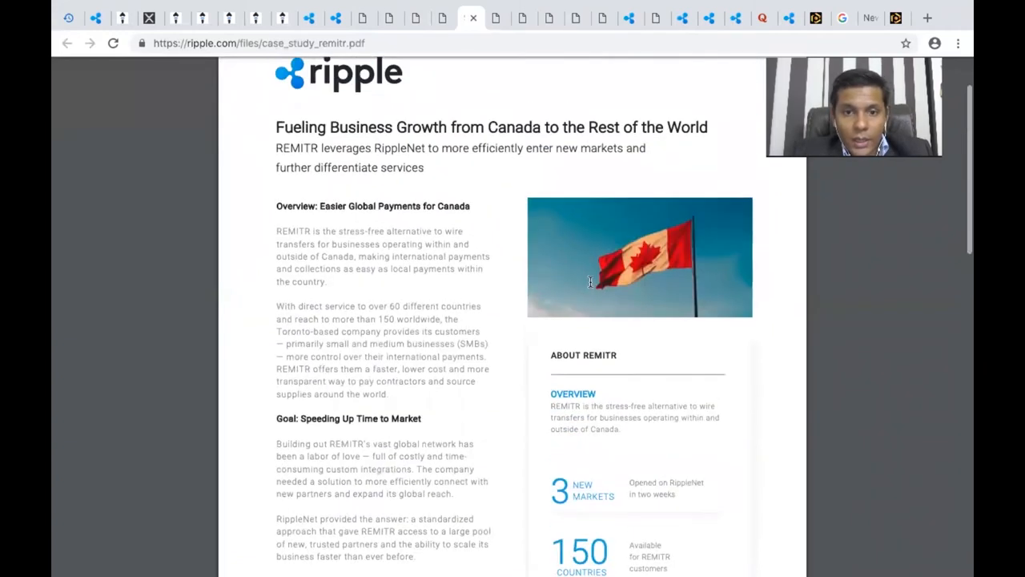
pyautogui.scroll(-3)
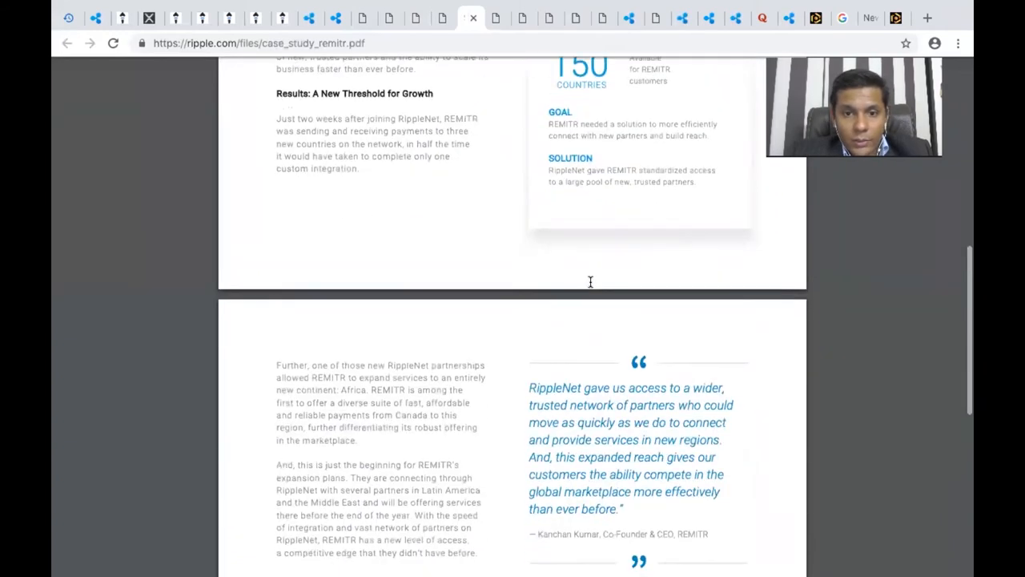
pyautogui.scroll(-3)
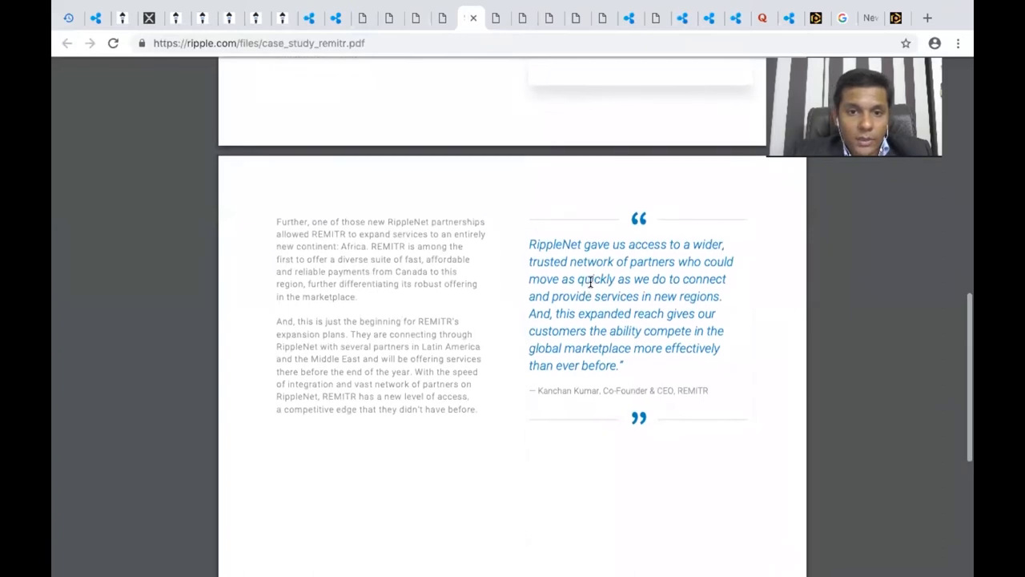
pyautogui.scroll(3)
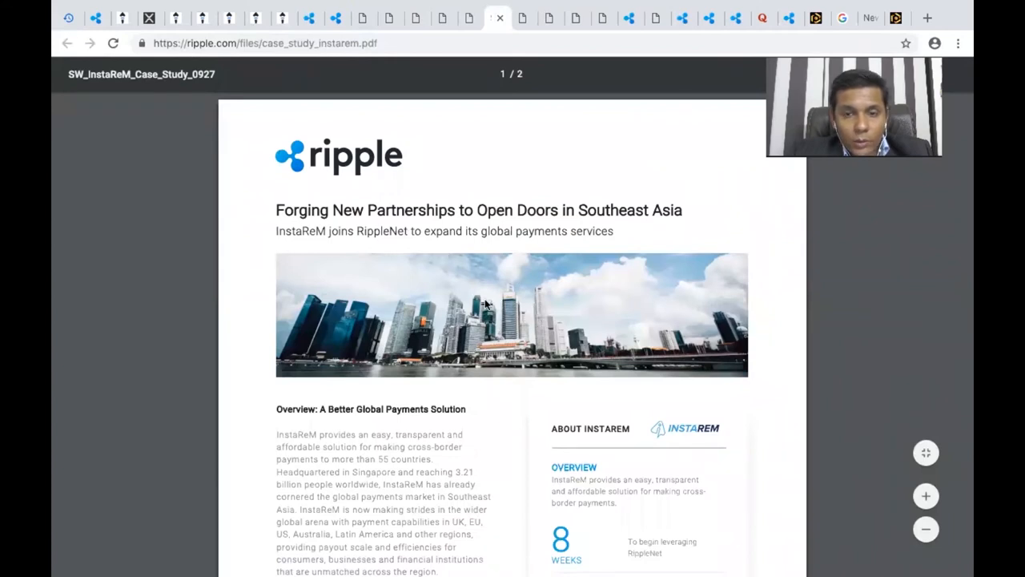
# - Read the InstaReM Southeast Asia case study through its results section, then return to the top
pyautogui.scroll(-3)
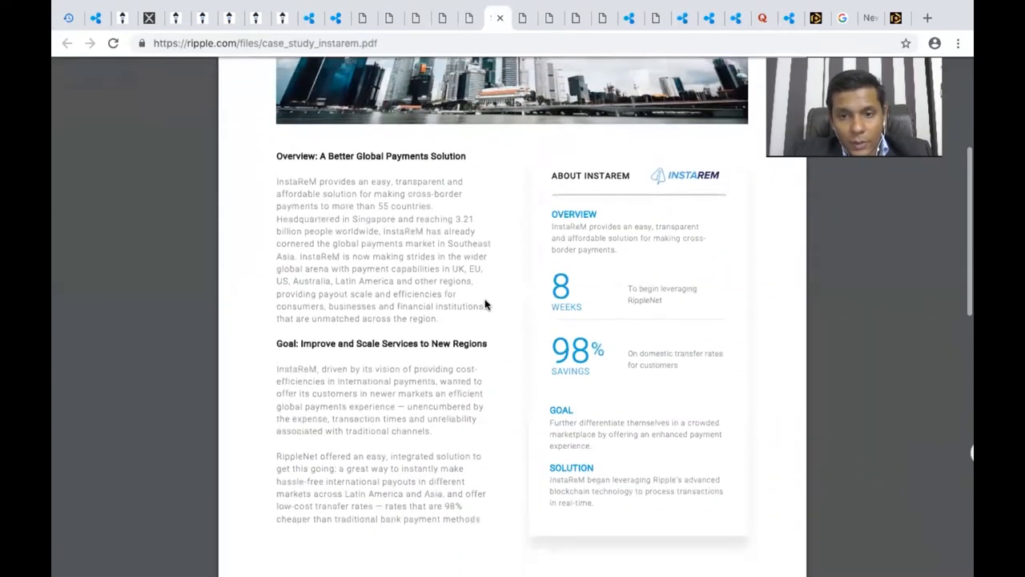
pyautogui.scroll(-3)
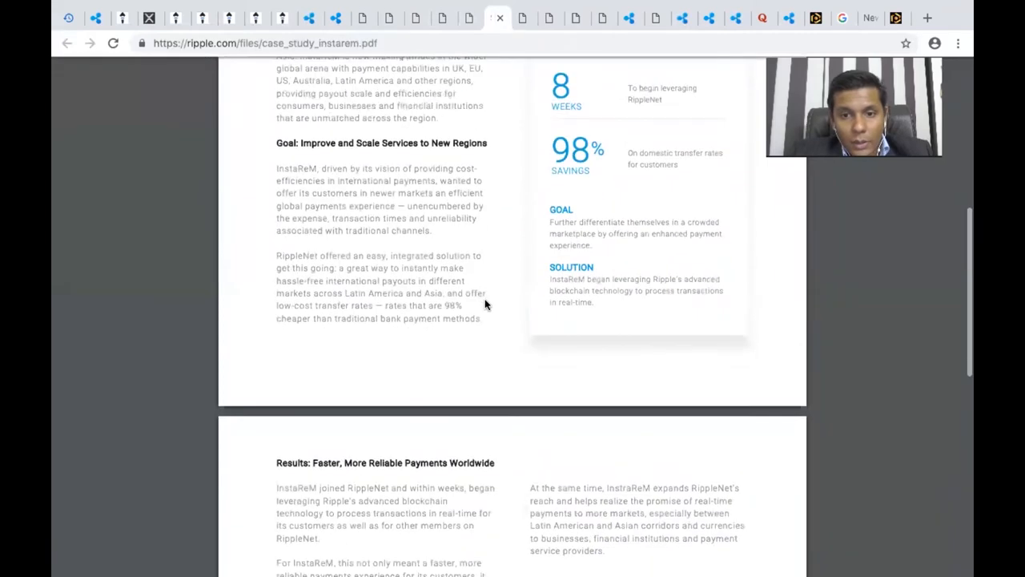
pyautogui.scroll(3)
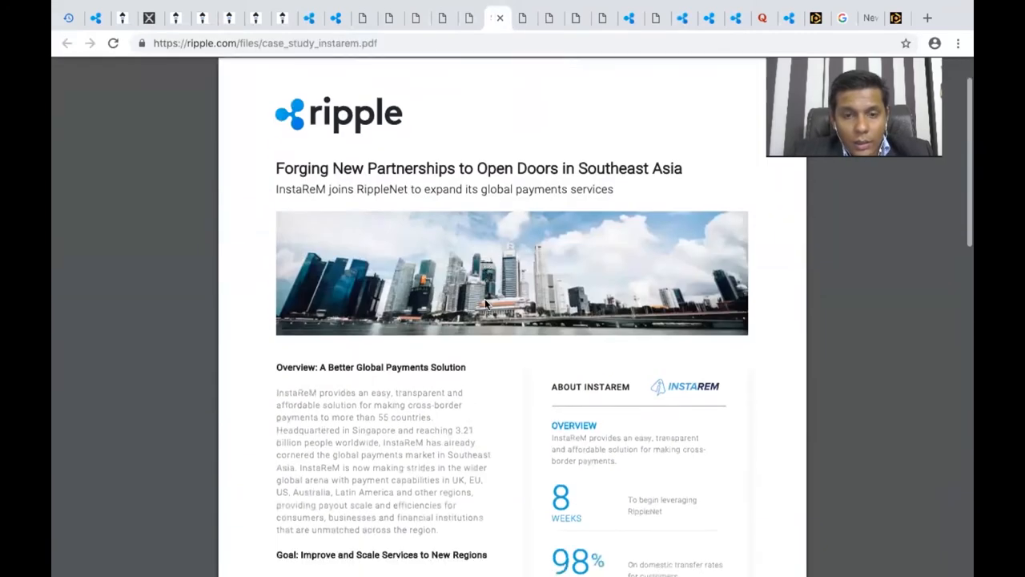
pyautogui.scroll(-3)
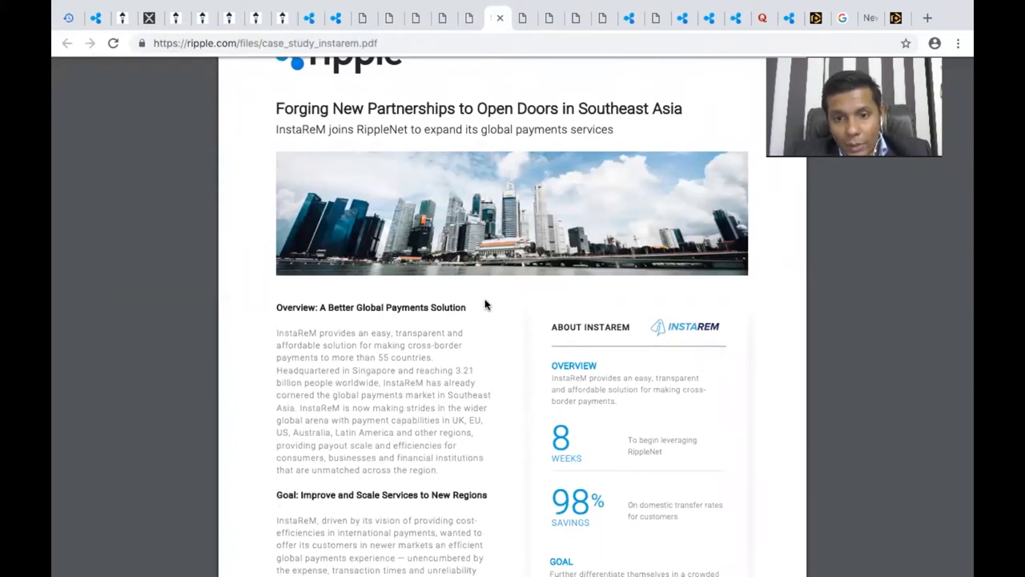
pyautogui.scroll(-3)
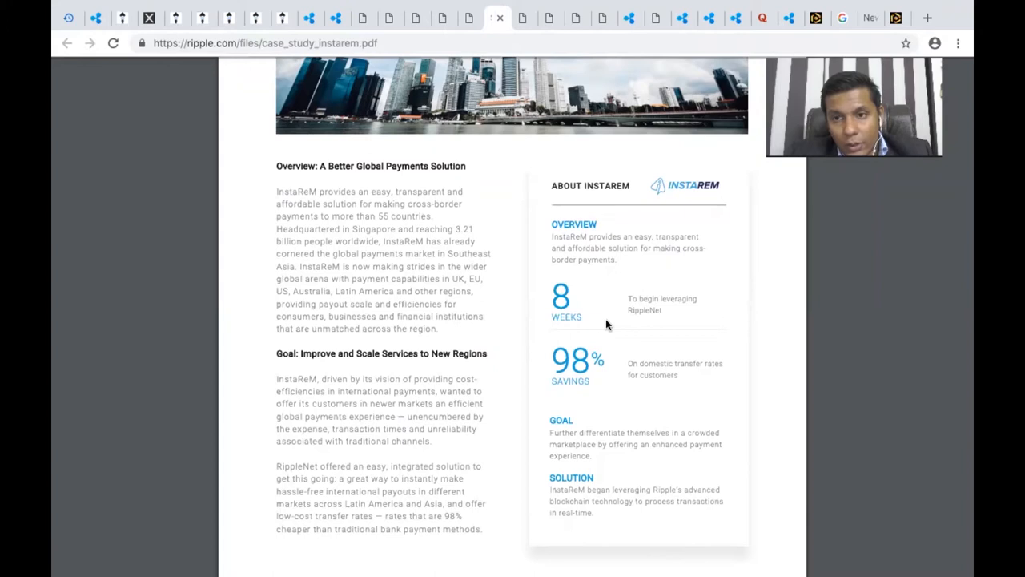
pyautogui.scroll(-3)
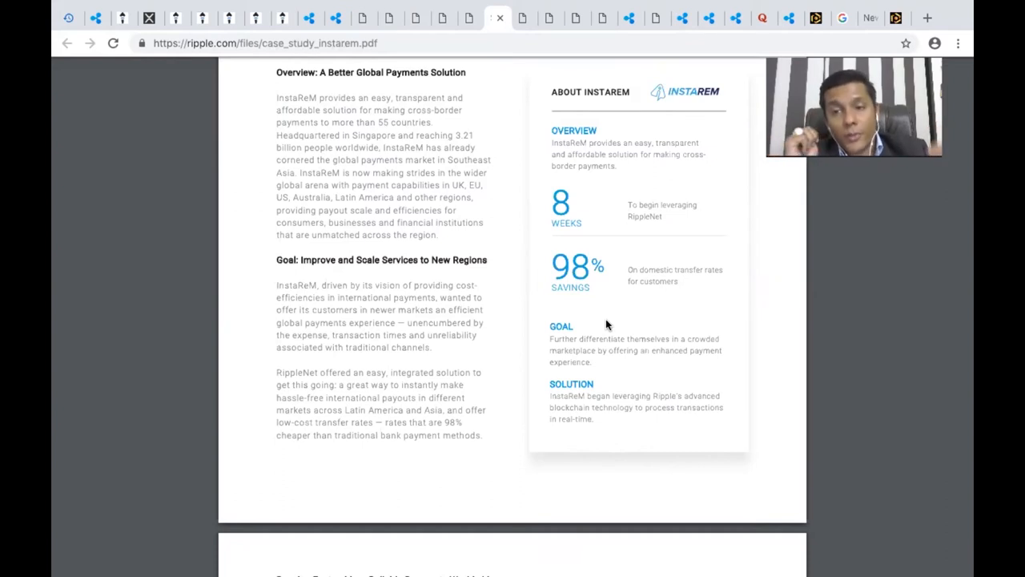
pyautogui.scroll(-3)
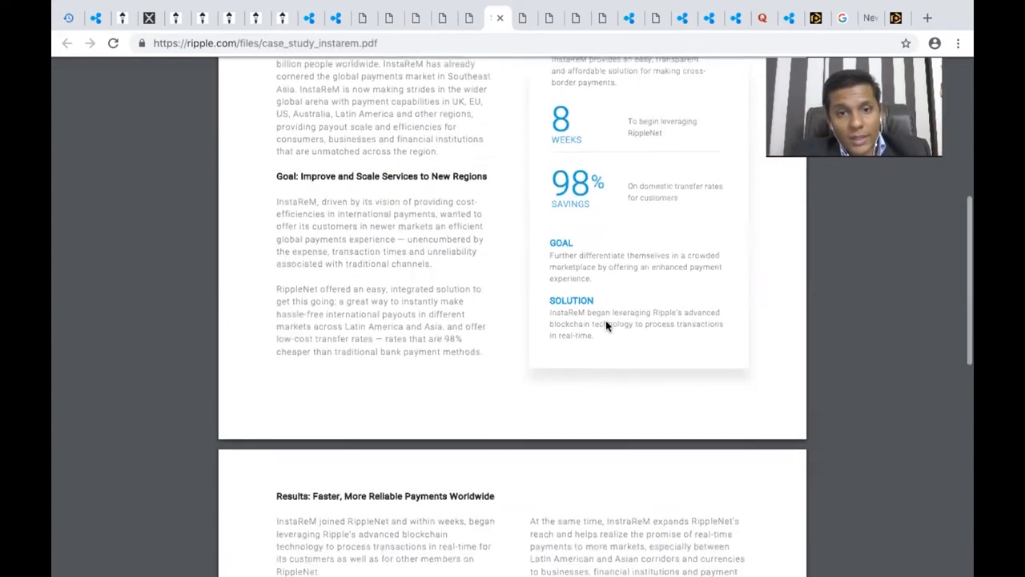
pyautogui.scroll(-3)
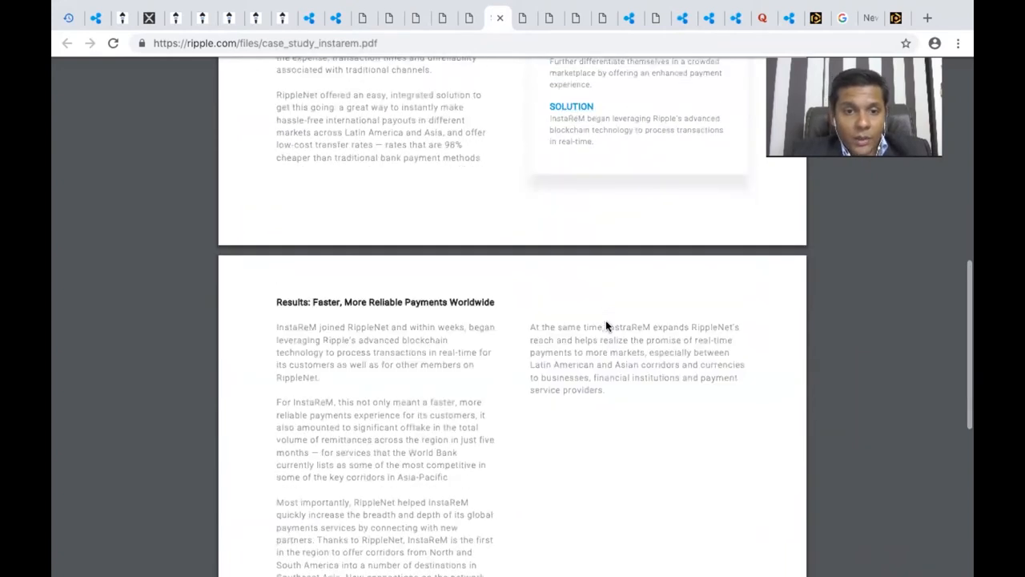
pyautogui.scroll(-3)
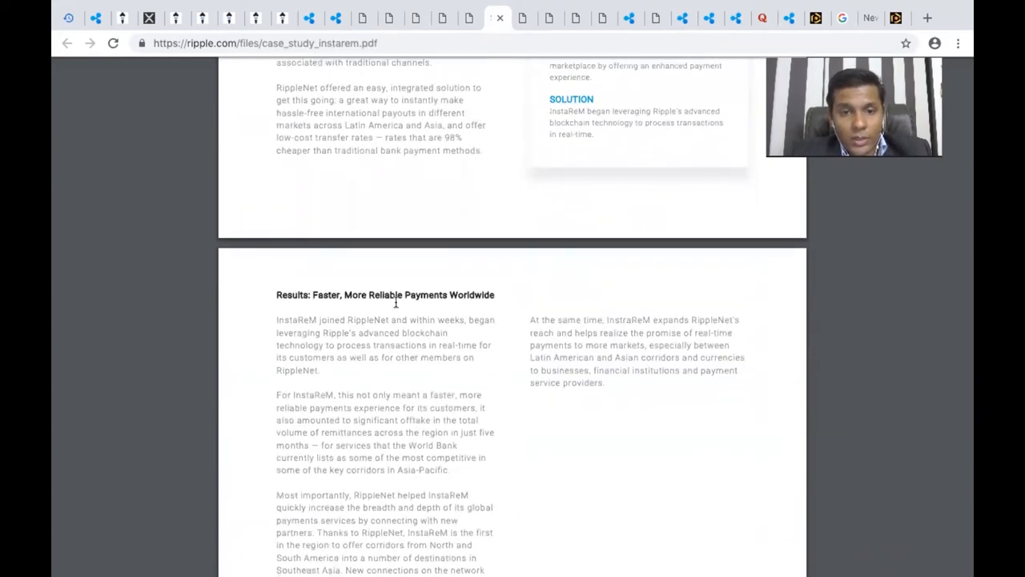
pyautogui.scroll(-3)
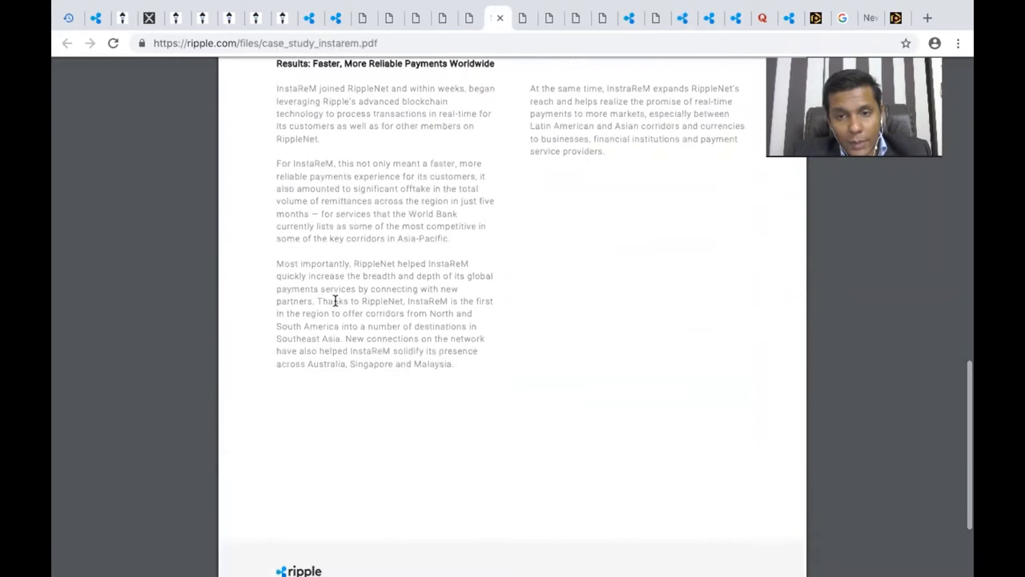
pyautogui.scroll(3)
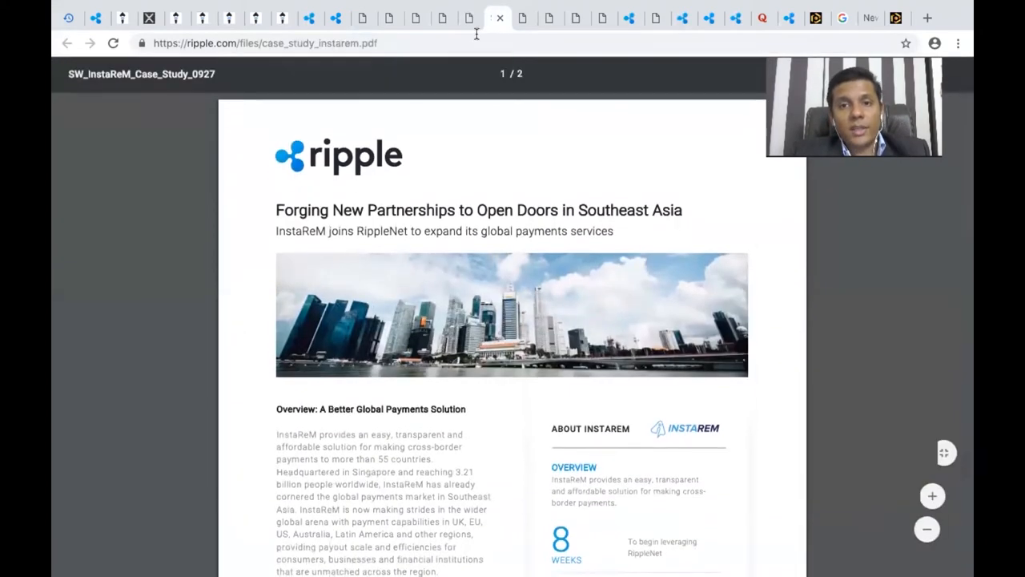
# - Read the Santander U.K. real-time cross-border payments case study through its future plans
pyautogui.click(524, 18)
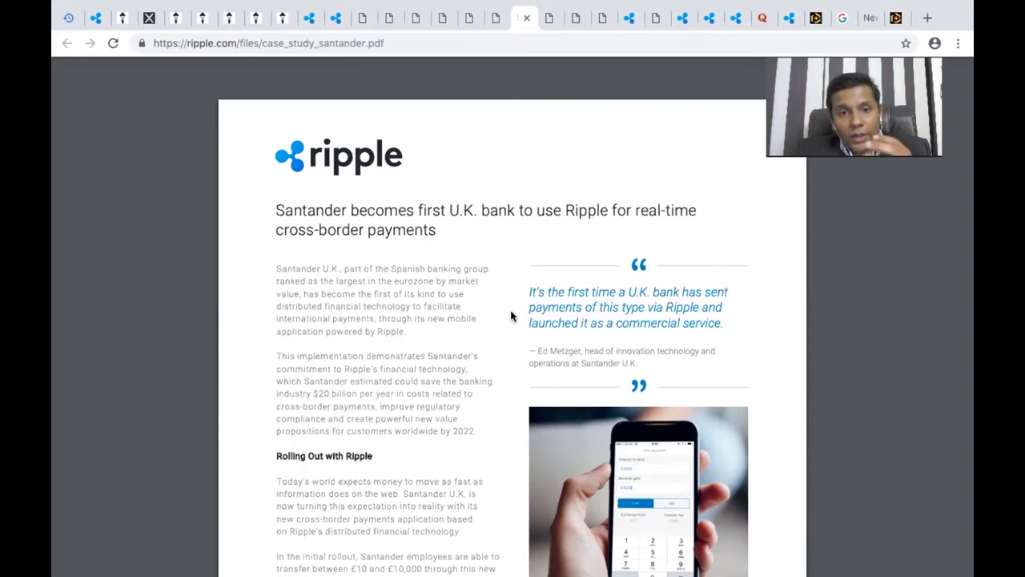
pyautogui.scroll(-3)
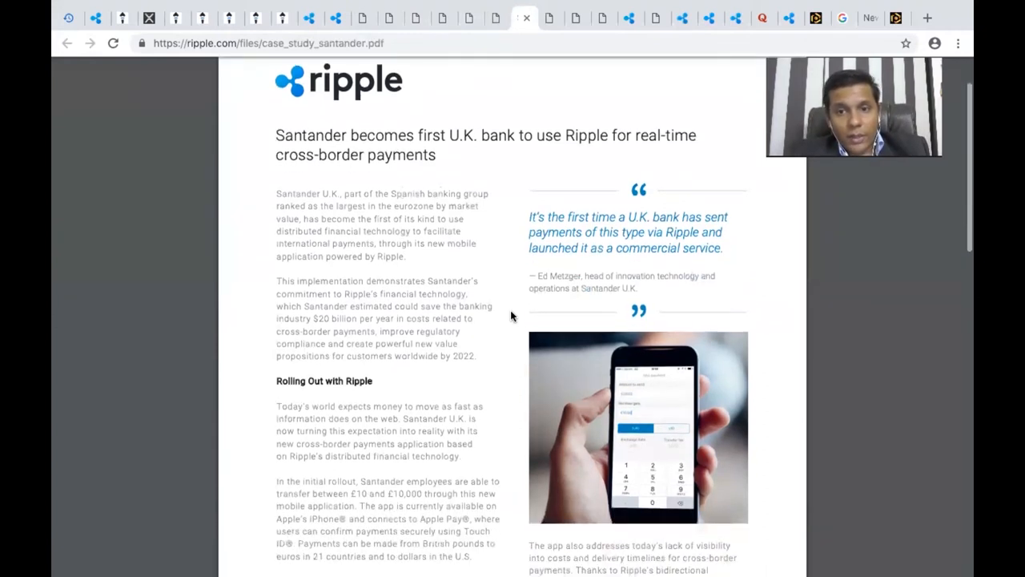
pyautogui.scroll(-3)
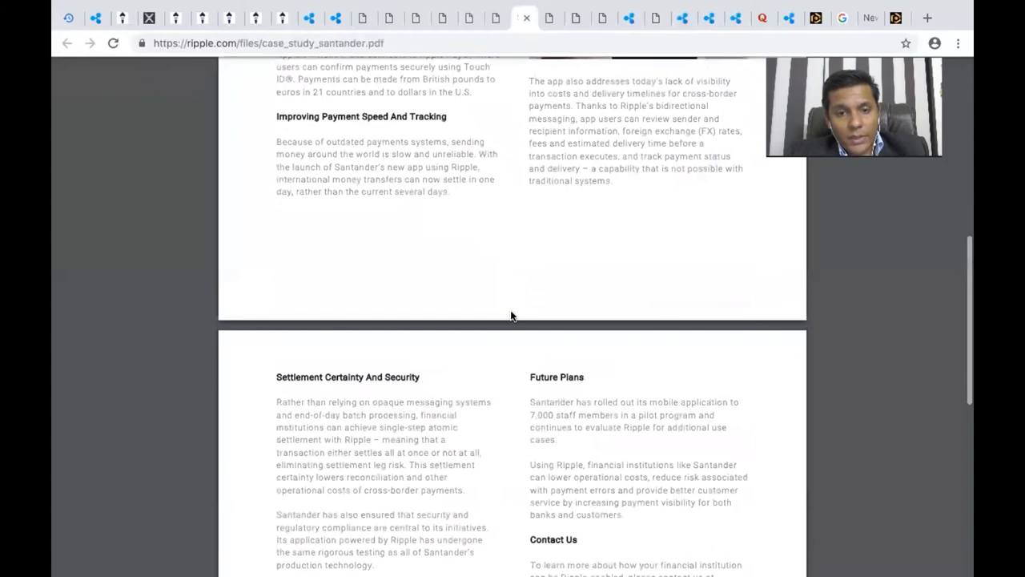
pyautogui.scroll(-3)
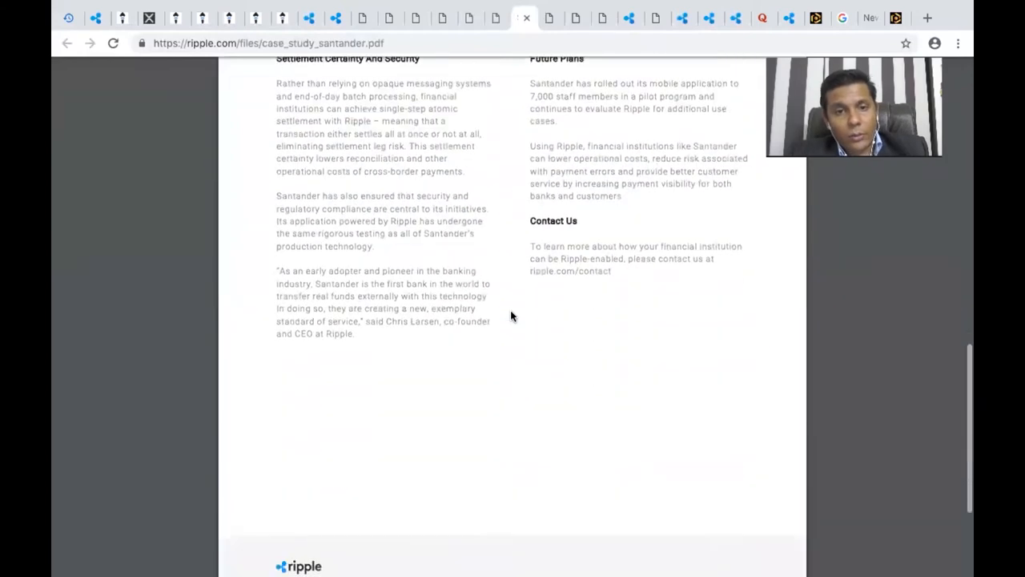
pyautogui.scroll(3)
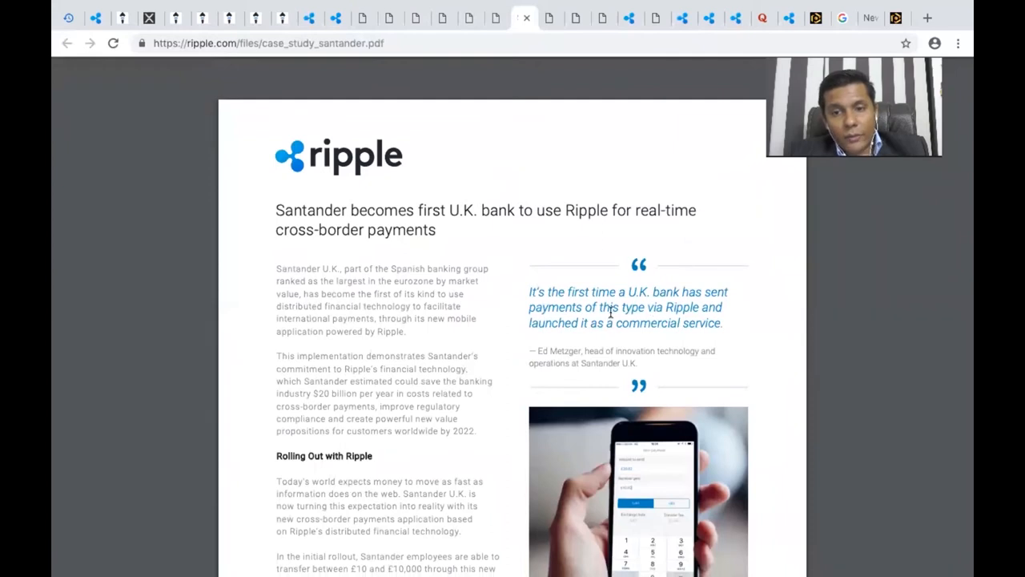
pyautogui.moveTo(671, 322)
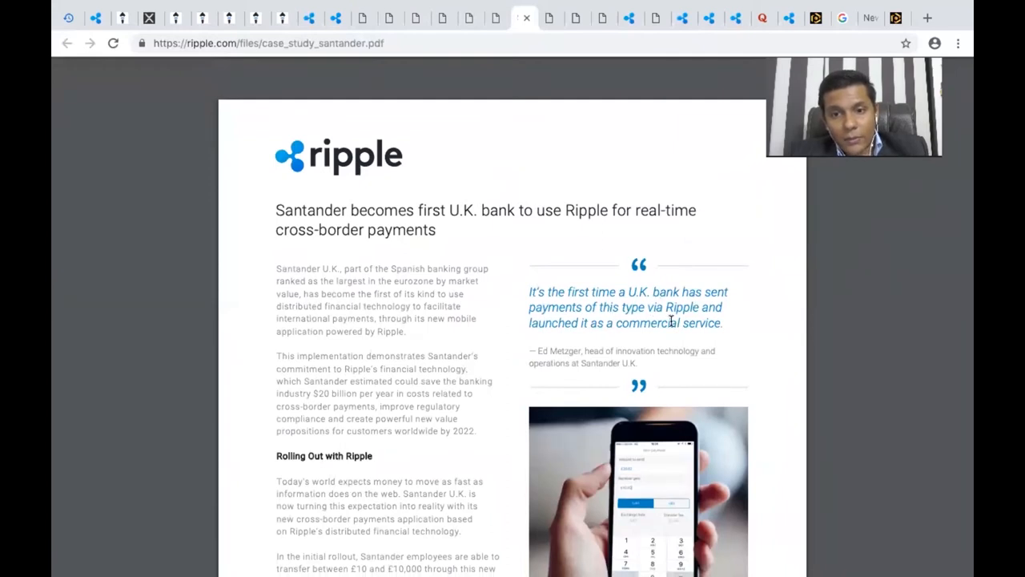
pyautogui.moveTo(650, 292)
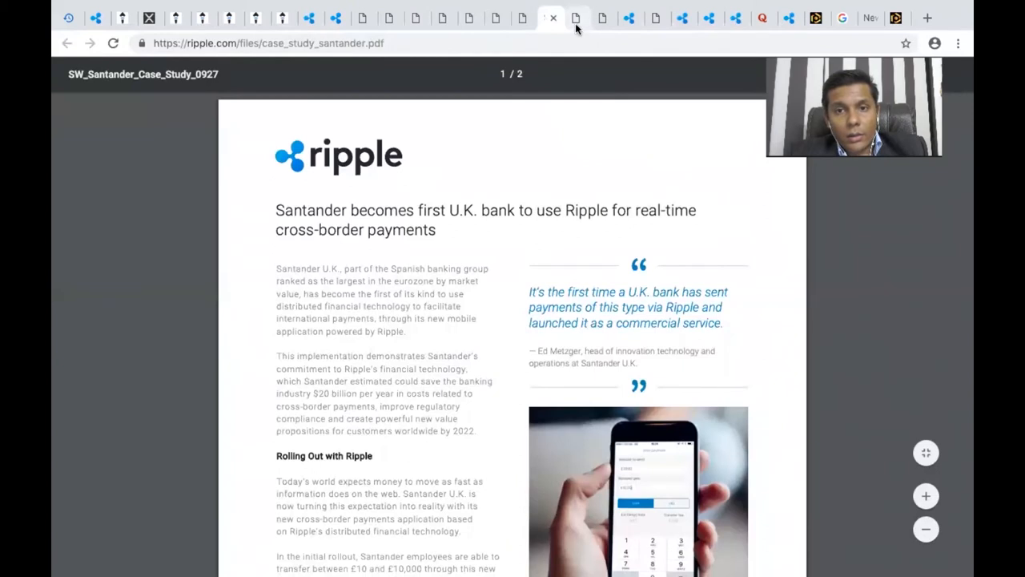
# - Read the Set-up Models liquidity PDF down to the Model 1a Originating Bank's Liquidity diagram
pyautogui.click(576, 18)
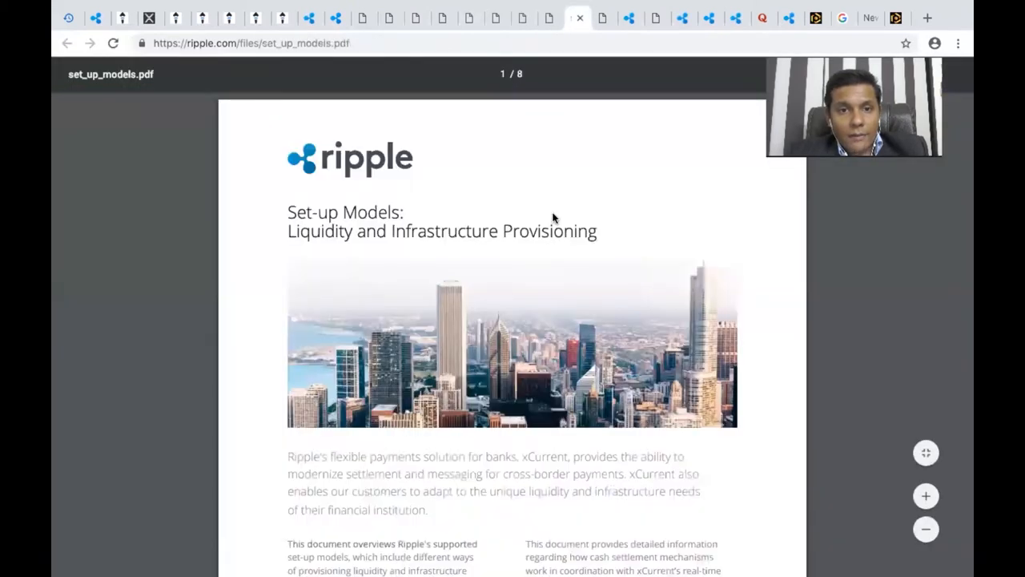
pyautogui.moveTo(572, 282)
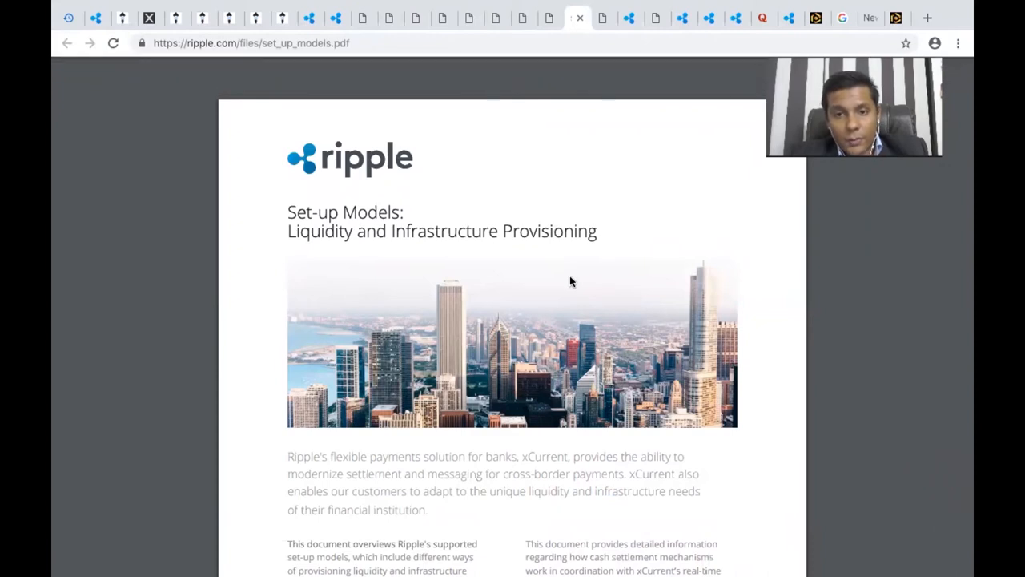
pyautogui.scroll(-3)
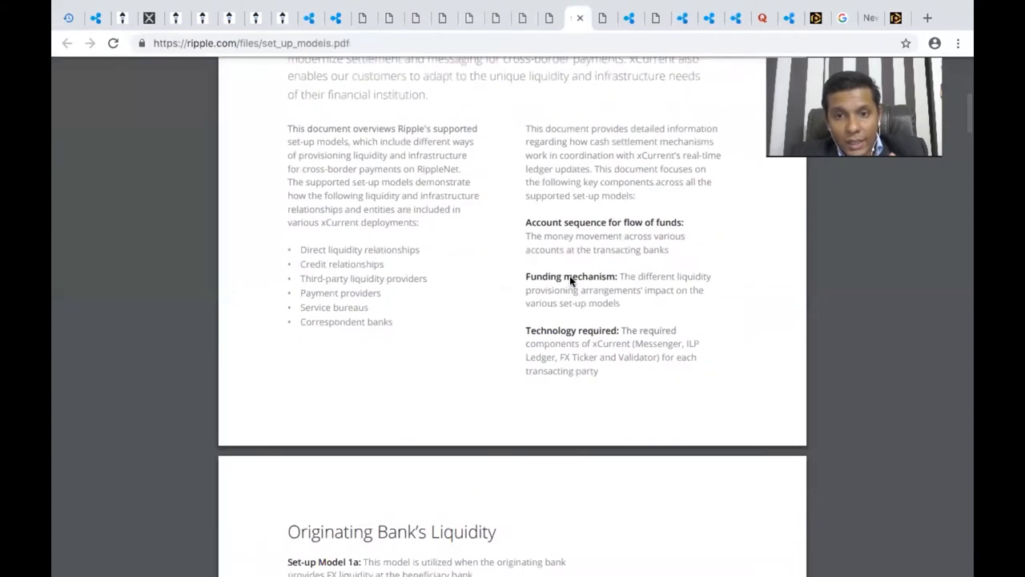
pyautogui.scroll(-3)
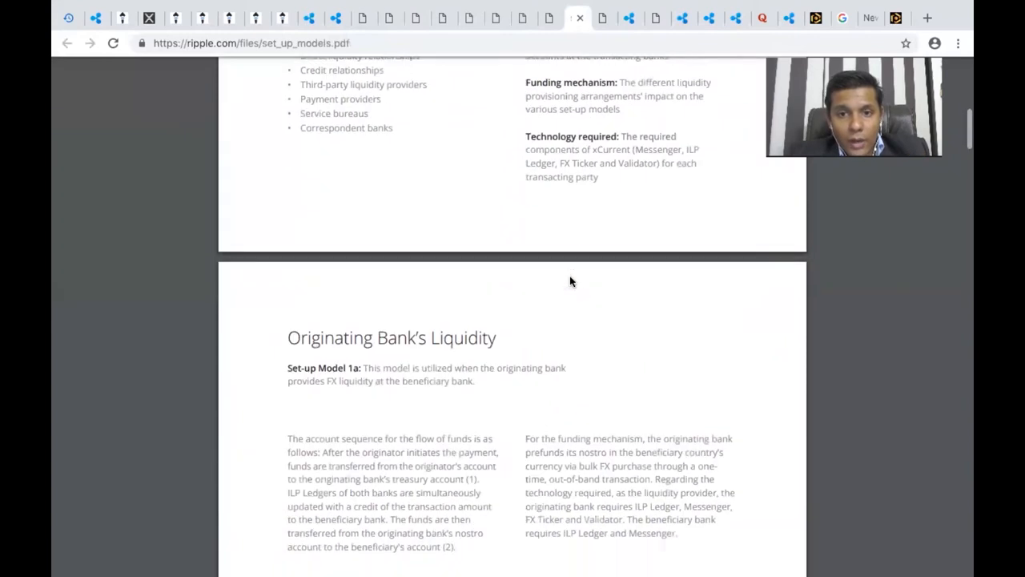
pyautogui.scroll(-3)
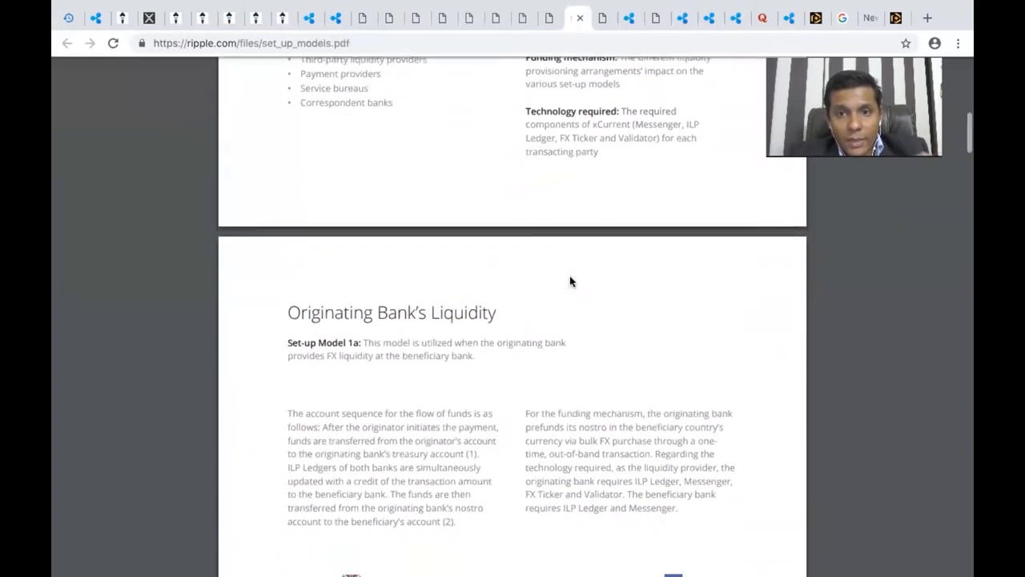
pyautogui.scroll(-3)
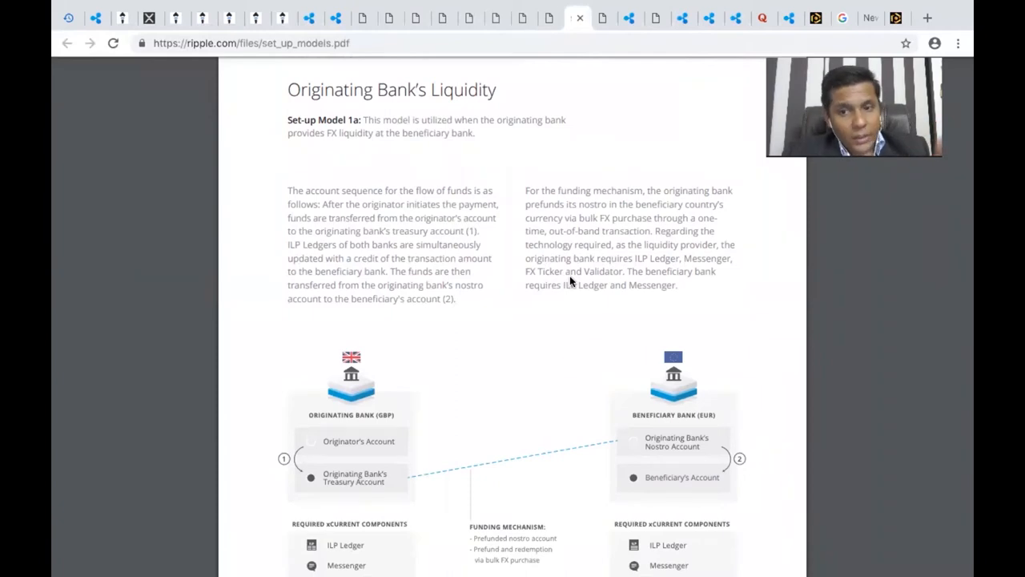
pyautogui.scroll(-3)
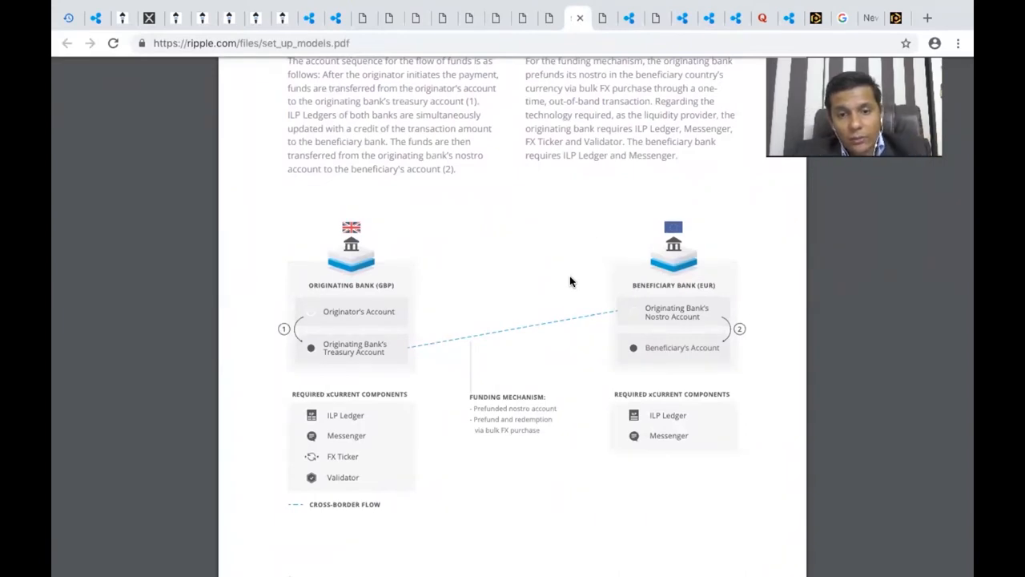
pyautogui.moveTo(655, 323)
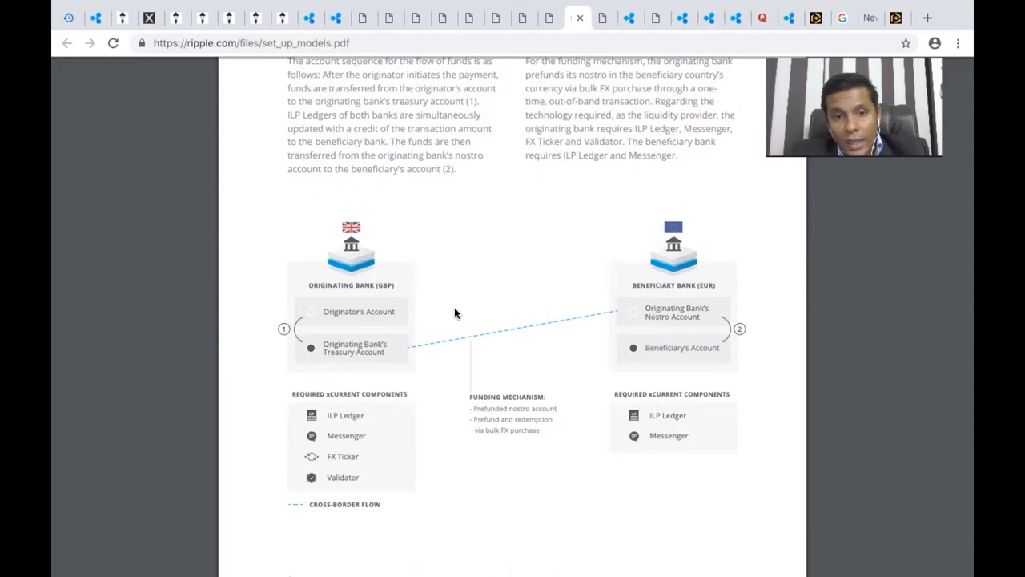
pyautogui.scroll(-3)
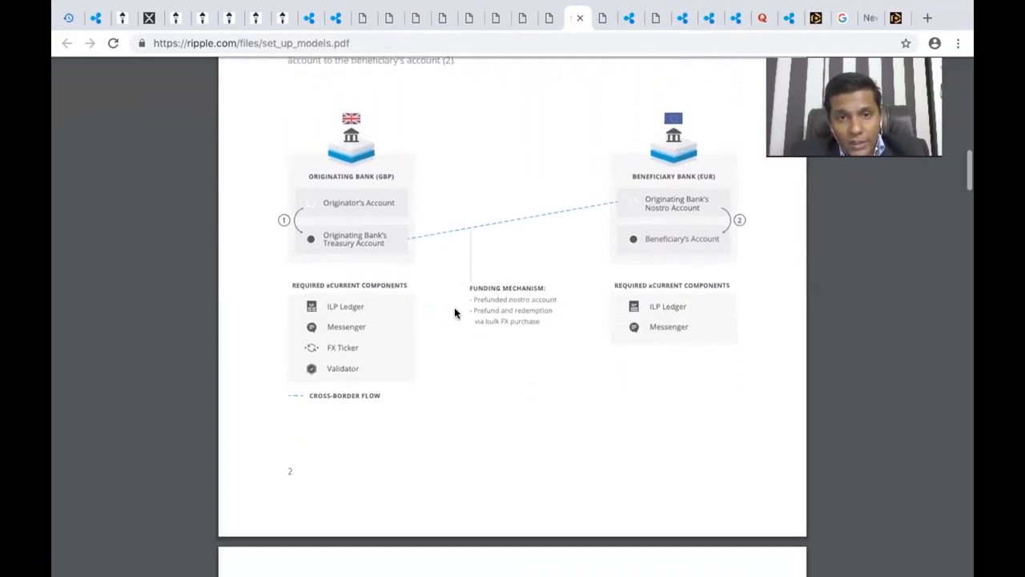
pyautogui.scroll(3)
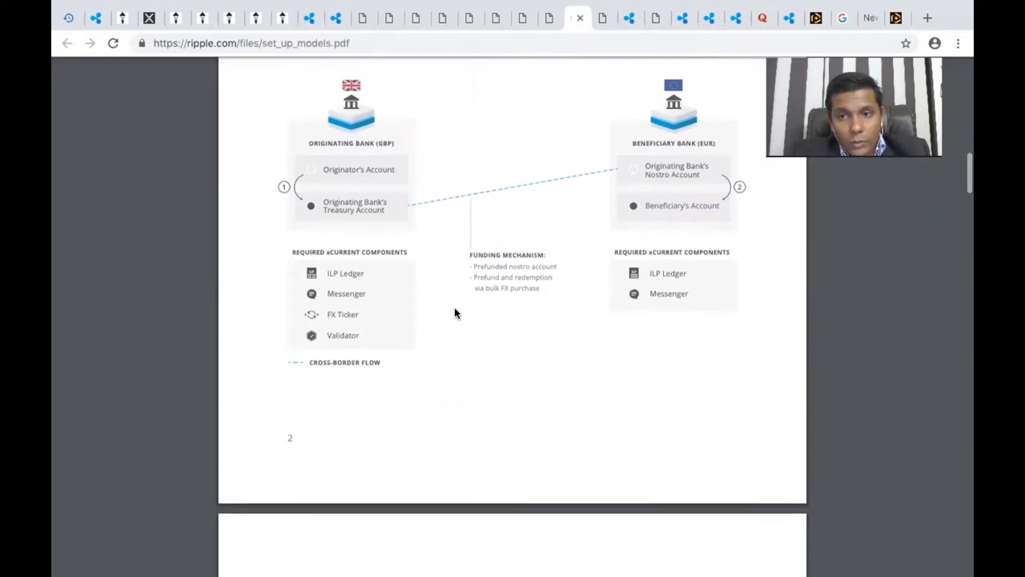
pyautogui.scroll(-3)
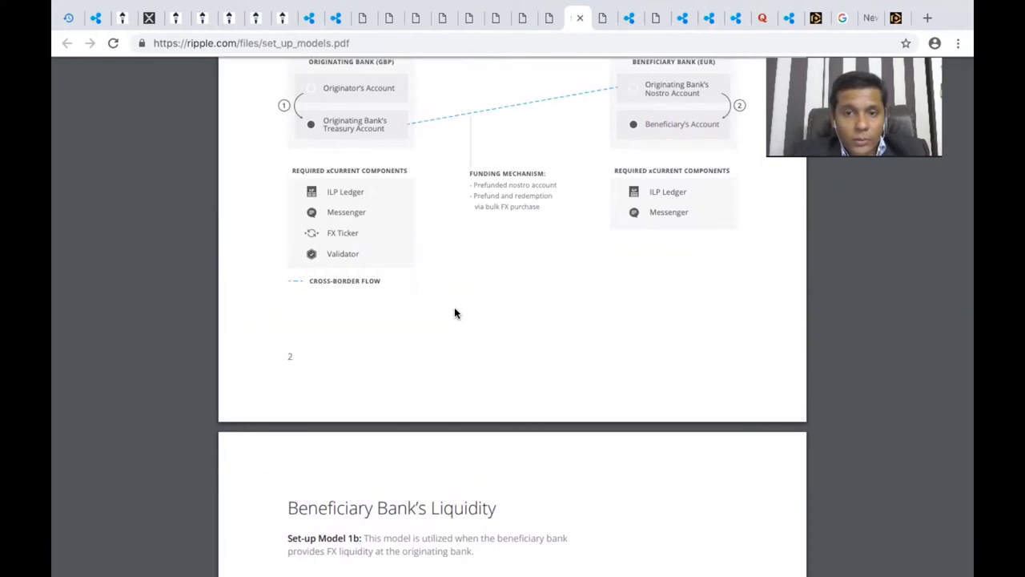
pyautogui.scroll(-3)
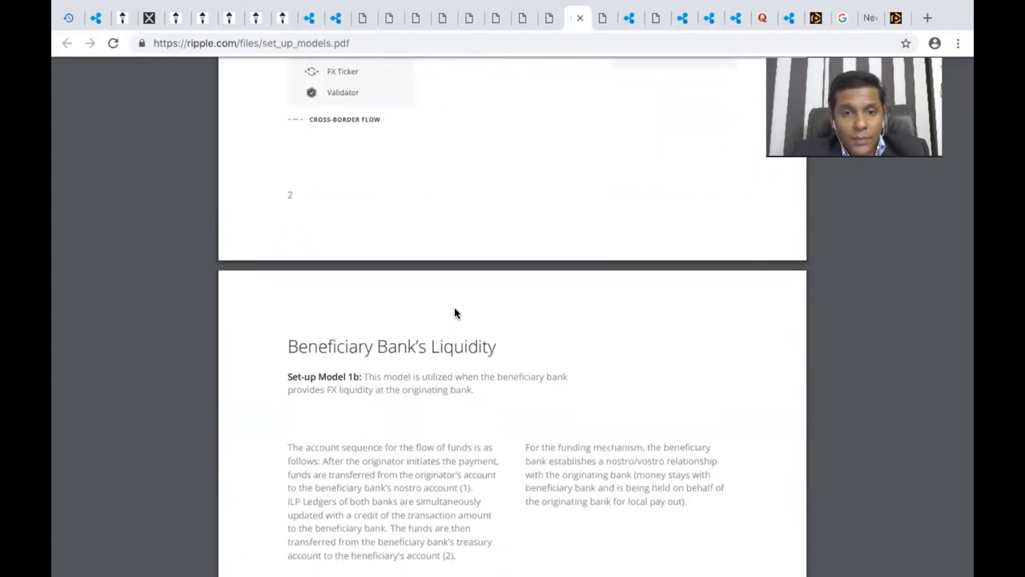
pyautogui.scroll(-3)
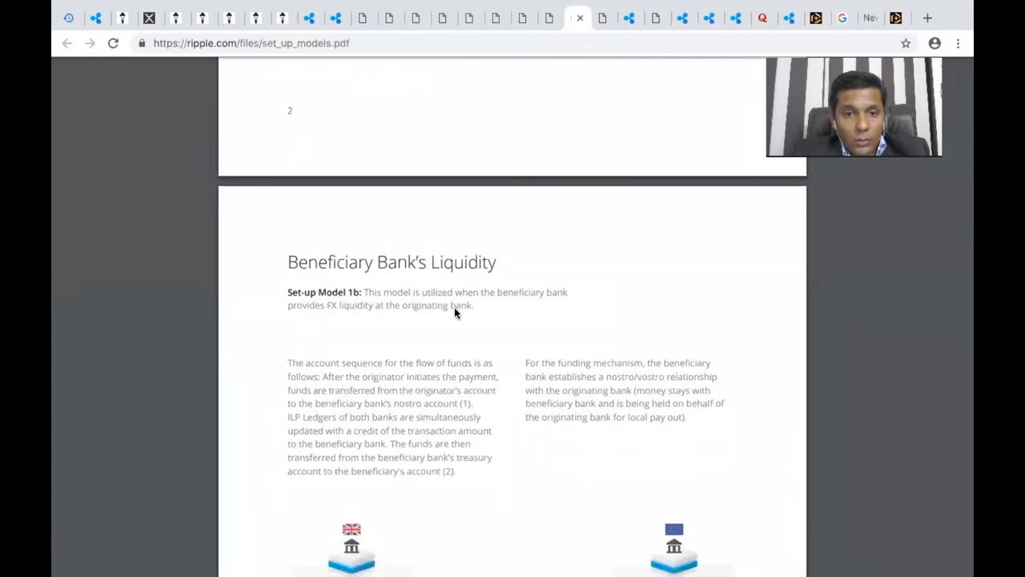
pyautogui.scroll(-3)
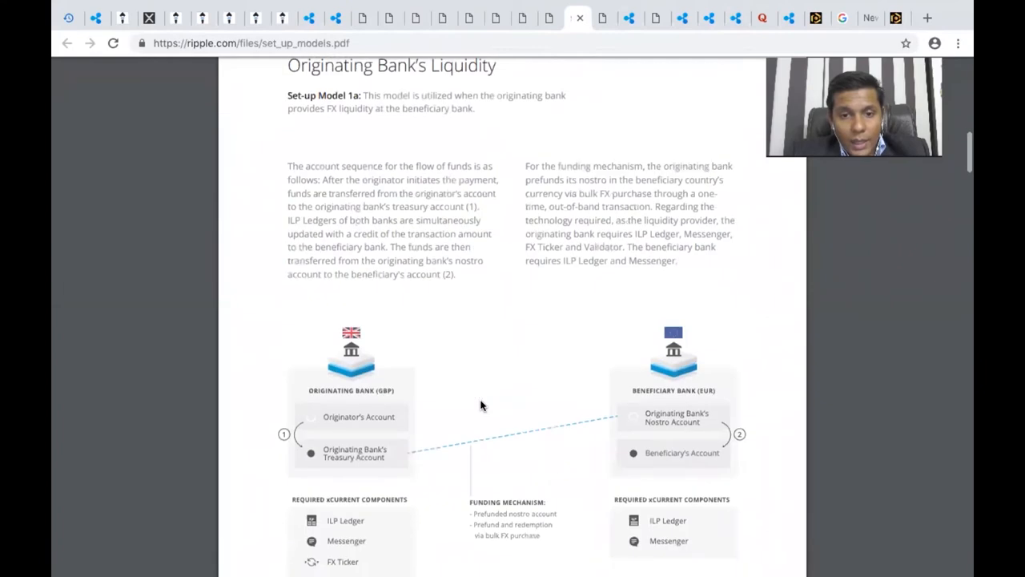
pyautogui.scroll(-3)
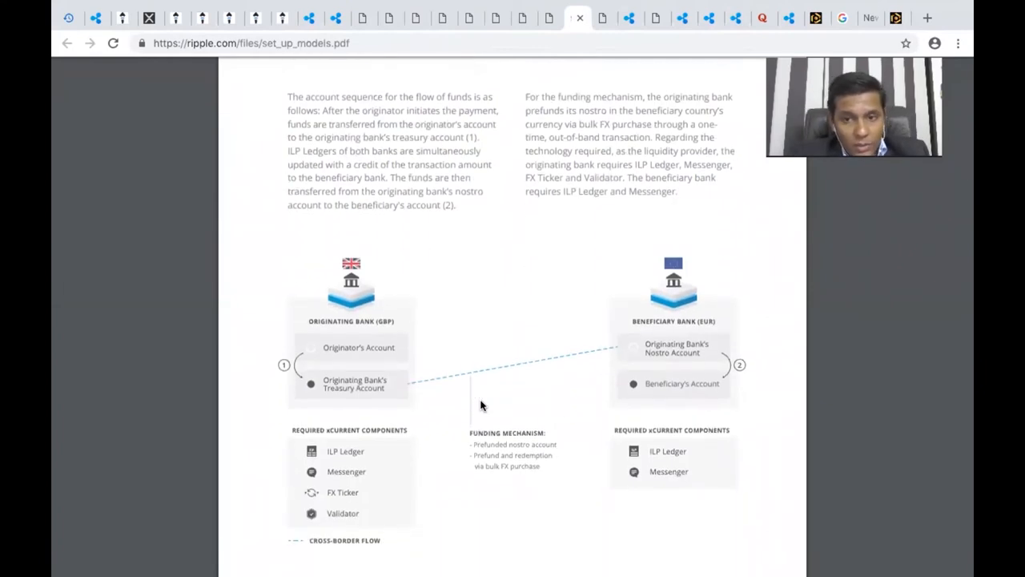
pyautogui.scroll(-3)
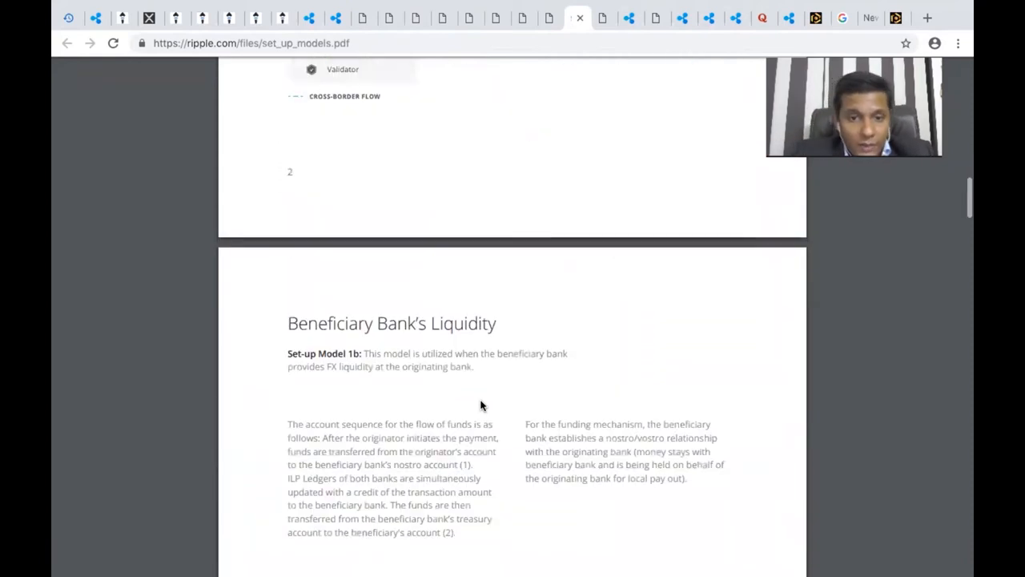
pyautogui.scroll(-3)
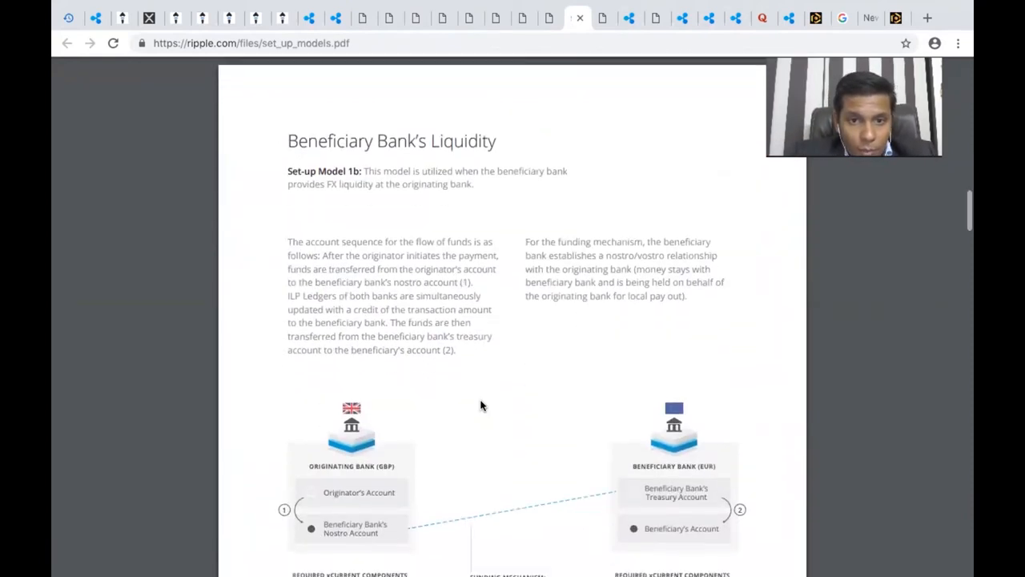
pyautogui.moveTo(356, 269)
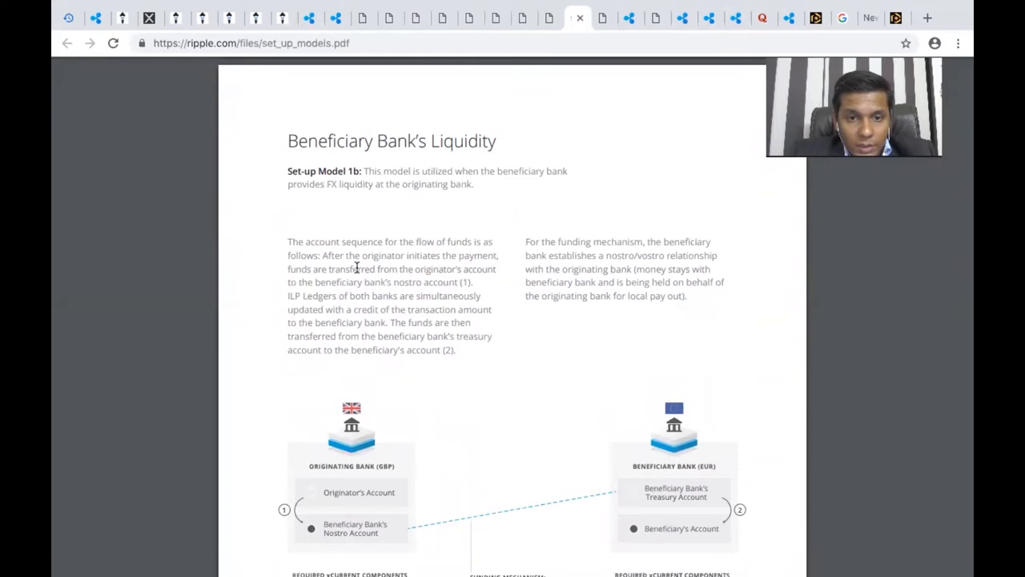
pyautogui.scroll(-3)
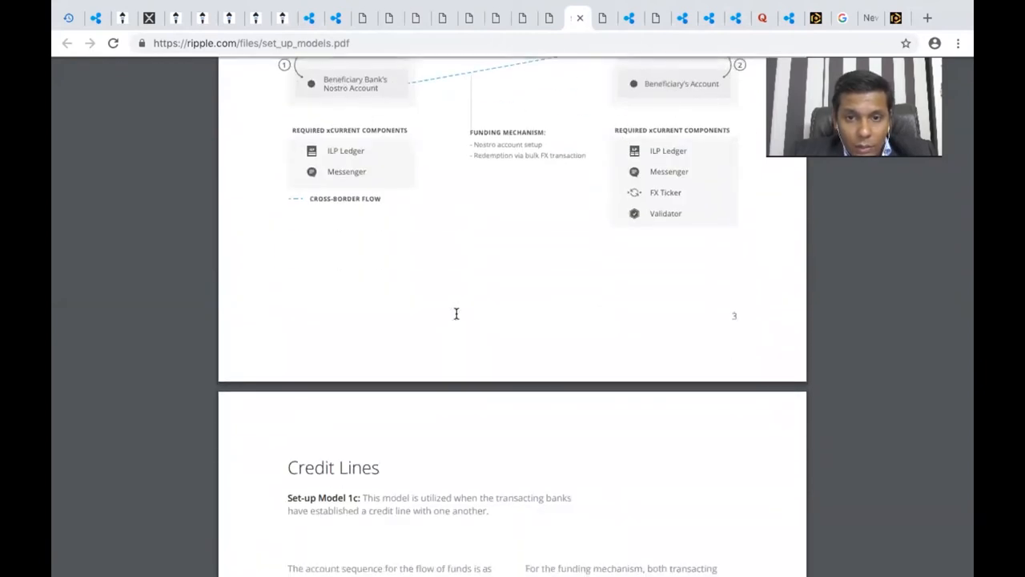
# - Read the Model 1c Credit Lines explanation and bring its credit line diagram into view
pyautogui.scroll(-3)
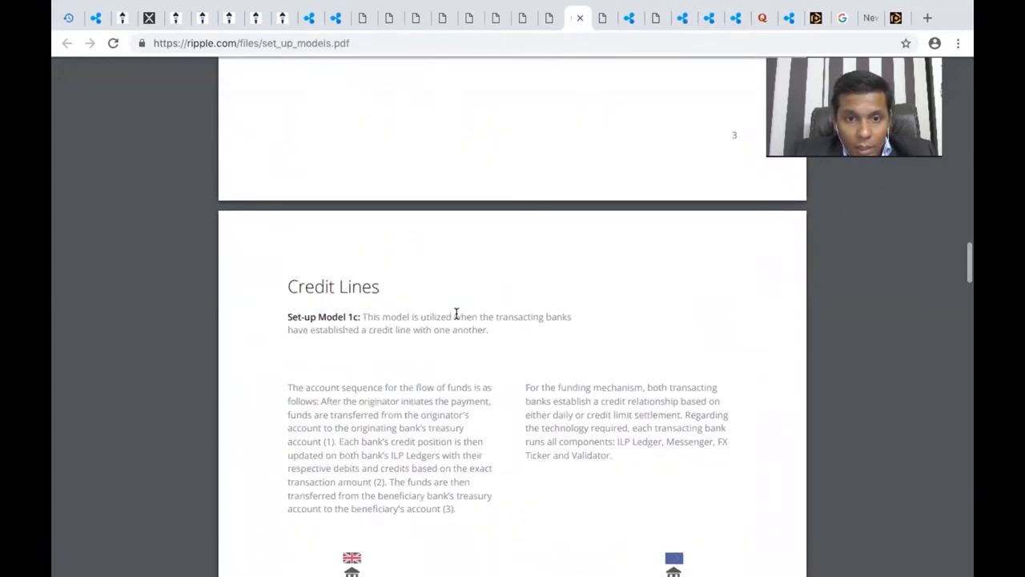
pyautogui.scroll(-3)
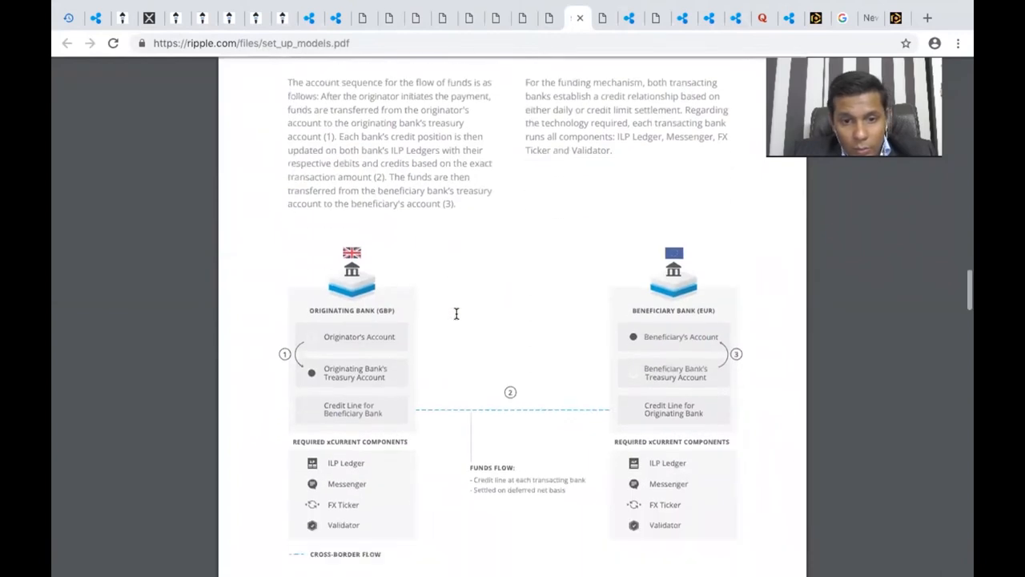
pyautogui.scroll(-3)
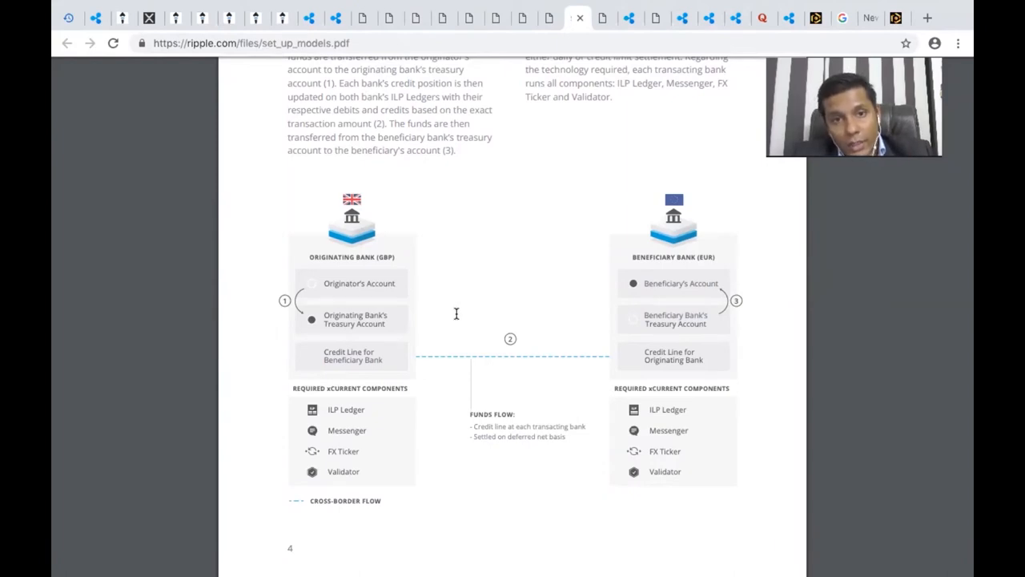
pyautogui.scroll(3)
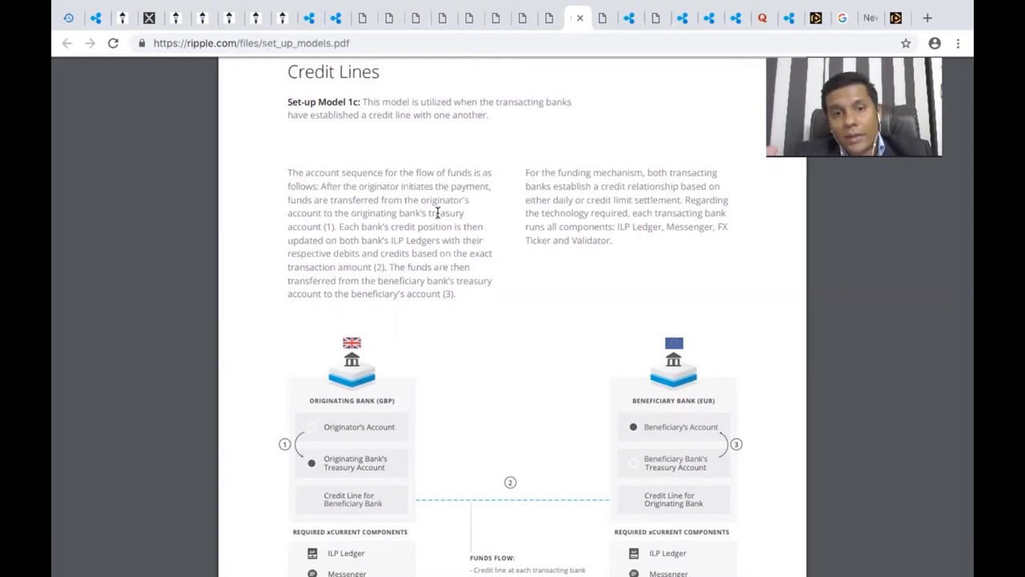
pyautogui.moveTo(435, 250)
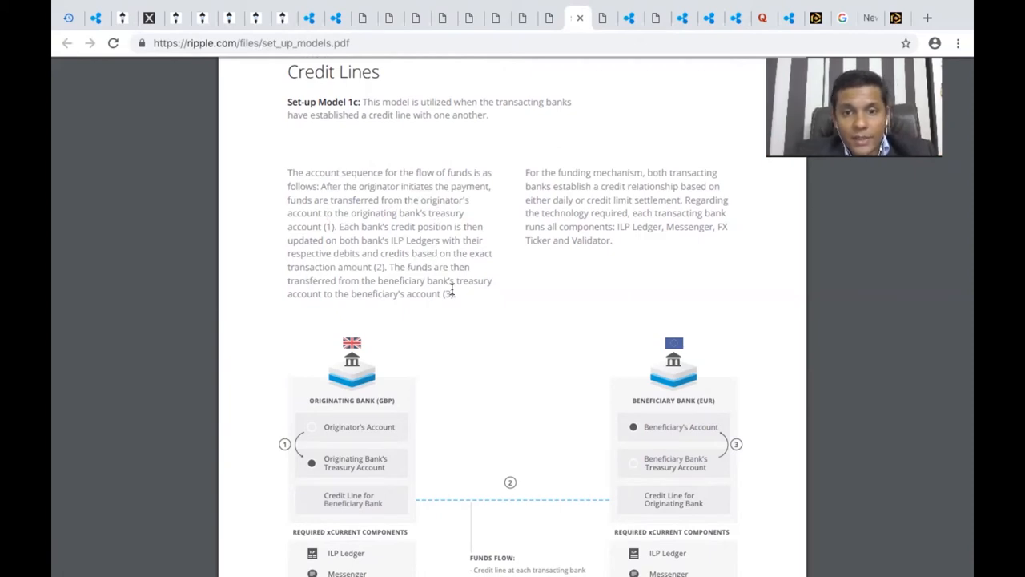
pyautogui.moveTo(513, 300)
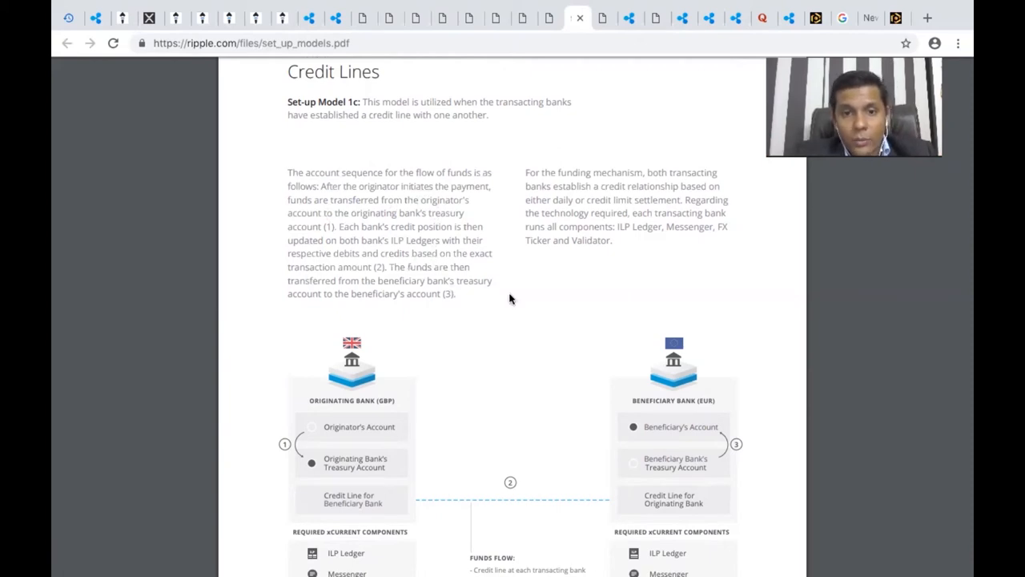
pyautogui.moveTo(515, 307)
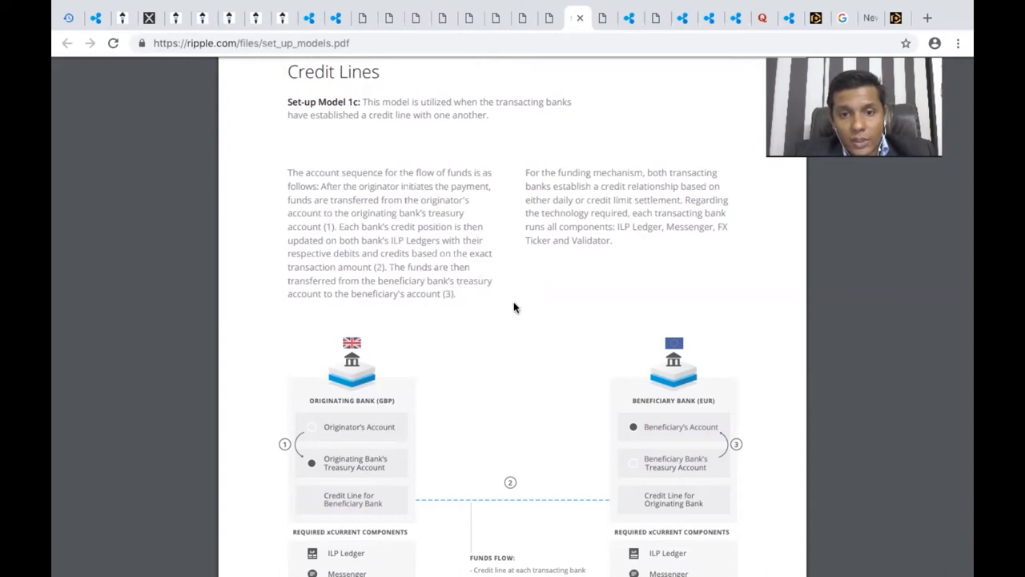
pyautogui.moveTo(463, 301)
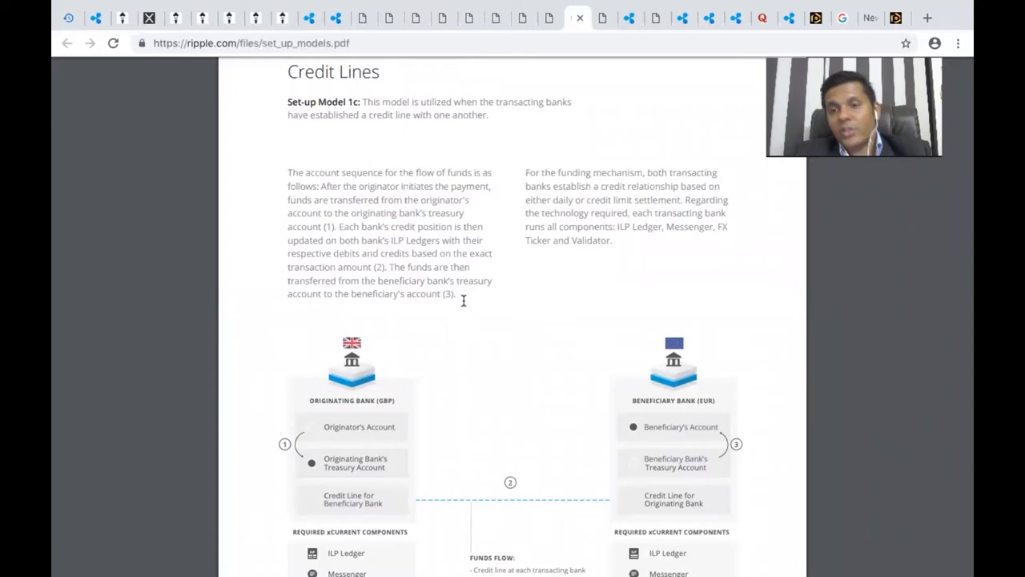
pyautogui.moveTo(512, 262)
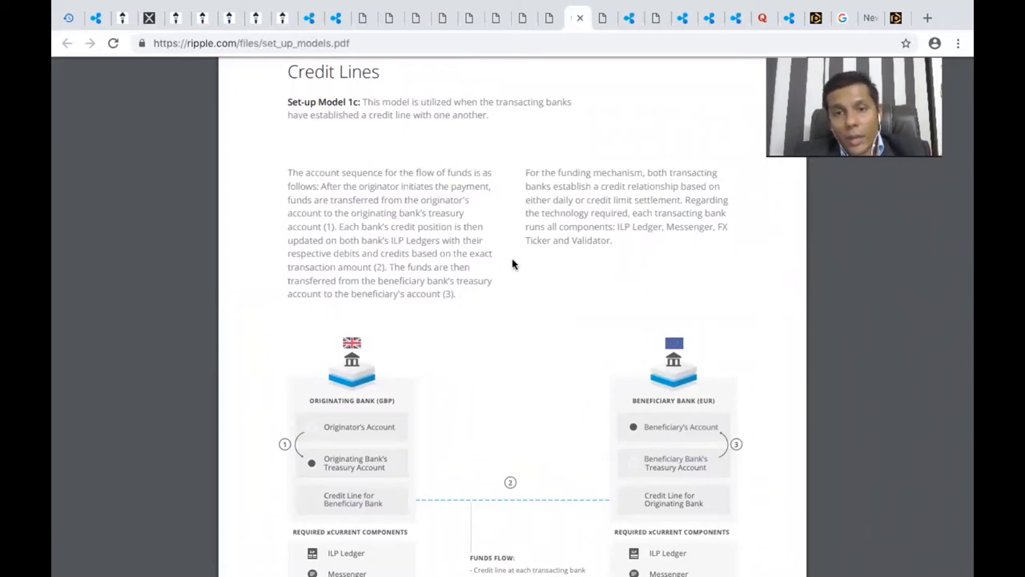
pyautogui.moveTo(587, 259)
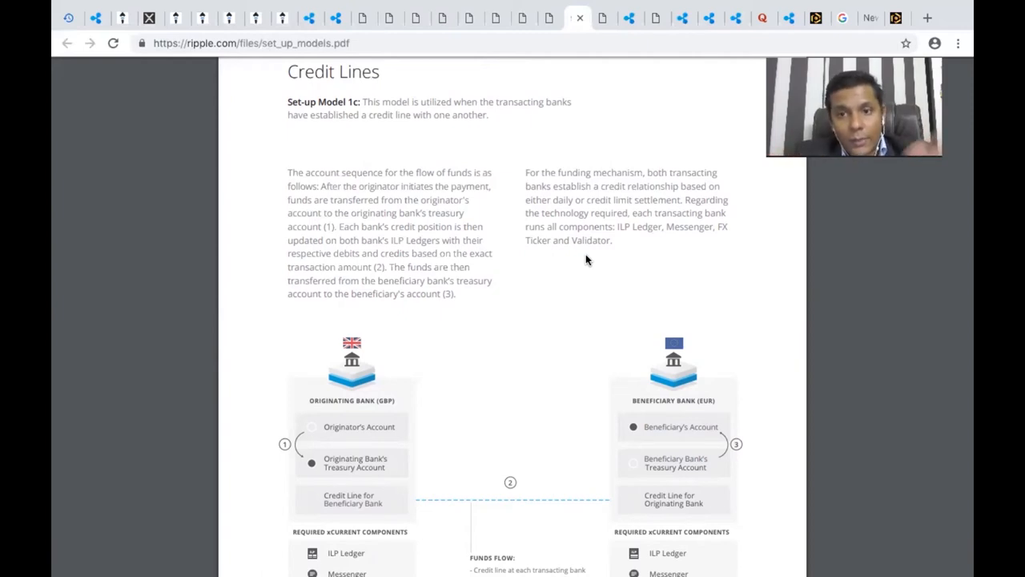
pyautogui.moveTo(609, 250)
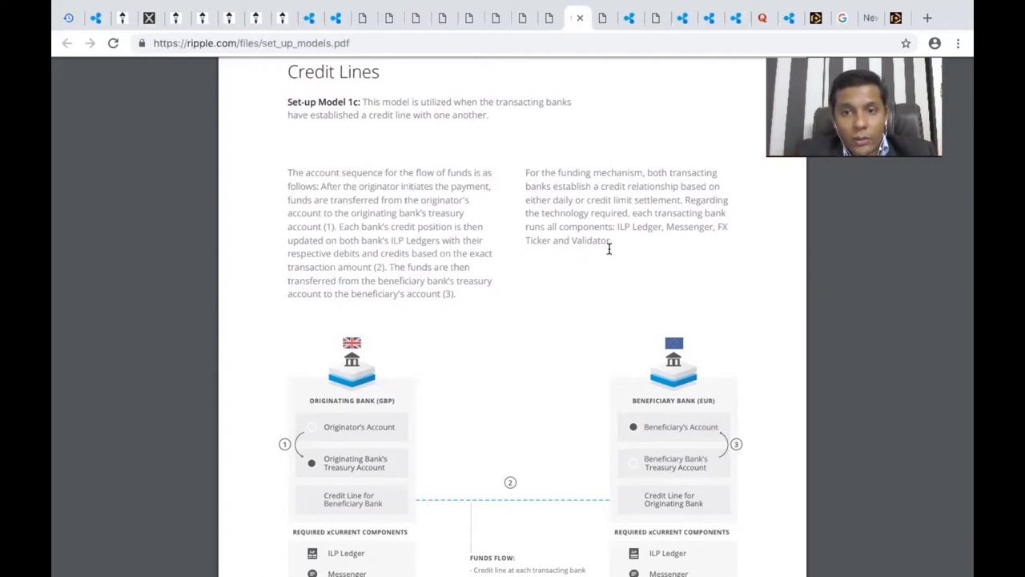
pyautogui.scroll(-3)
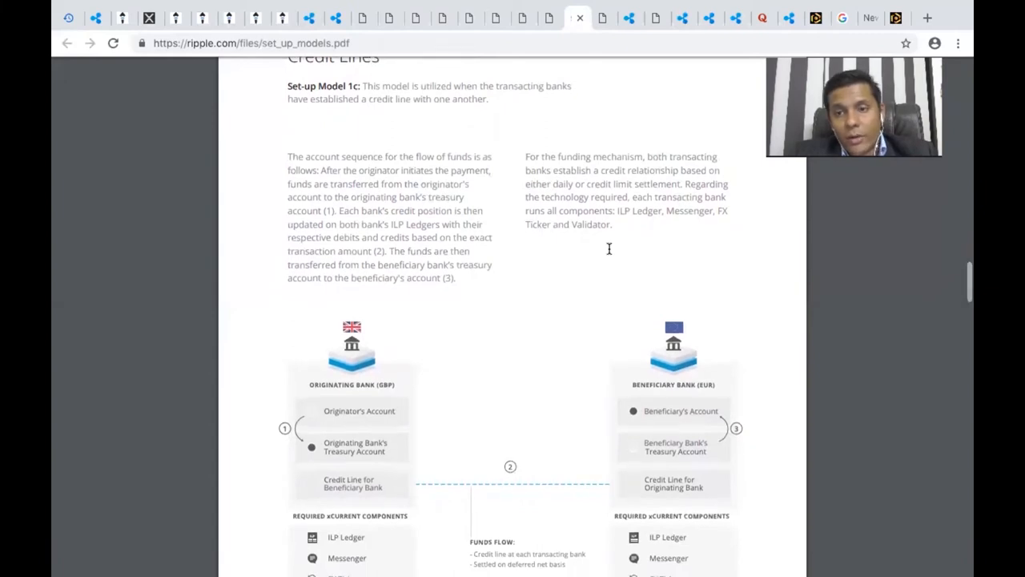
# - Move past page 4 to the Model 2a Payment Provider and Non-Ripple-enabled Beneficiary text
pyautogui.scroll(-3)
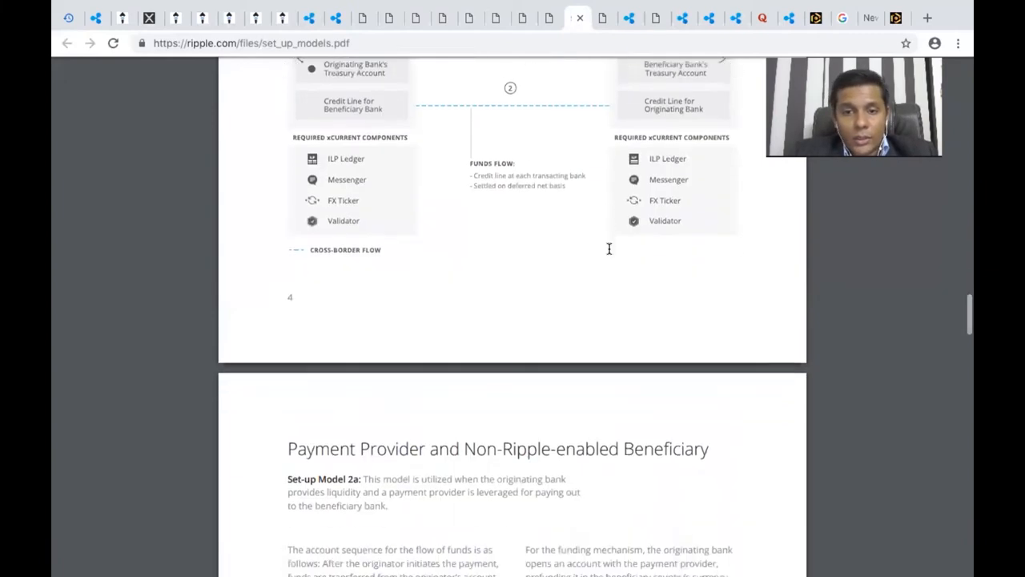
pyautogui.scroll(-3)
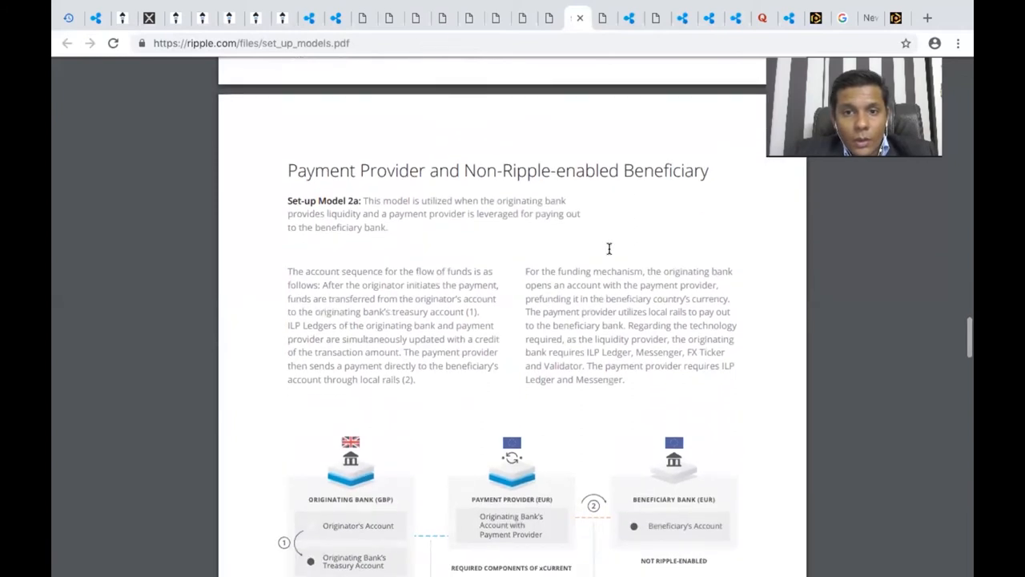
pyautogui.scroll(-3)
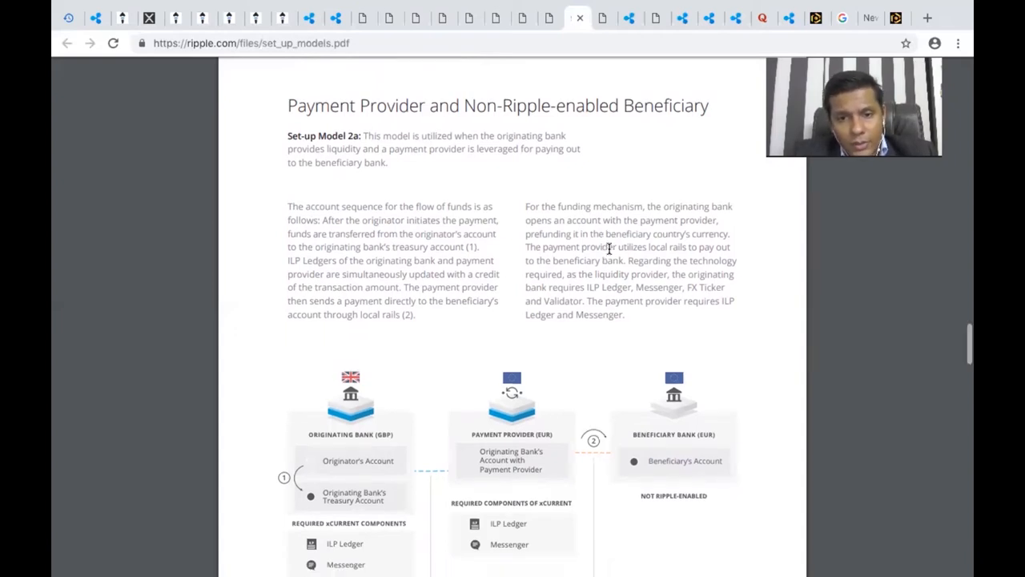
pyautogui.scroll(-3)
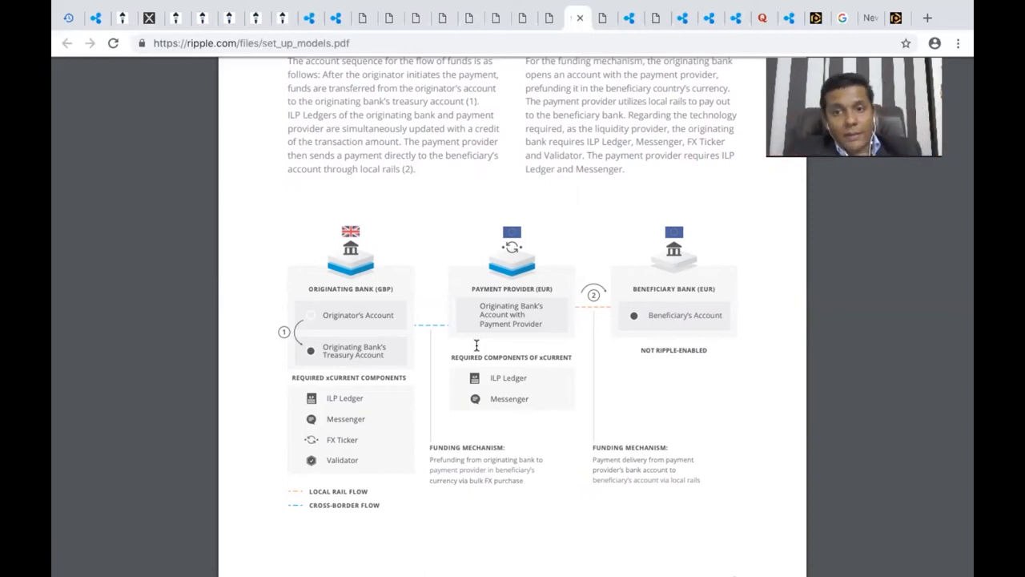
pyautogui.scroll(-3)
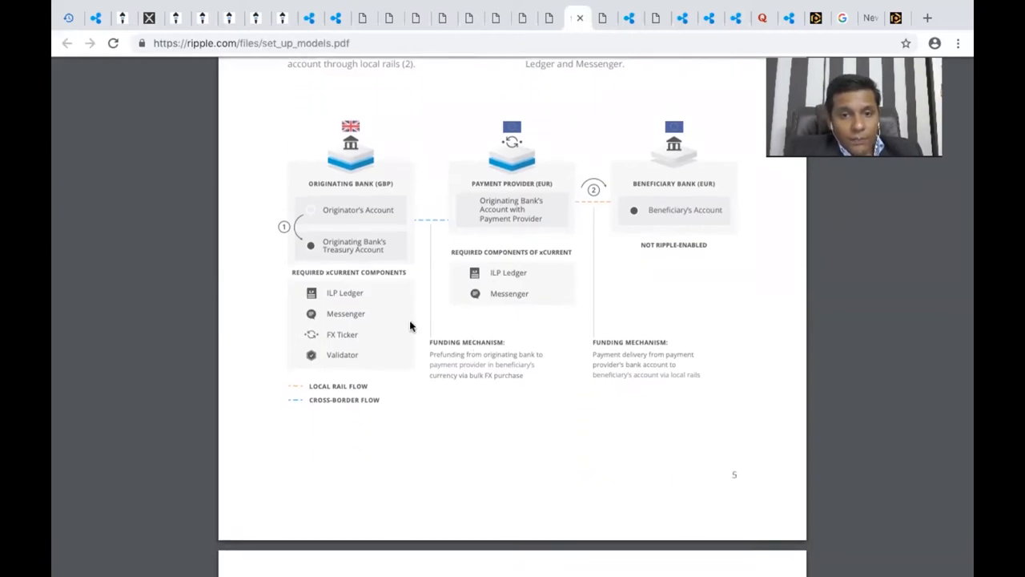
pyautogui.moveTo(677, 297)
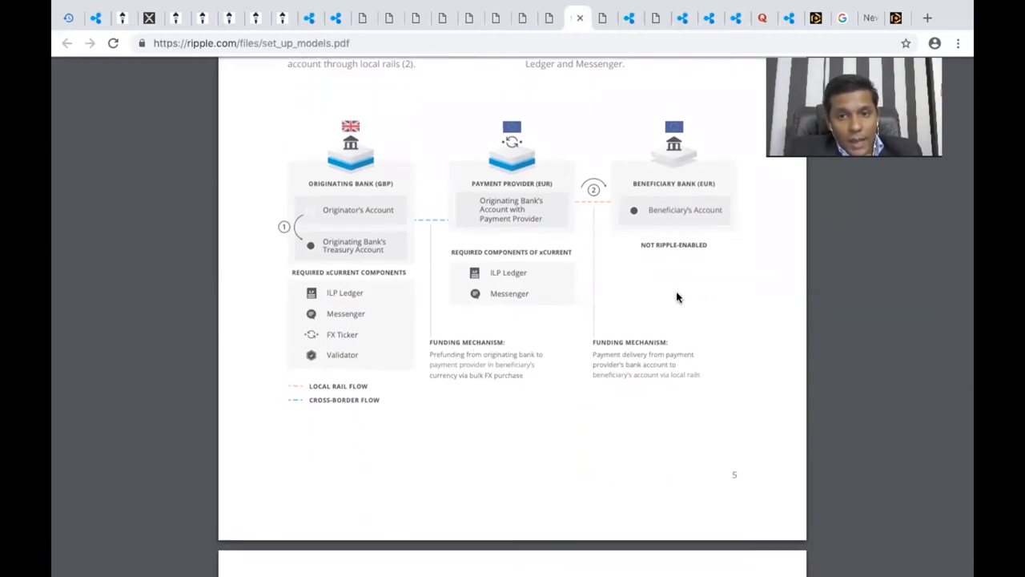
# - Read the Model 2a explanation and reach its funds-flow diagram on page 5
pyautogui.scroll(3)
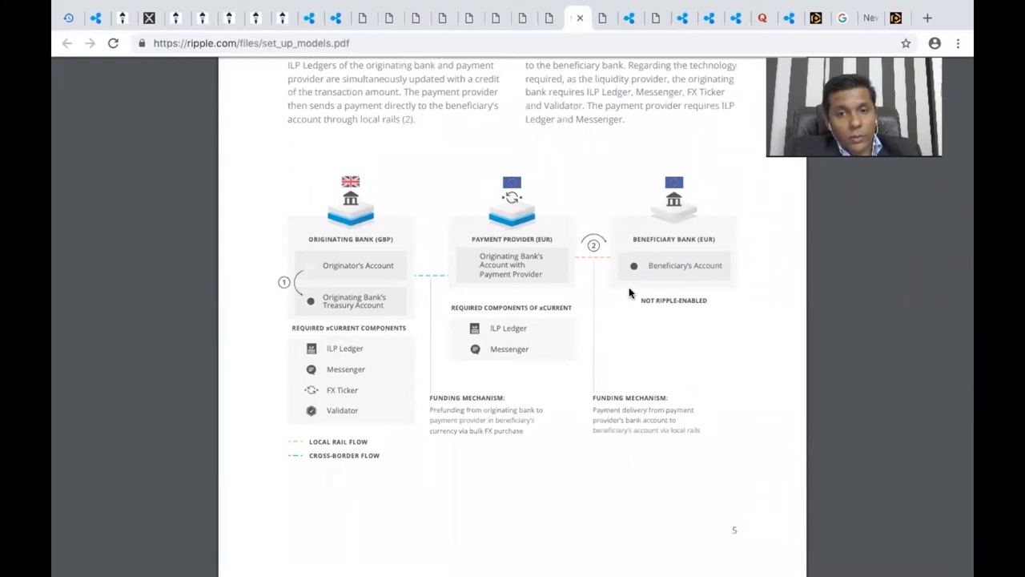
pyautogui.scroll(-3)
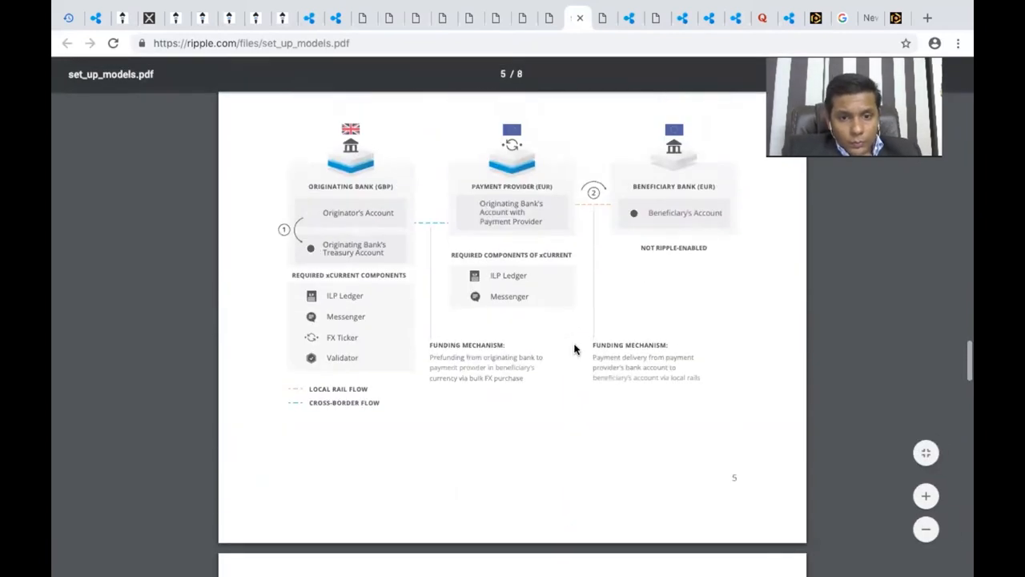
pyautogui.scroll(3)
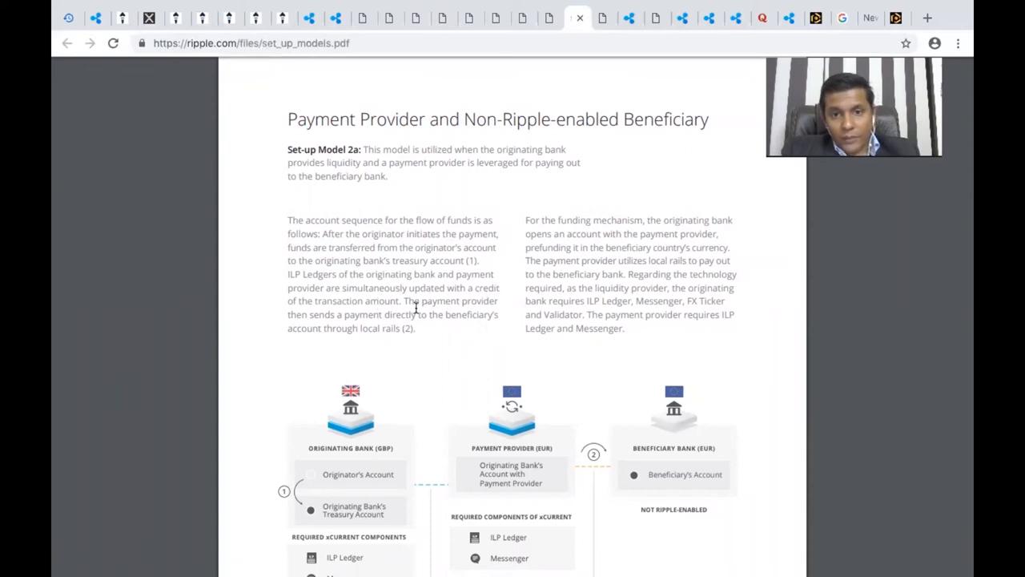
pyautogui.moveTo(488, 313)
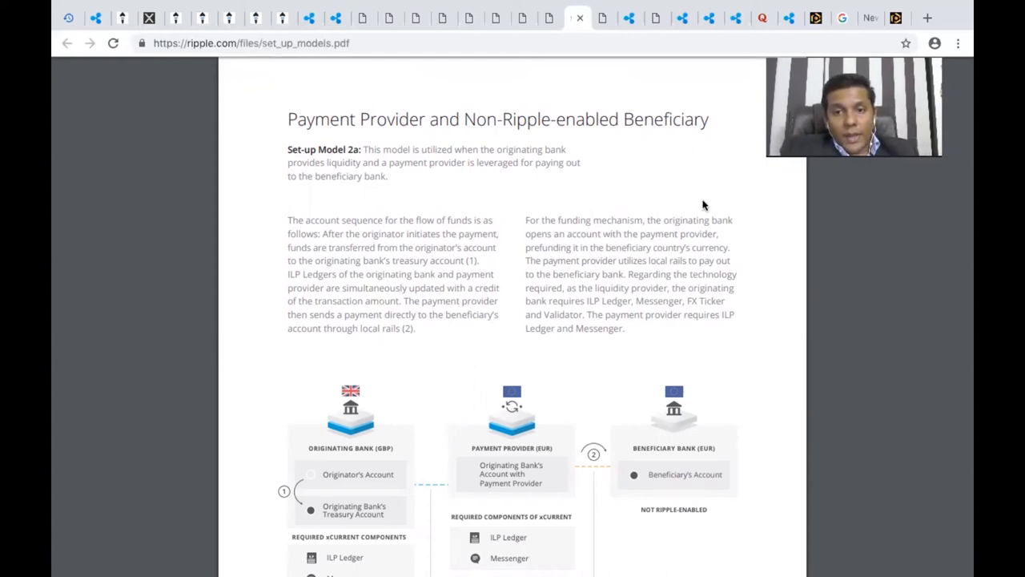
pyautogui.moveTo(596, 250)
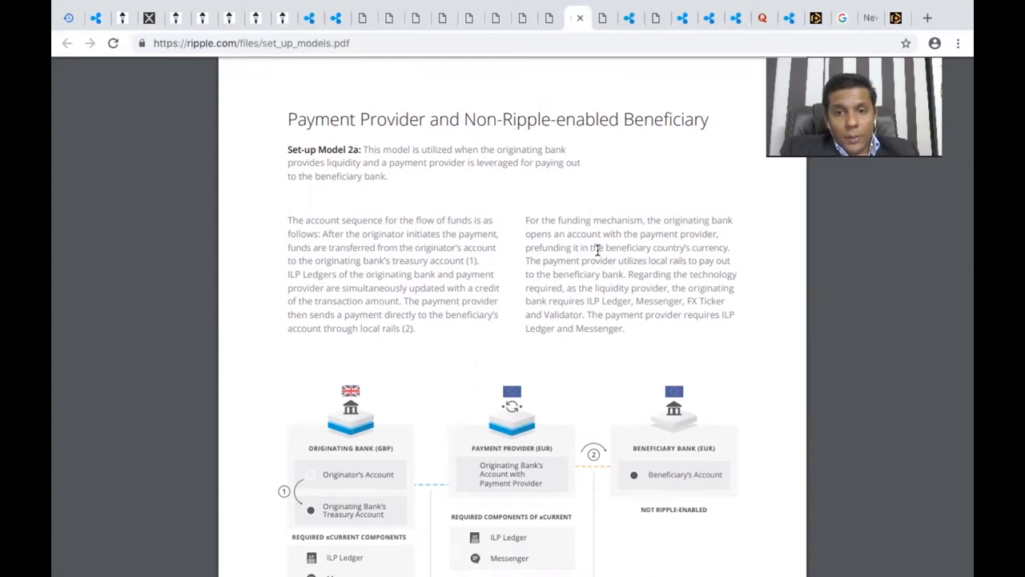
pyautogui.moveTo(671, 290)
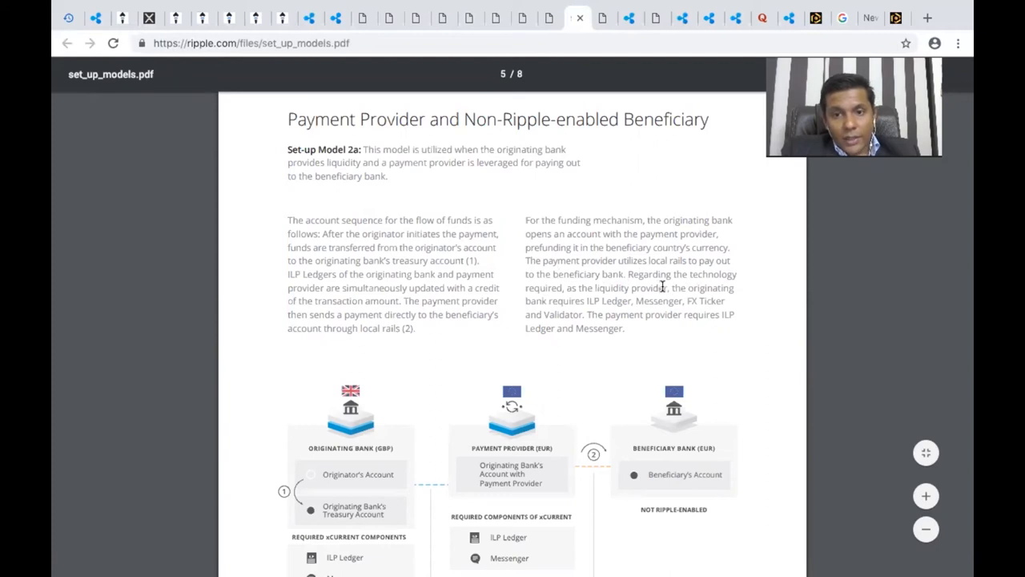
pyautogui.moveTo(660, 321)
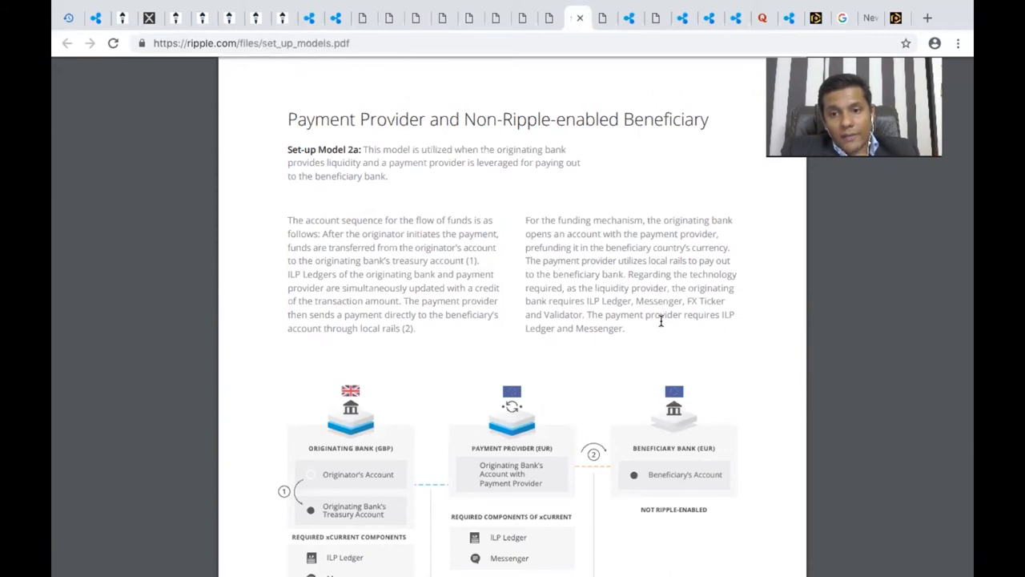
pyautogui.scroll(-3)
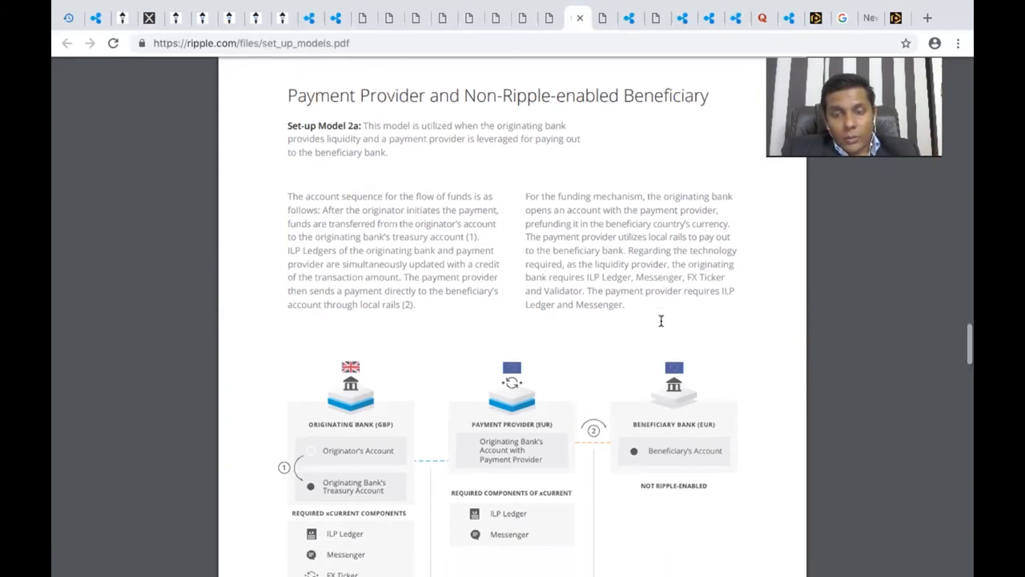
pyautogui.scroll(-3)
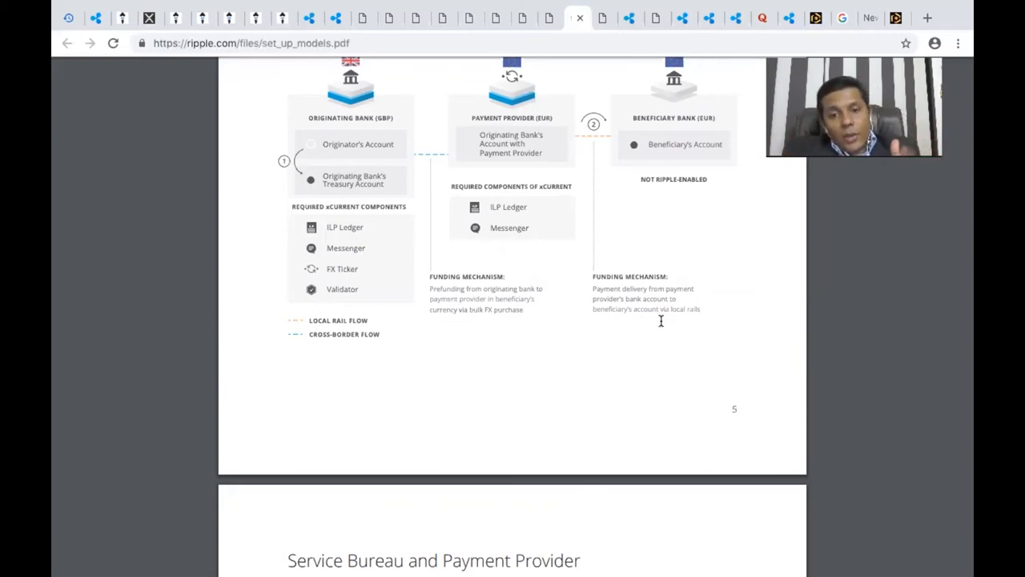
# - Read Model 2b Service Bureau and Payment Provider and reach Model 3 Third-party Liquidity
pyautogui.scroll(-3)
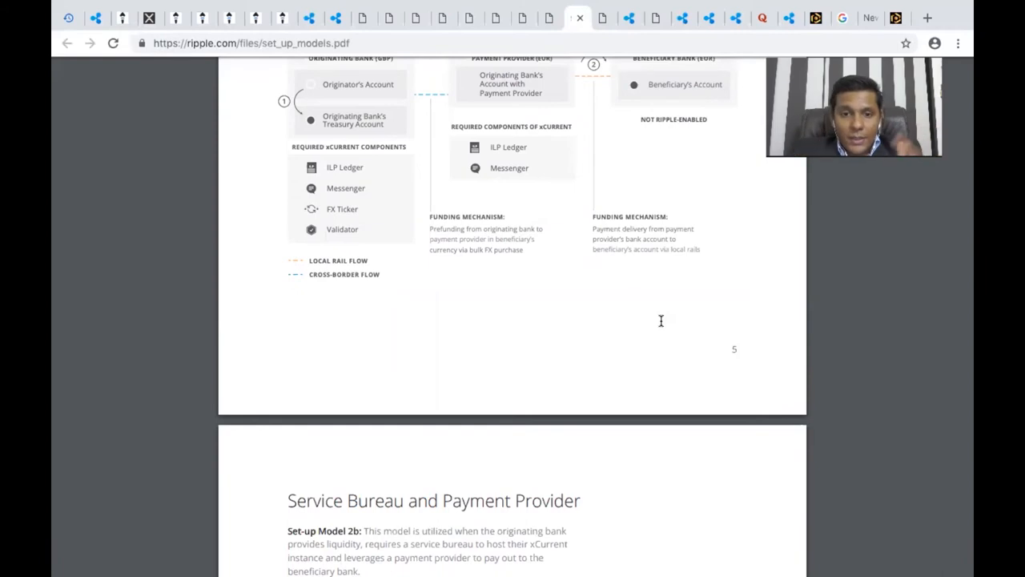
pyautogui.scroll(-3)
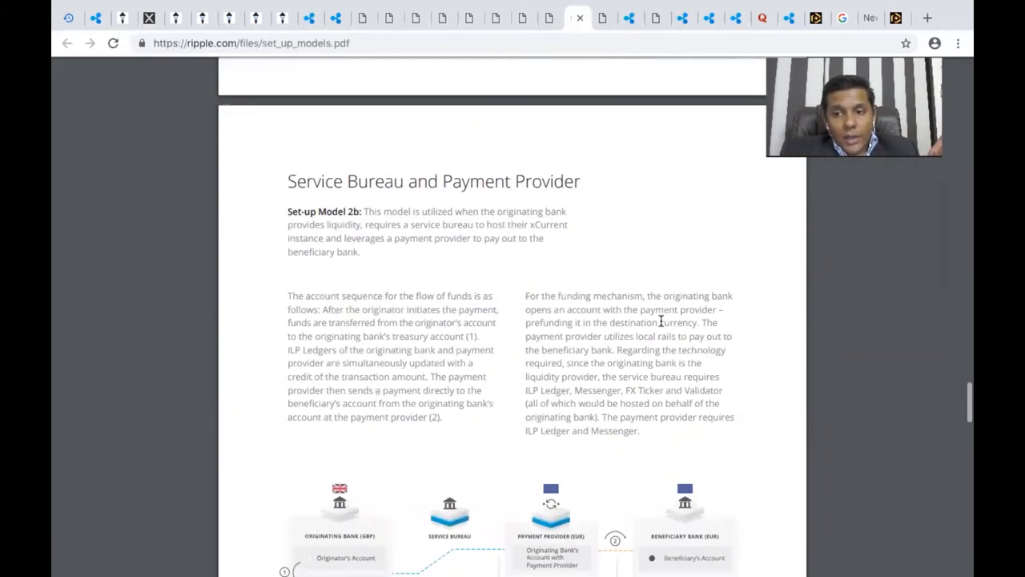
pyautogui.scroll(-3)
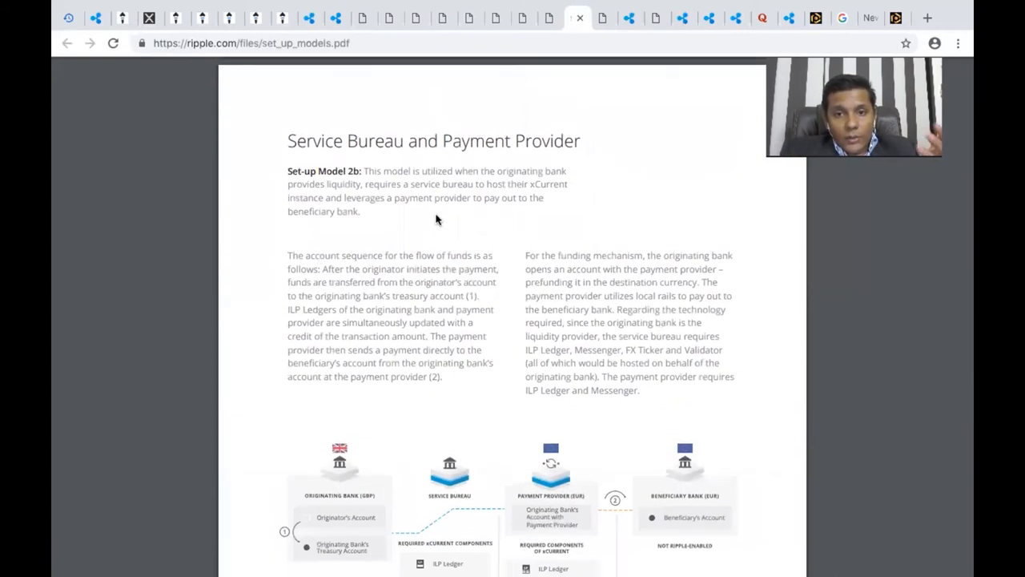
pyautogui.scroll(-3)
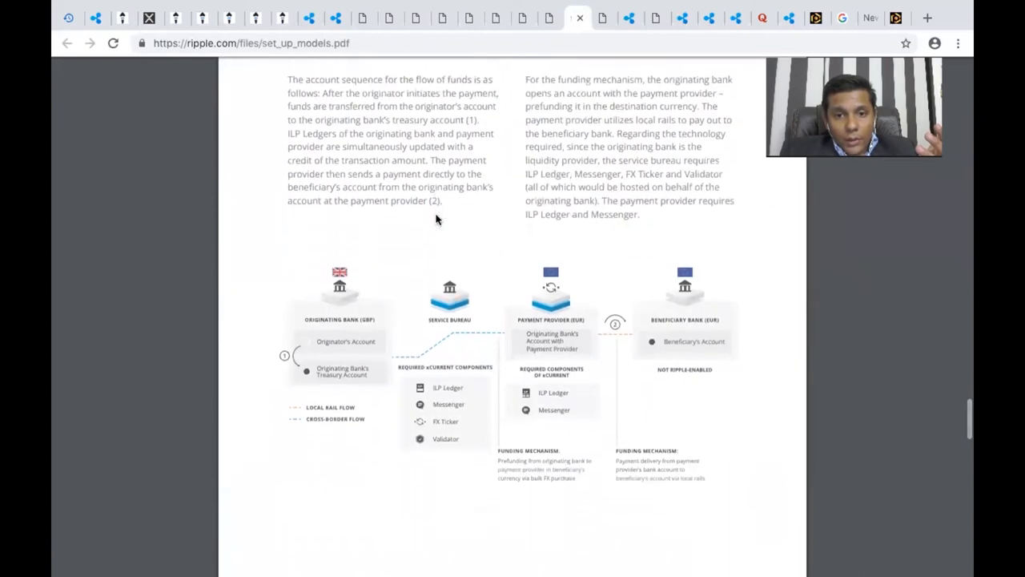
pyautogui.scroll(-3)
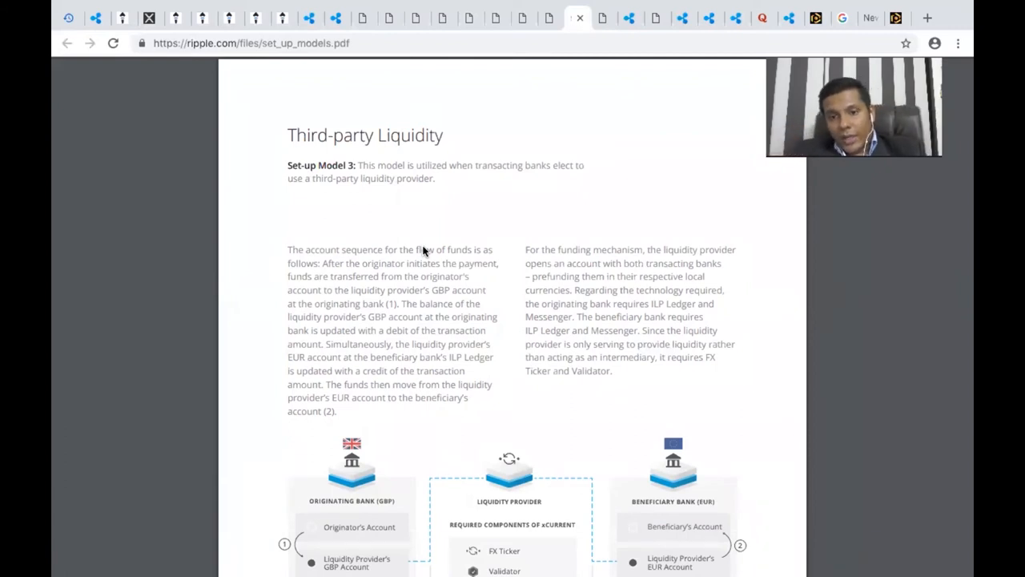
# - Read Model 4 Correspondent Banking along with its diagram
pyautogui.scroll(-3)
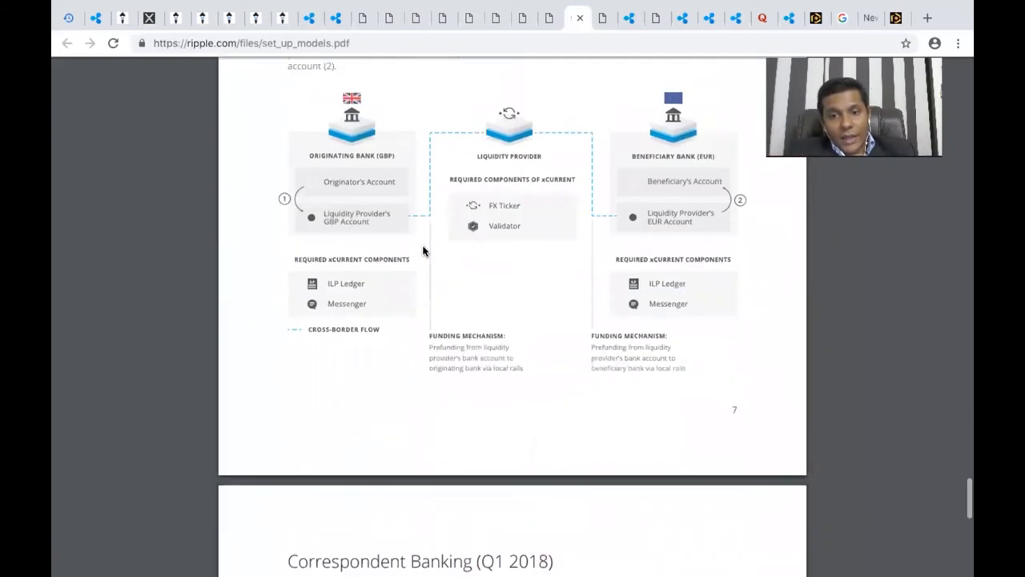
pyautogui.scroll(-3)
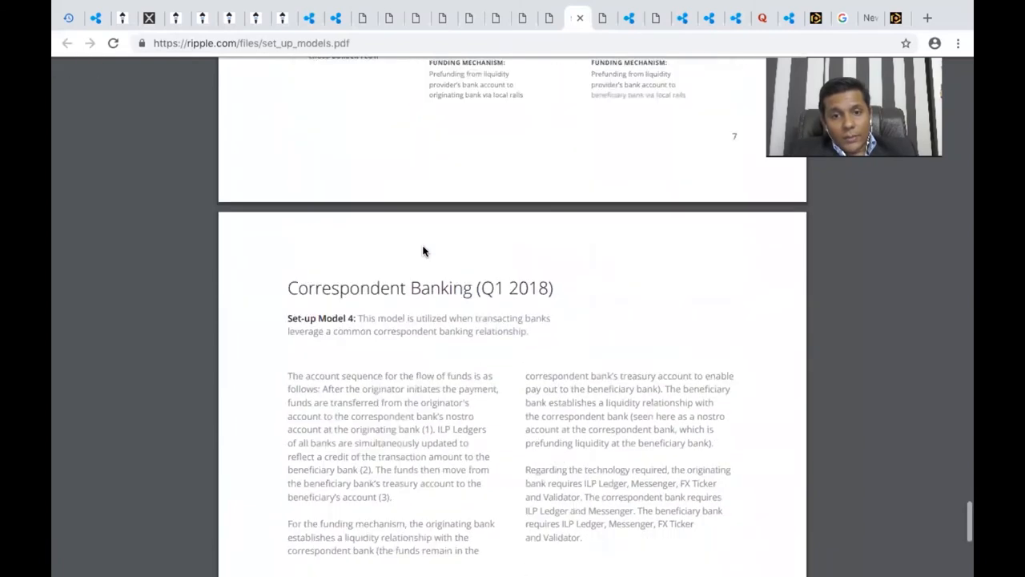
pyautogui.scroll(-3)
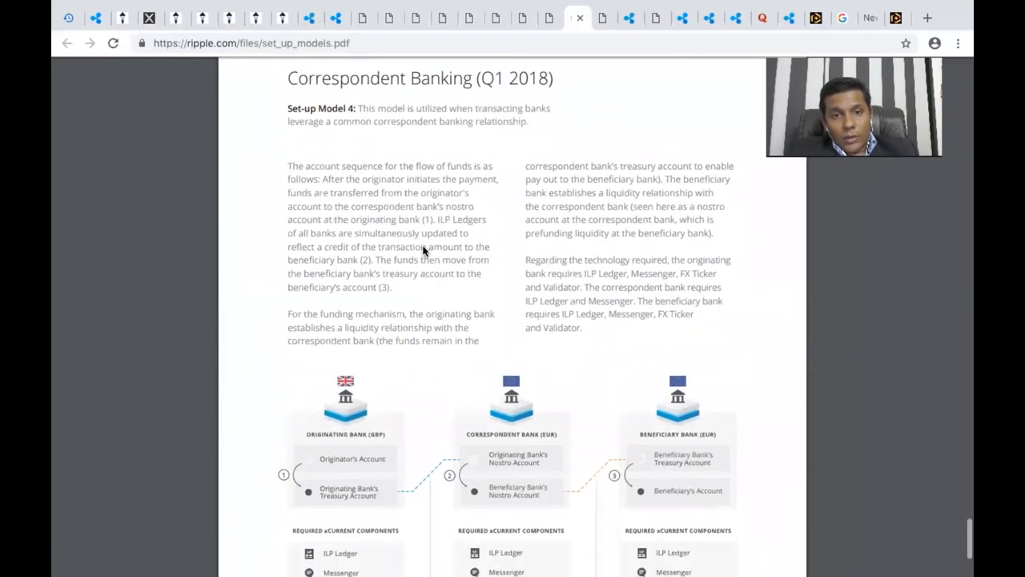
pyautogui.scroll(3)
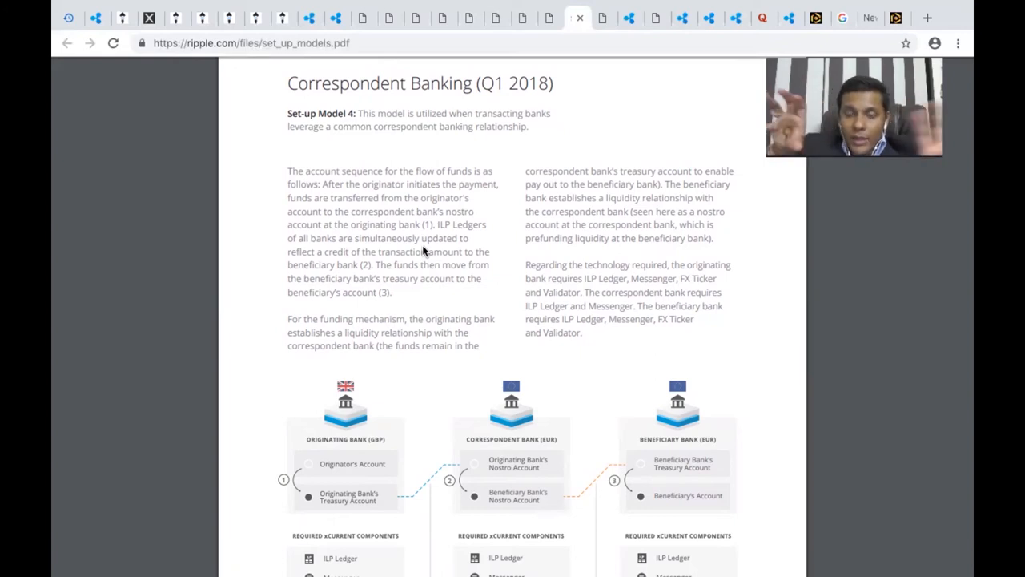
# - Finish the remaining payment provider model pages and return to the cover page
pyautogui.scroll(-3)
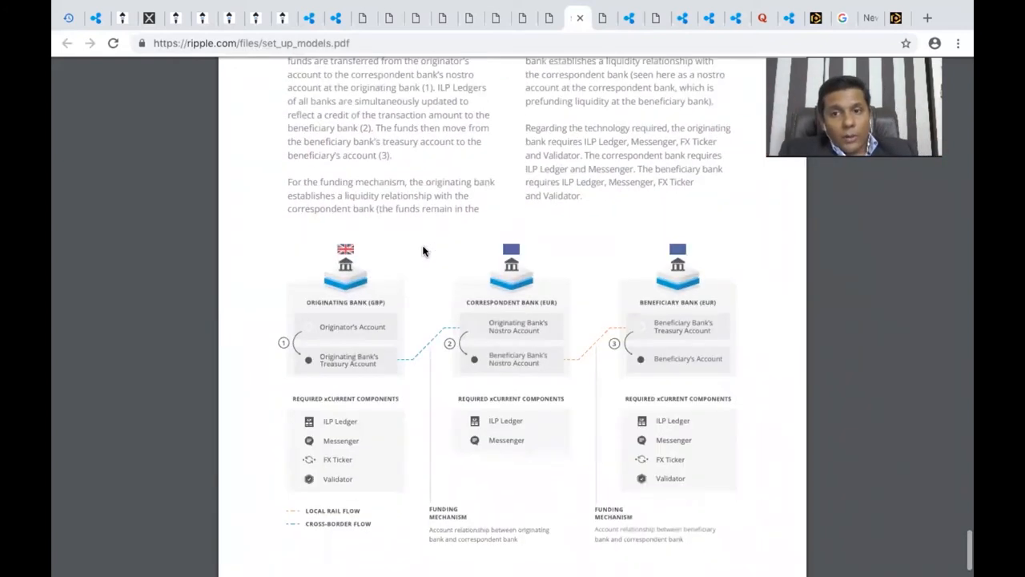
pyautogui.scroll(-3)
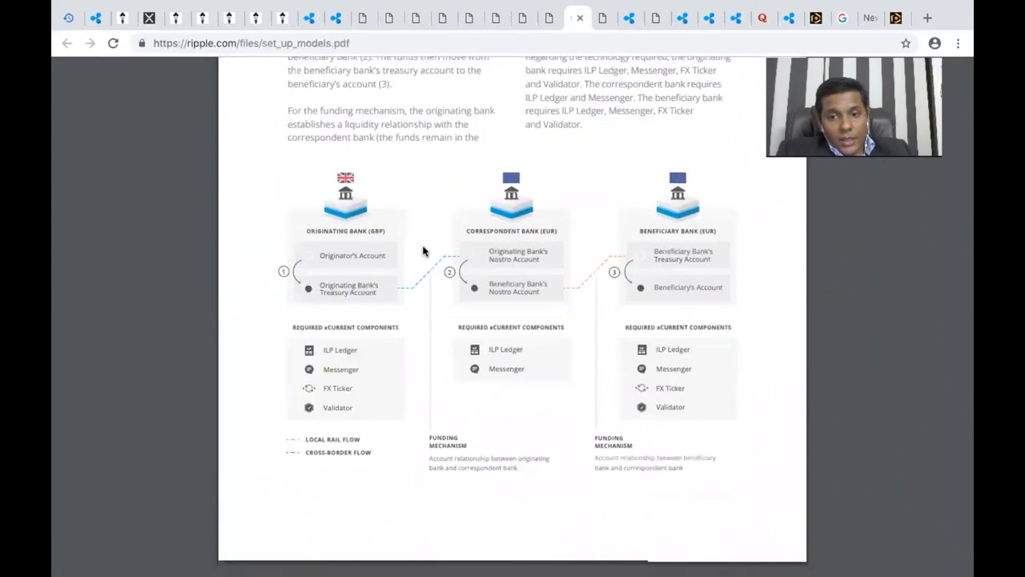
pyautogui.scroll(-3)
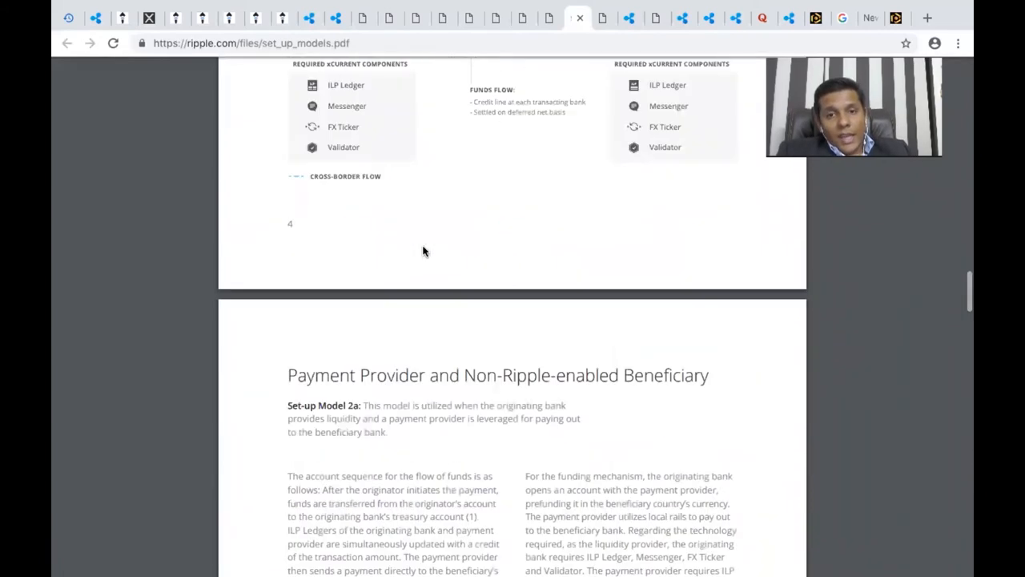
pyautogui.scroll(3)
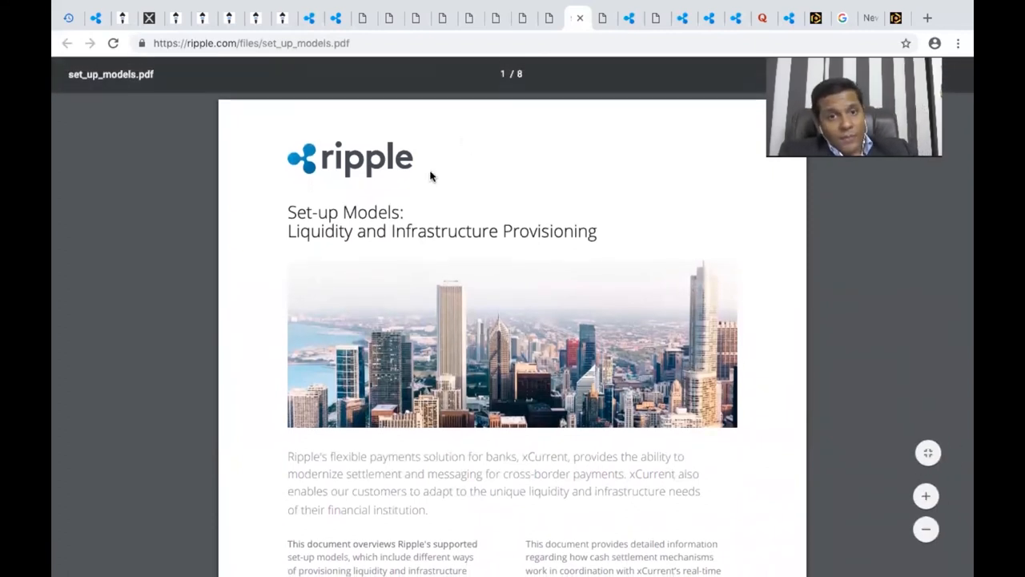
pyautogui.moveTo(417, 192)
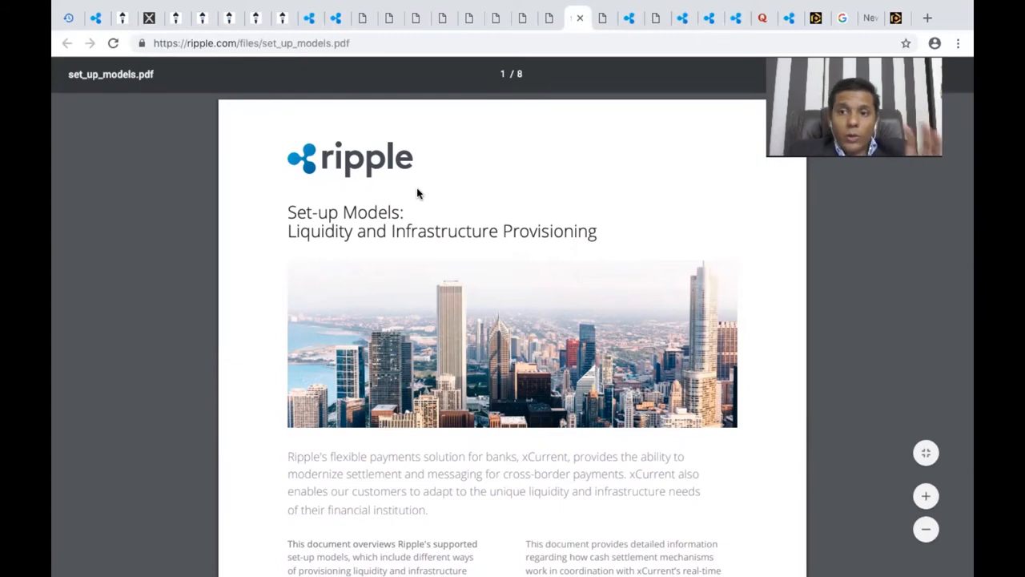
pyautogui.moveTo(439, 58)
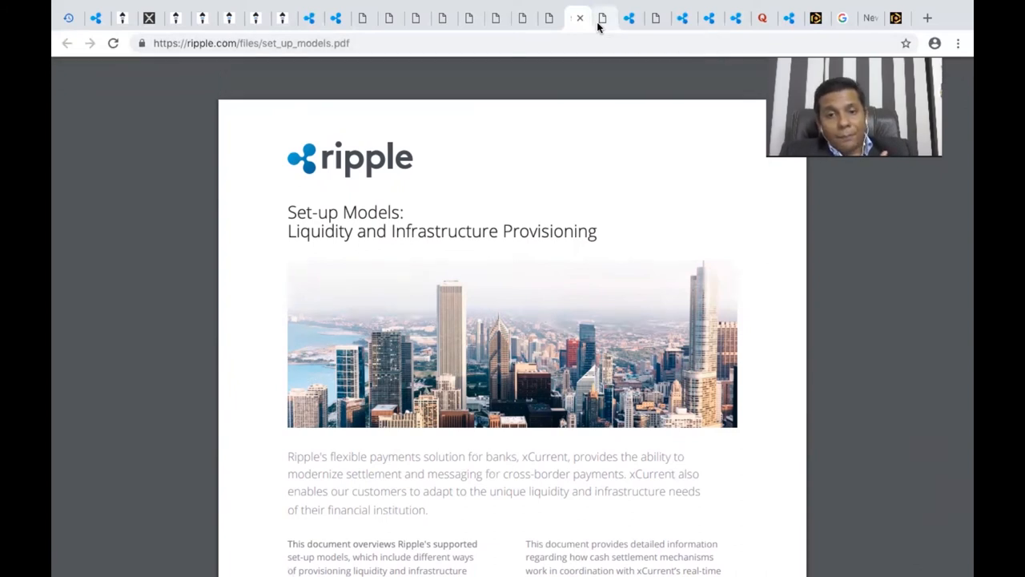
# - Bring up the Ripple Solution Overview PDF at its title page
pyautogui.click(603, 18)
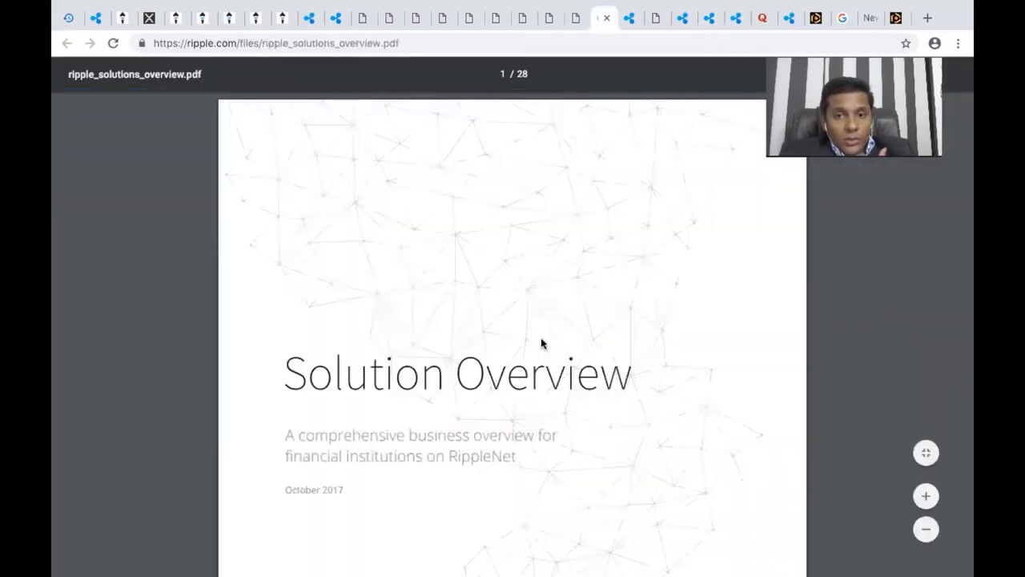
# - Skim the Solution Overview from its cover through the liquidity and Rulebook pages
pyautogui.scroll(-3)
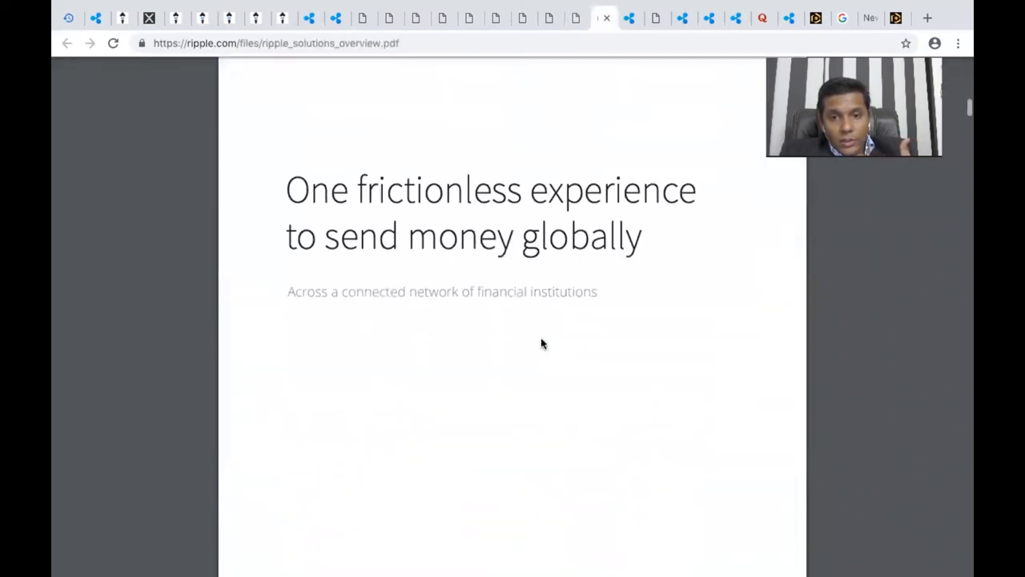
pyautogui.scroll(-3)
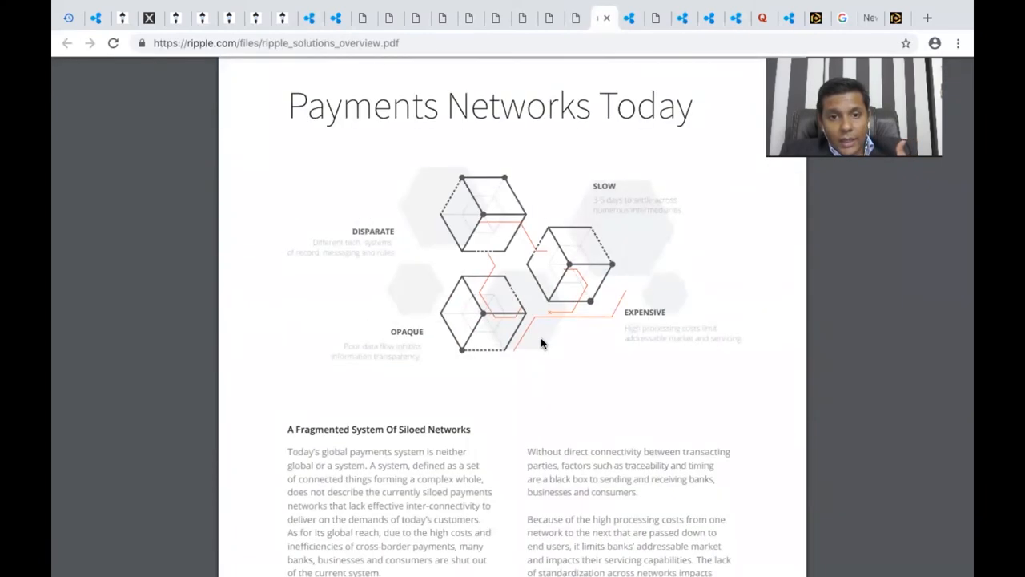
pyautogui.scroll(-3)
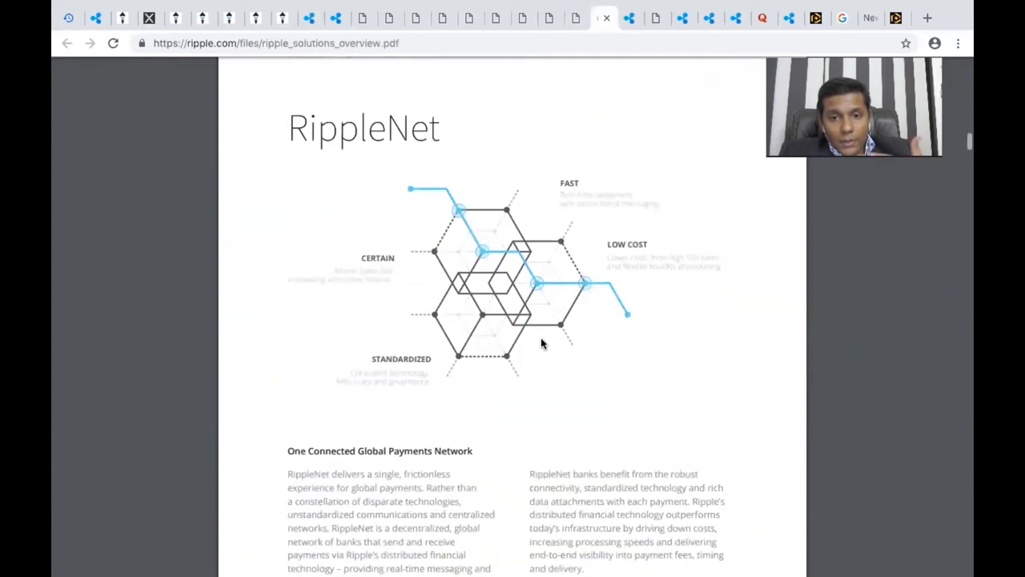
pyautogui.scroll(-3)
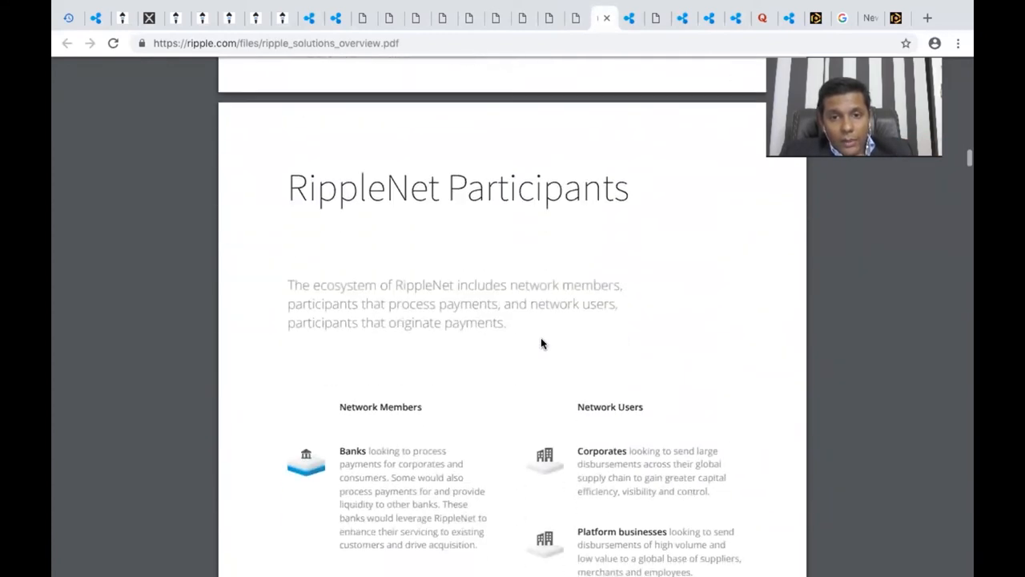
pyautogui.scroll(-3)
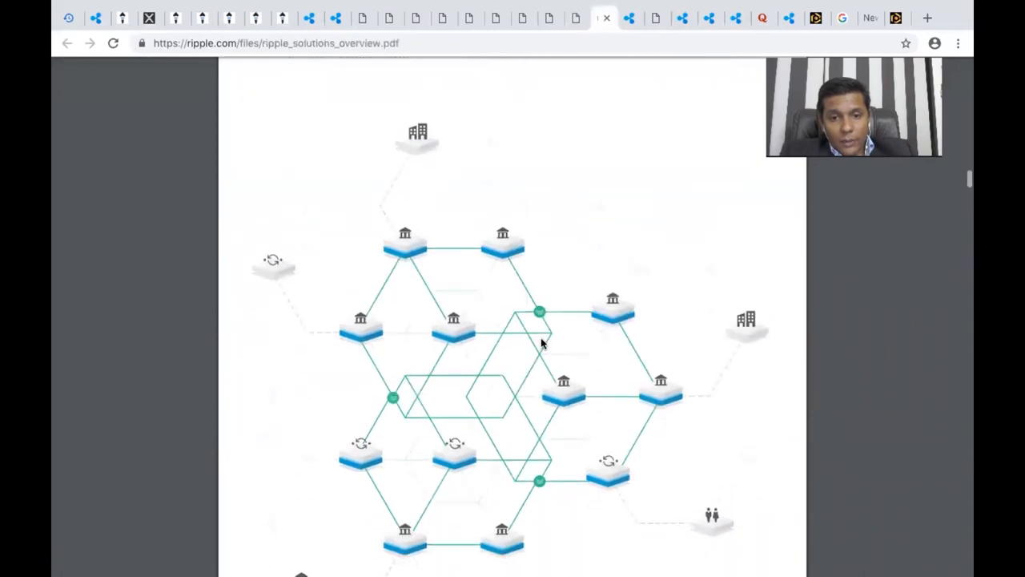
pyautogui.scroll(-3)
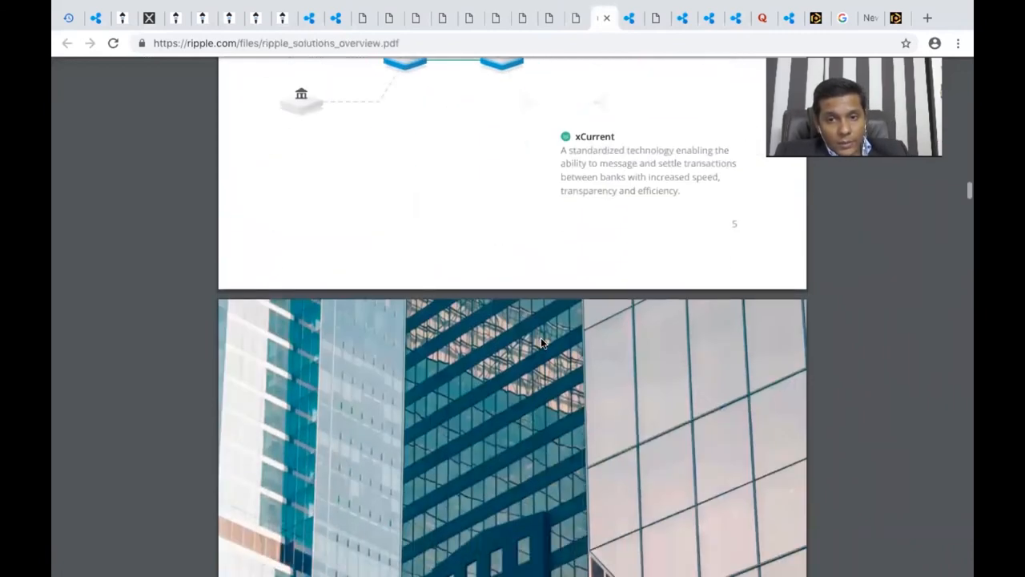
pyautogui.scroll(-3)
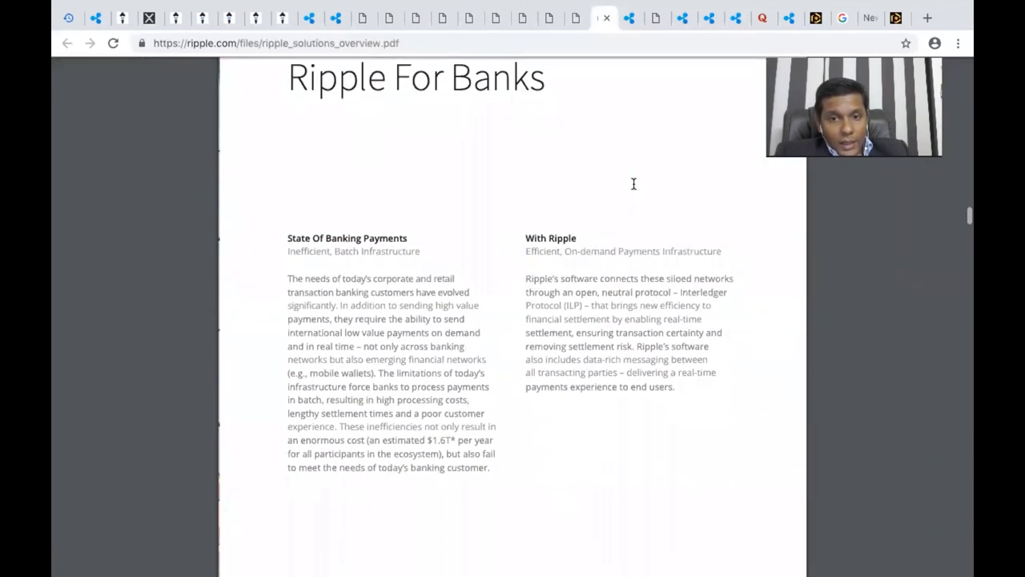
pyautogui.scroll(-3)
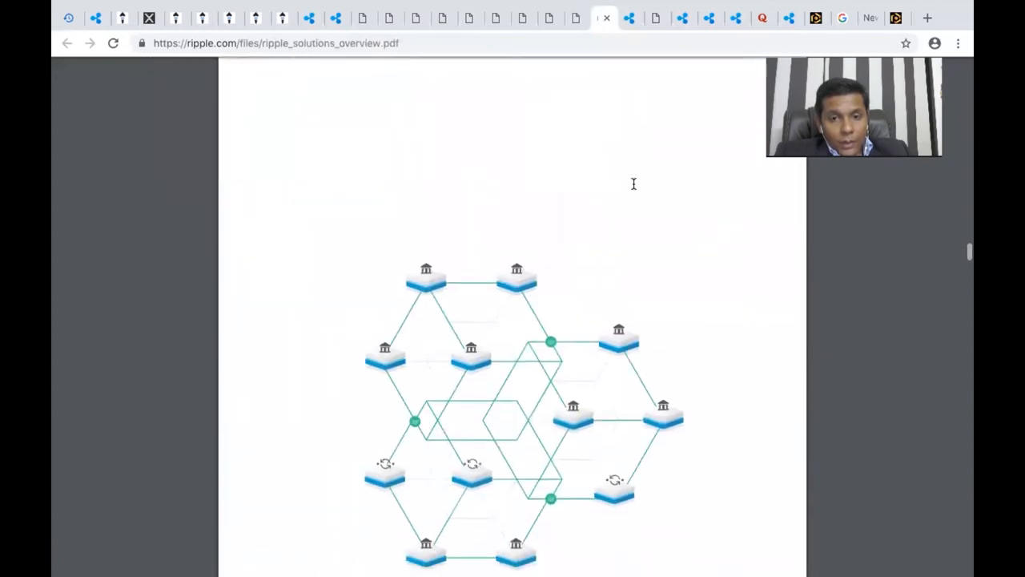
pyautogui.scroll(-3)
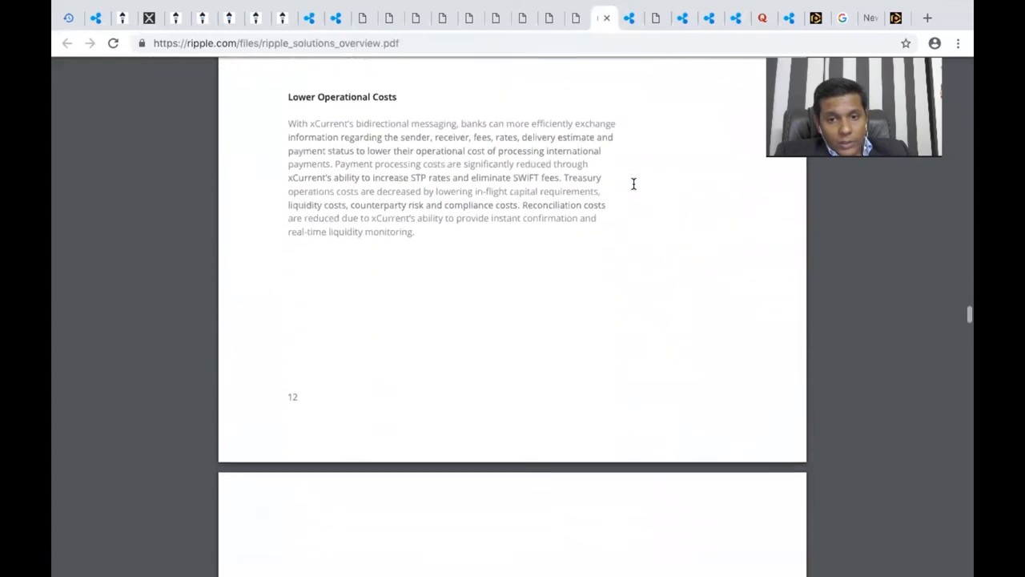
# - Continue through the Advisory Board to the Compliance section, then bring up the Ripple Insights blog
pyautogui.scroll(-3)
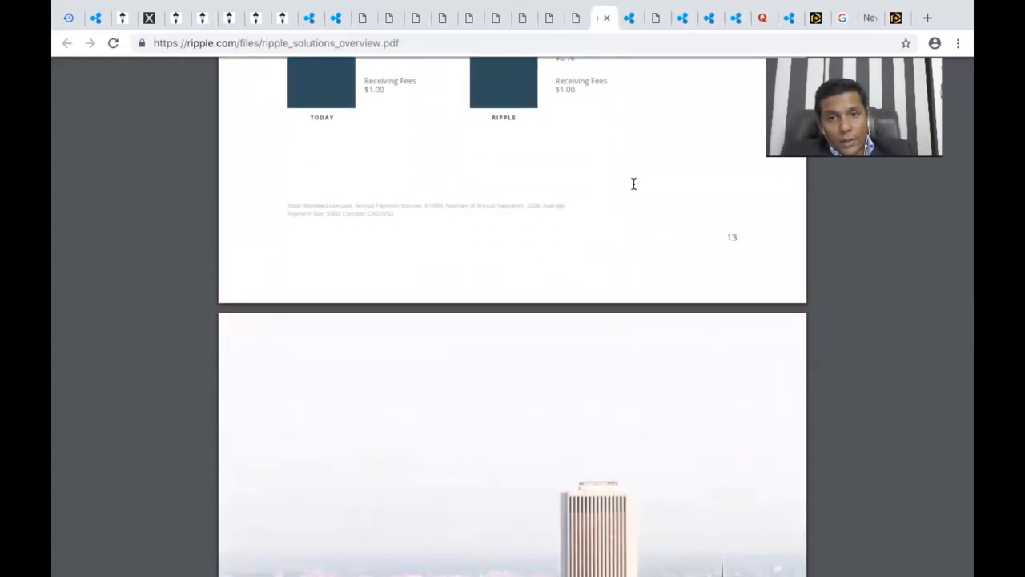
pyautogui.scroll(-3)
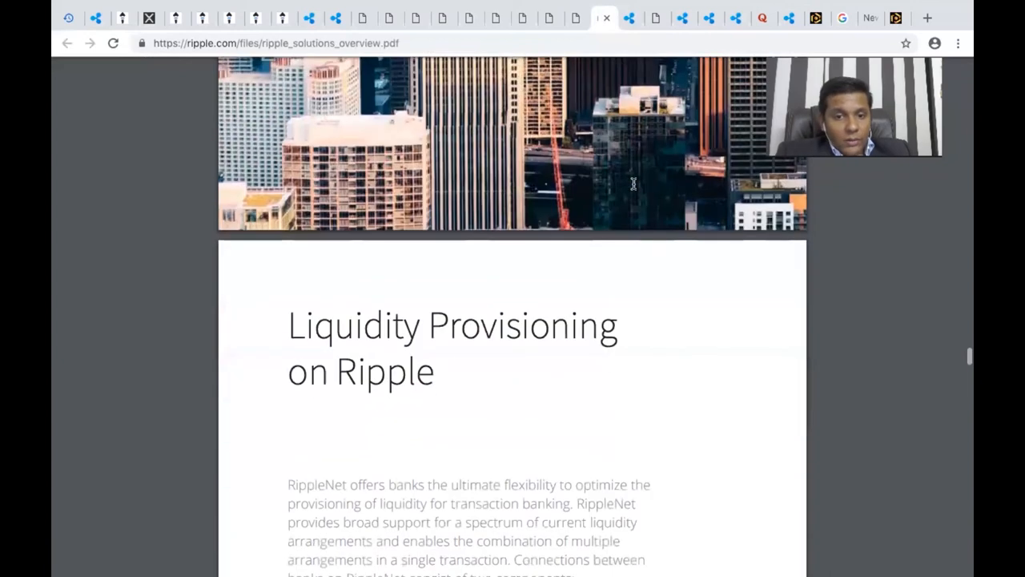
pyautogui.scroll(-3)
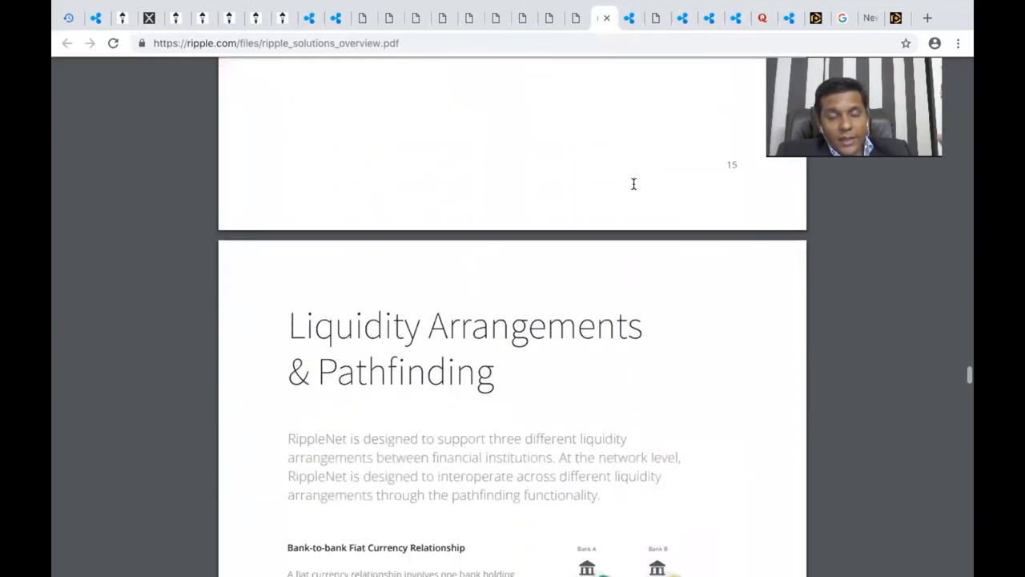
pyautogui.scroll(-3)
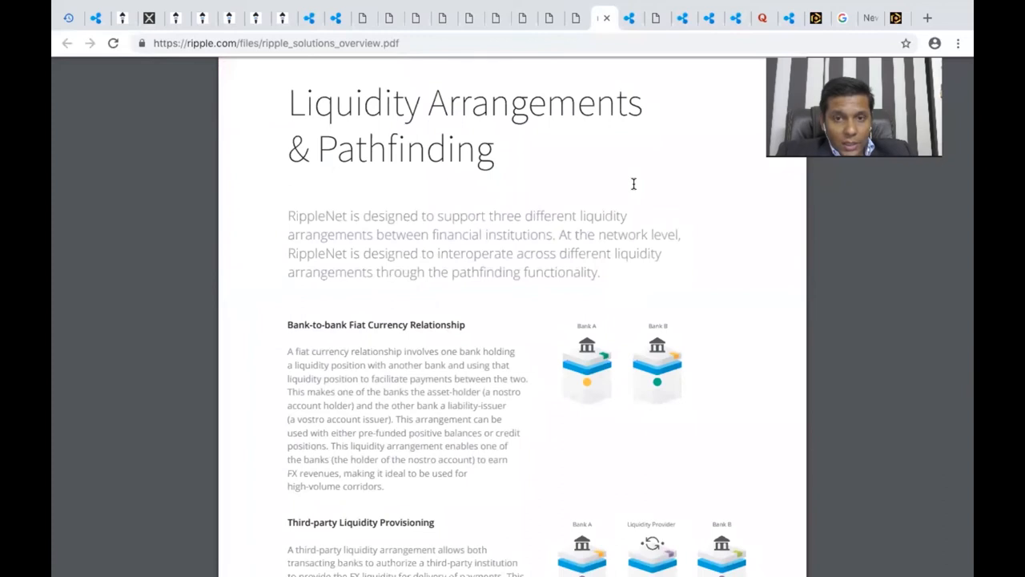
pyautogui.scroll(-3)
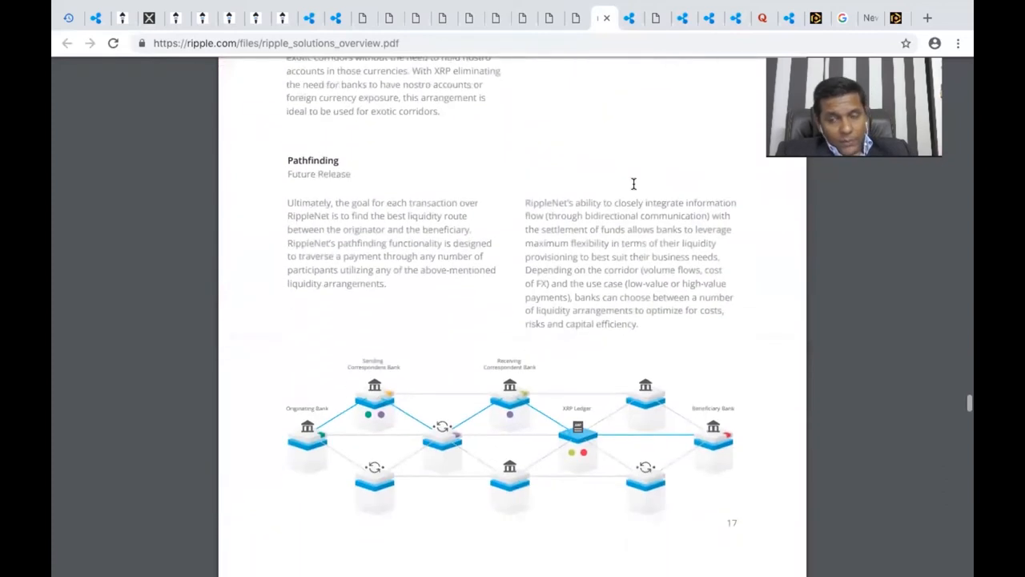
pyautogui.scroll(-3)
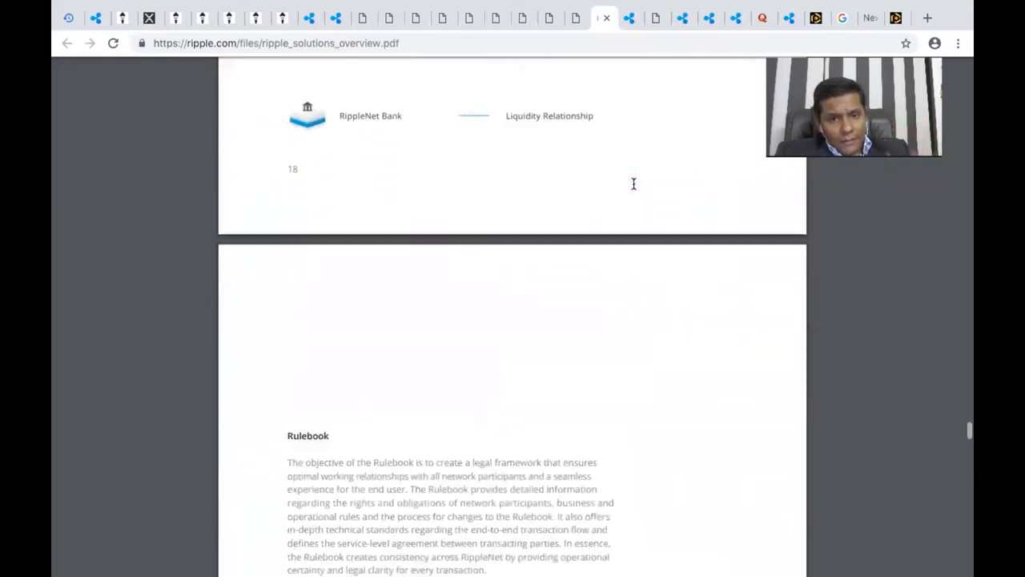
pyautogui.scroll(-3)
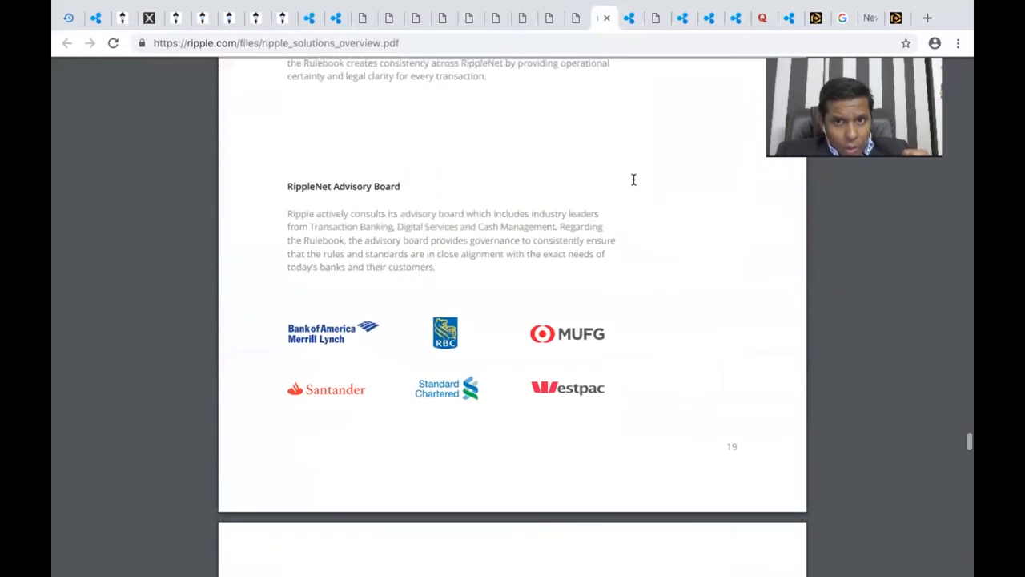
pyautogui.scroll(-3)
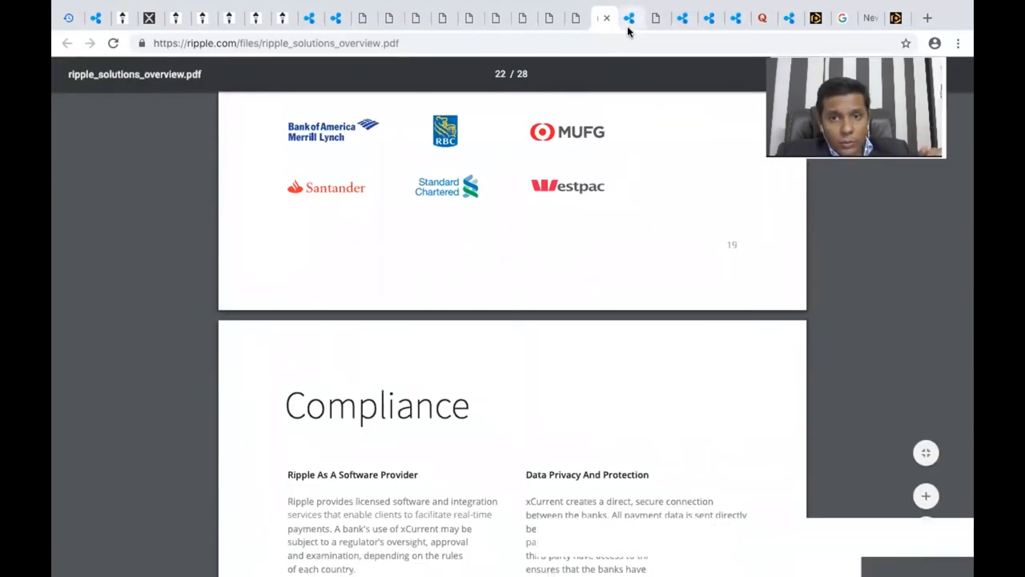
pyautogui.click(631, 18)
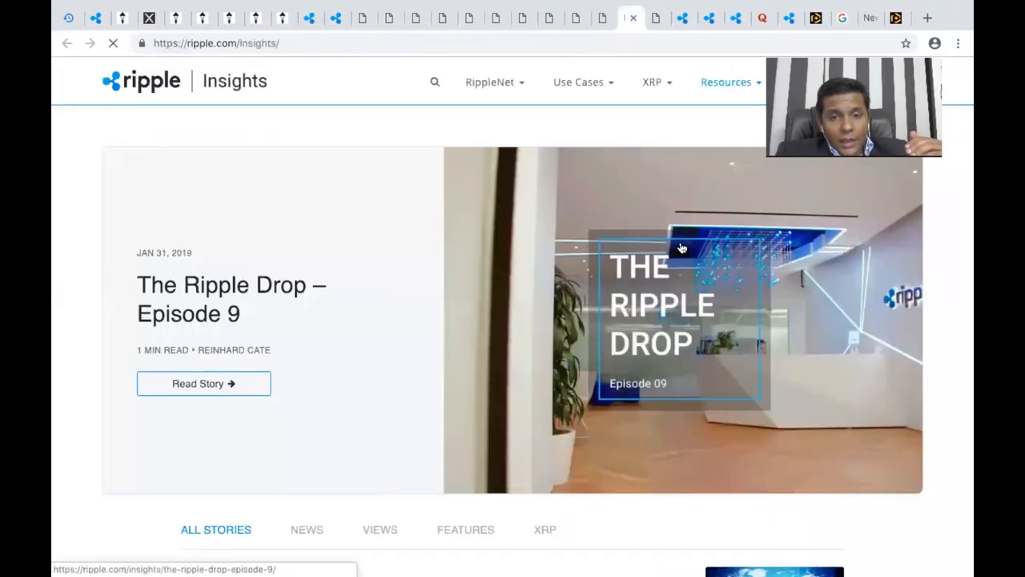
# - Scroll through the Ripple Insights story list before moving to the rippled server docs
pyautogui.scroll(-3)
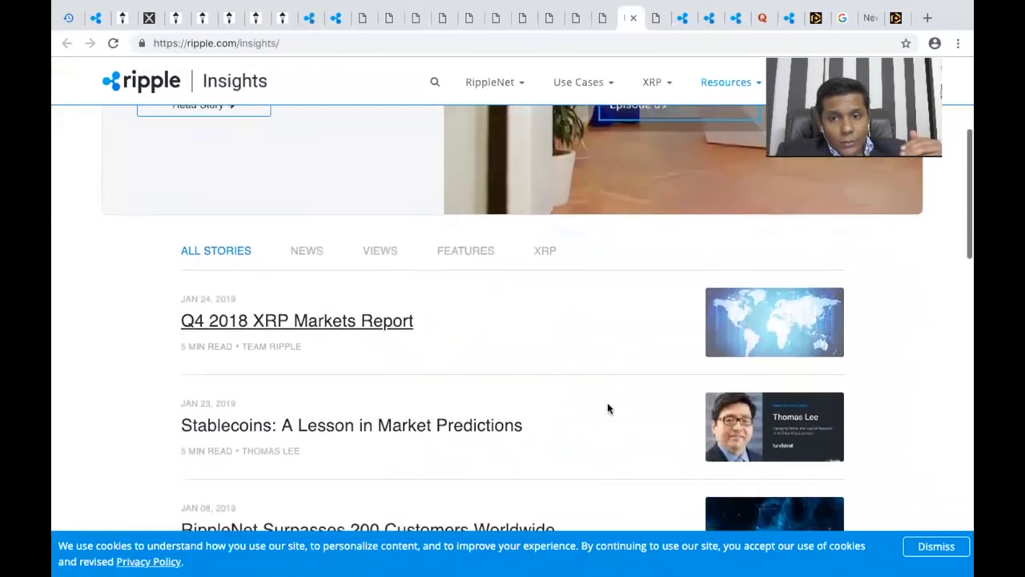
pyautogui.scroll(3)
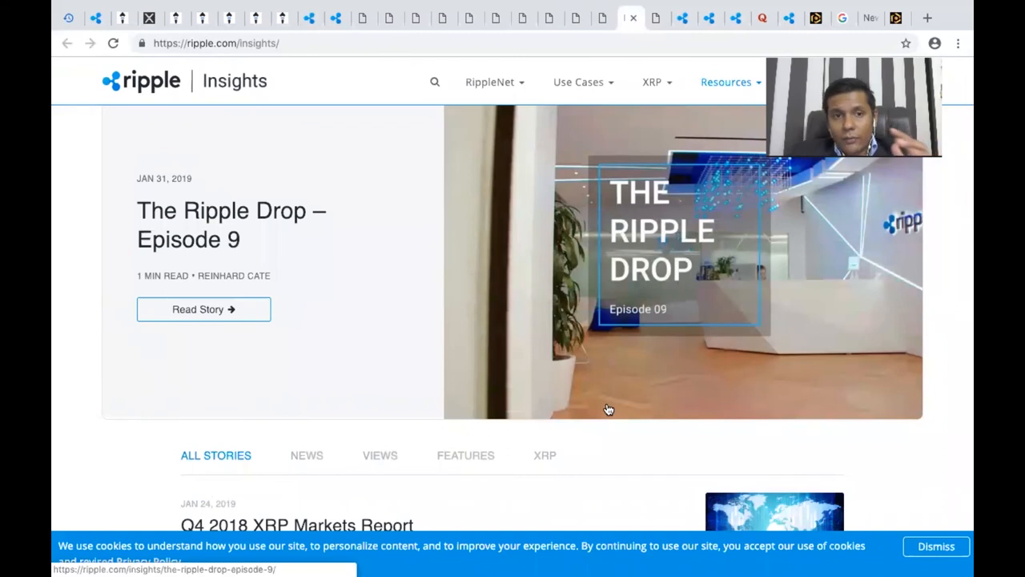
pyautogui.scroll(-3)
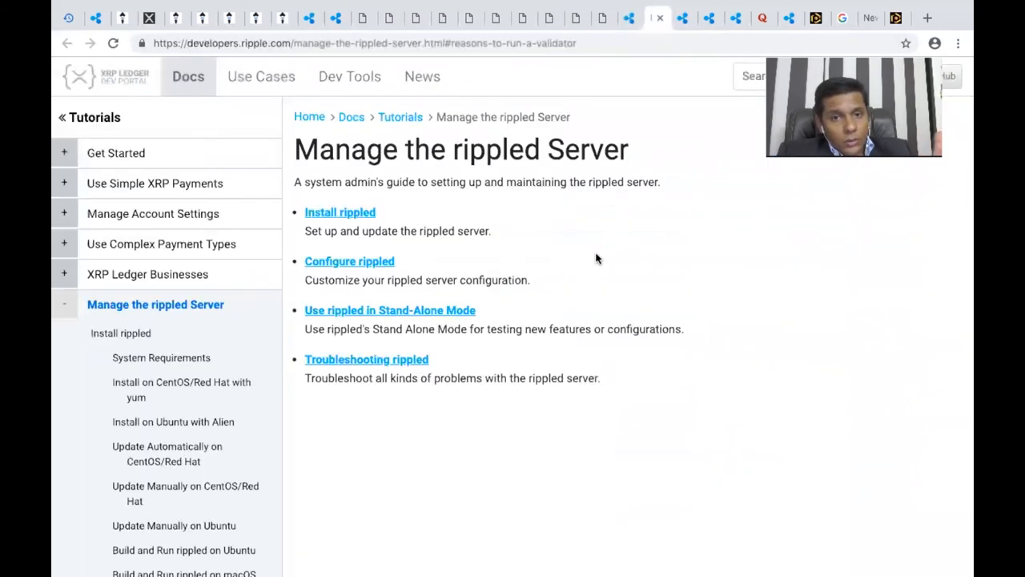
pyautogui.moveTo(429, 300)
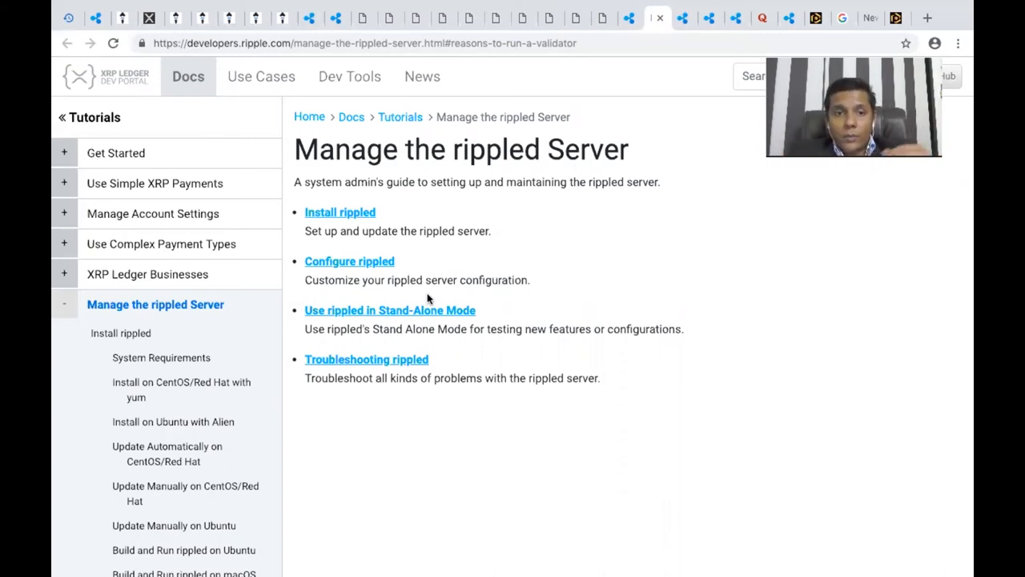
pyautogui.moveTo(558, 263)
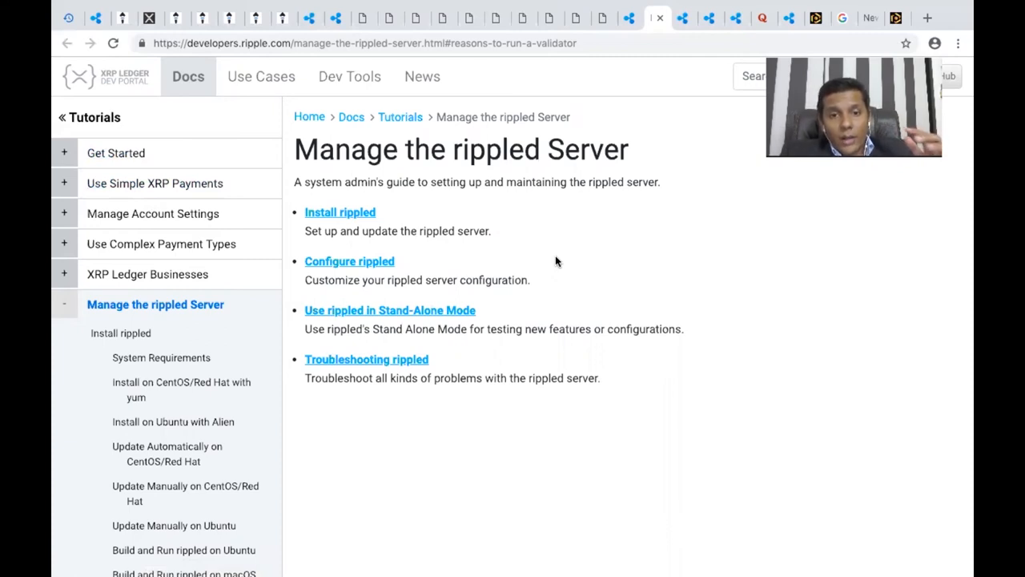
pyautogui.moveTo(167, 453)
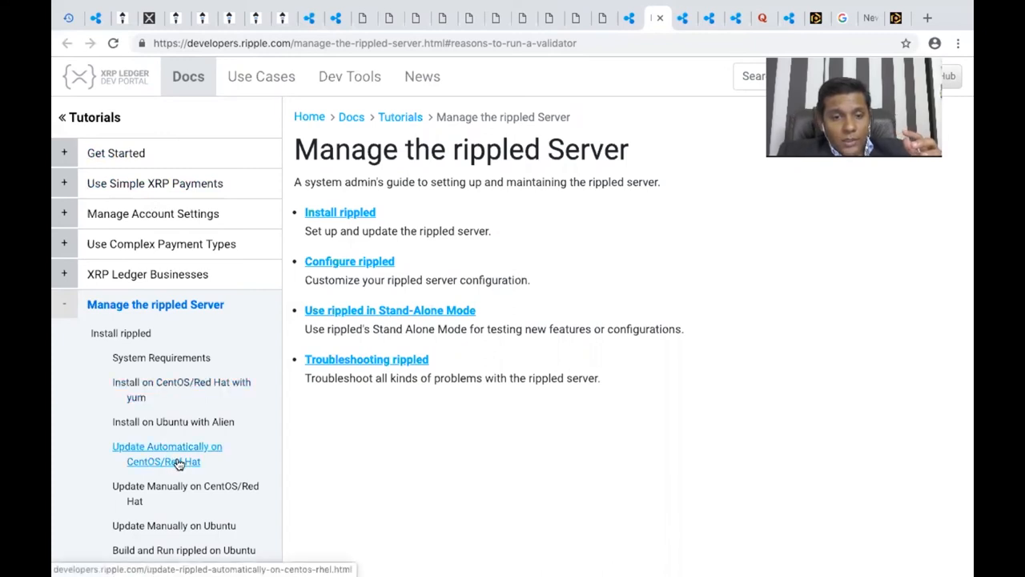
pyautogui.moveTo(301, 437)
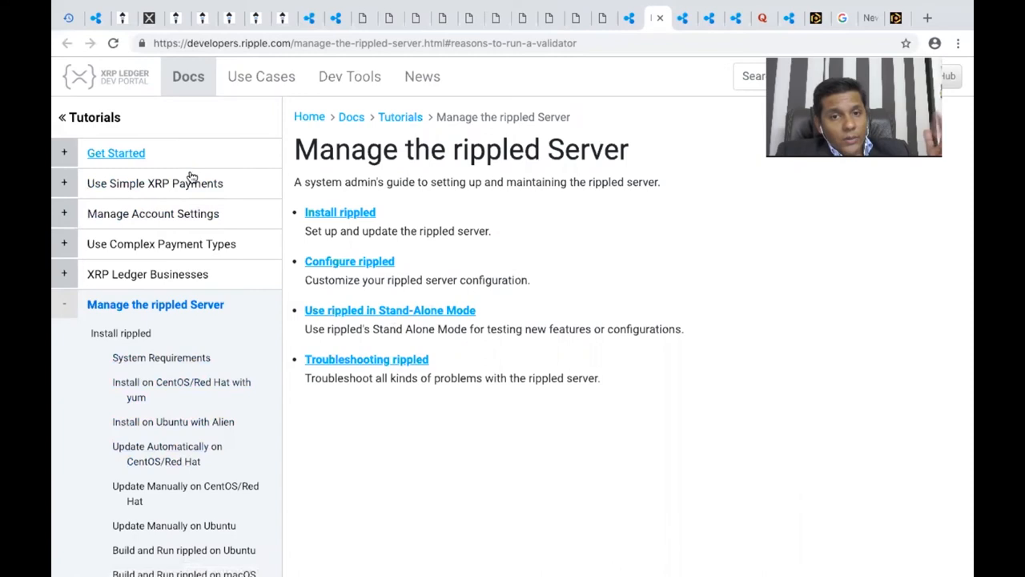
pyautogui.scroll(-3)
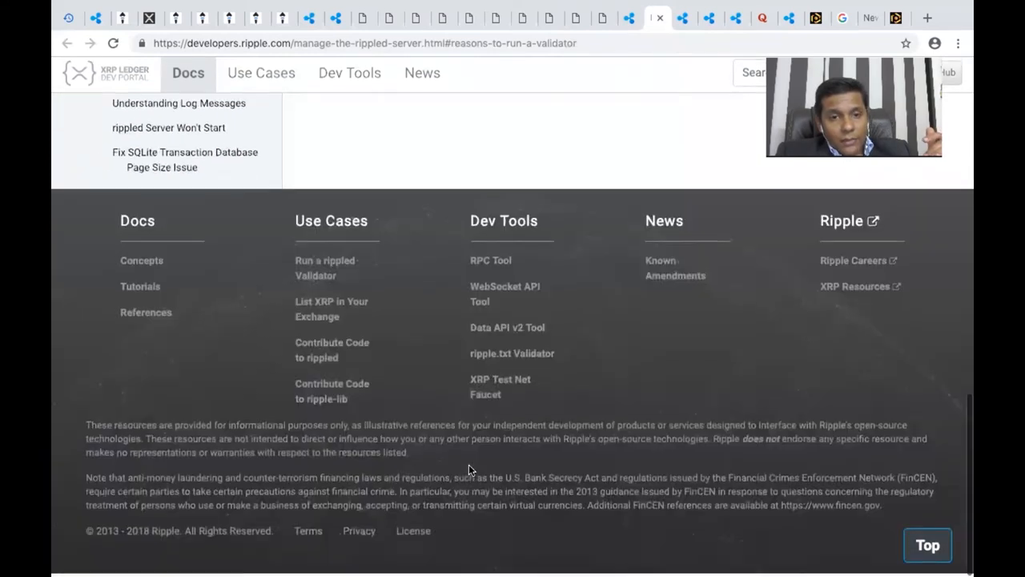
pyautogui.scroll(3)
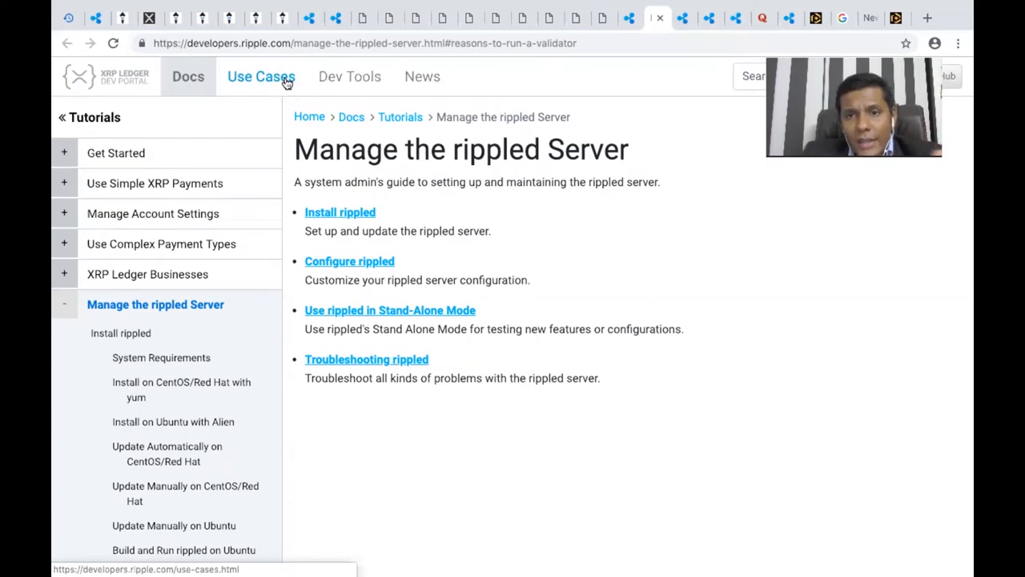
pyautogui.moveTo(727, 35)
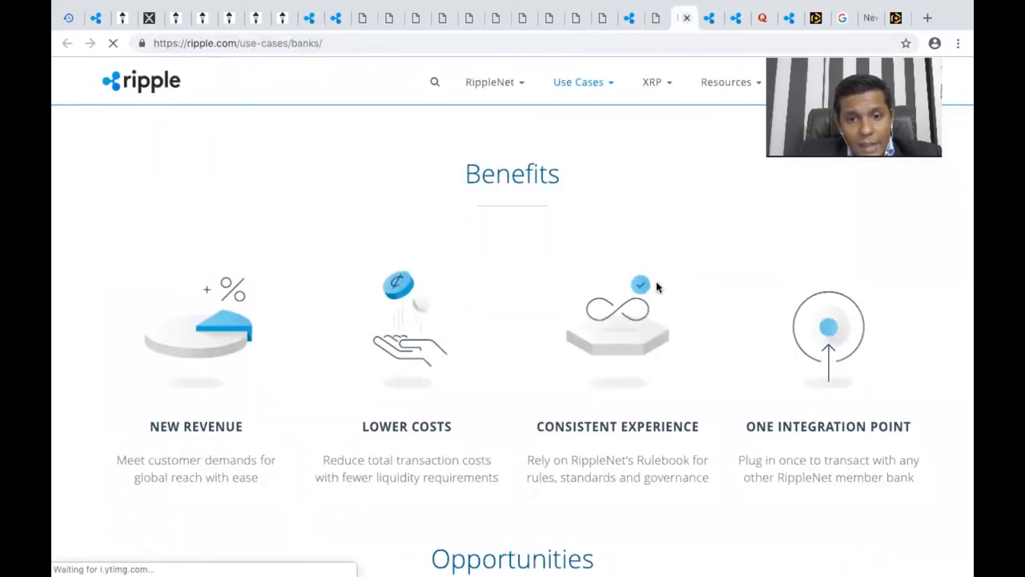
# - Scroll the banks use-case page from Benefits down to Opportunities and back
pyautogui.scroll(-3)
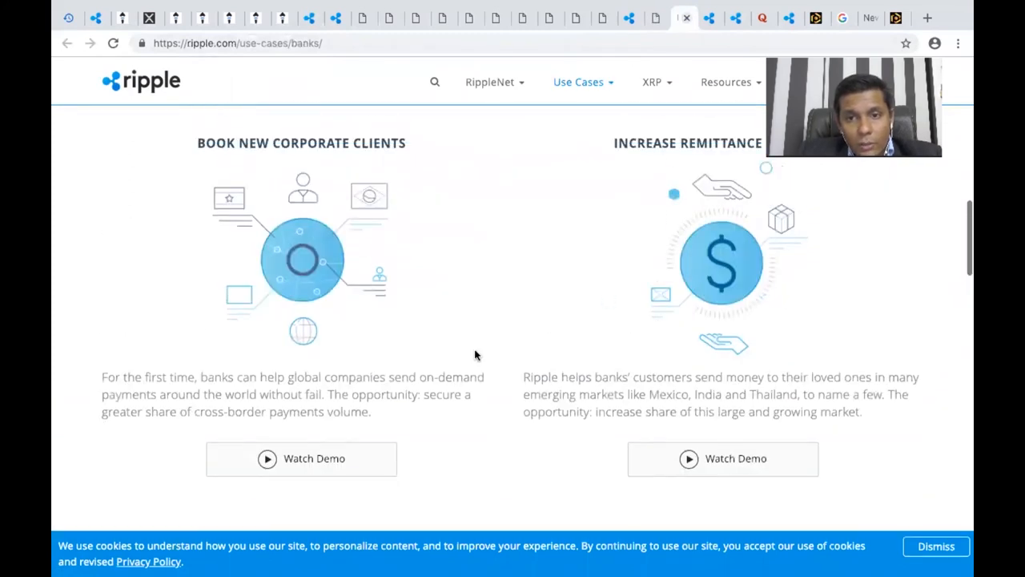
pyautogui.moveTo(553, 372)
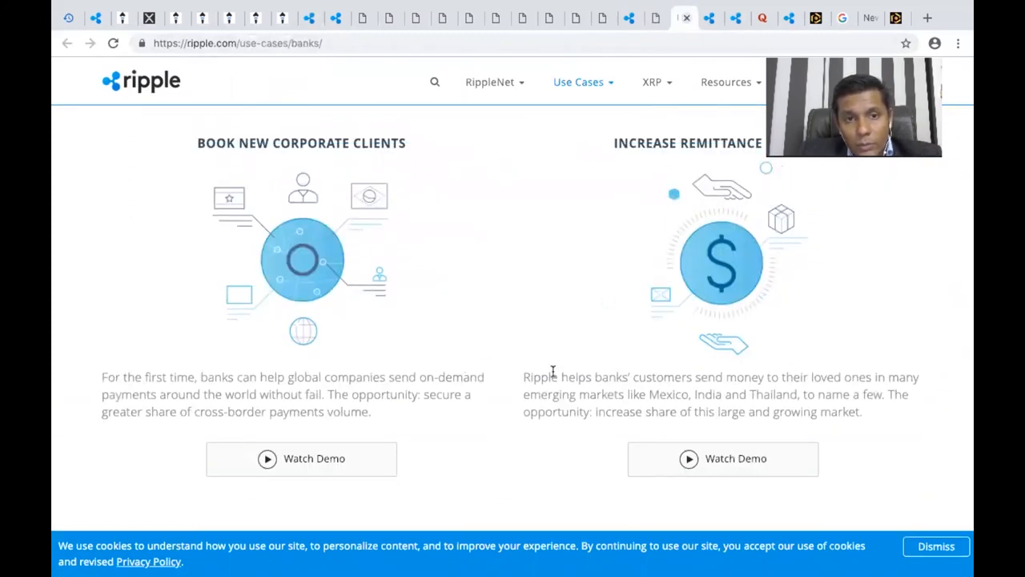
pyautogui.scroll(3)
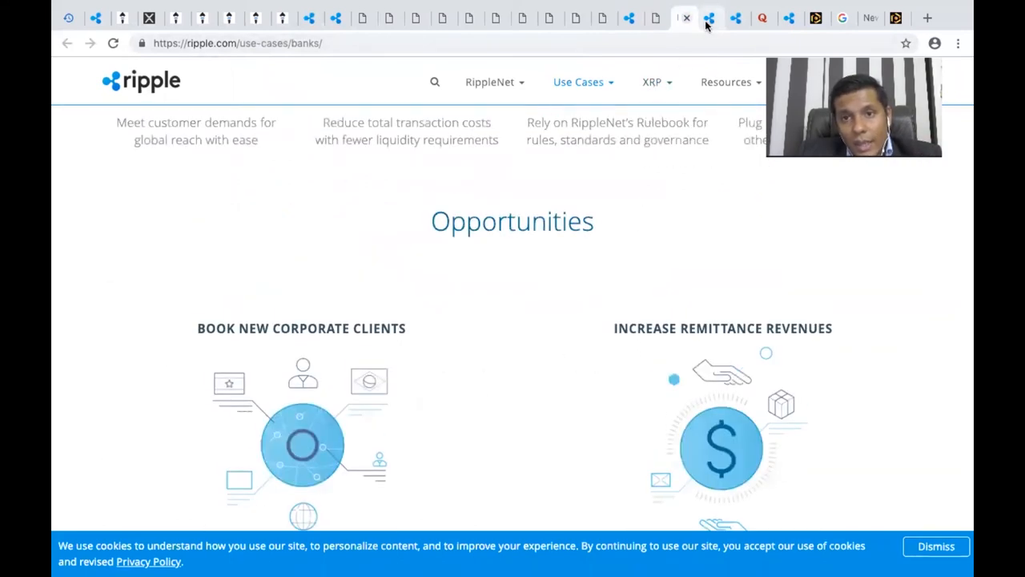
# - Read the Payment Providers page through Opportunities and the SBI Remit case study to Learn More
pyautogui.click(712, 17)
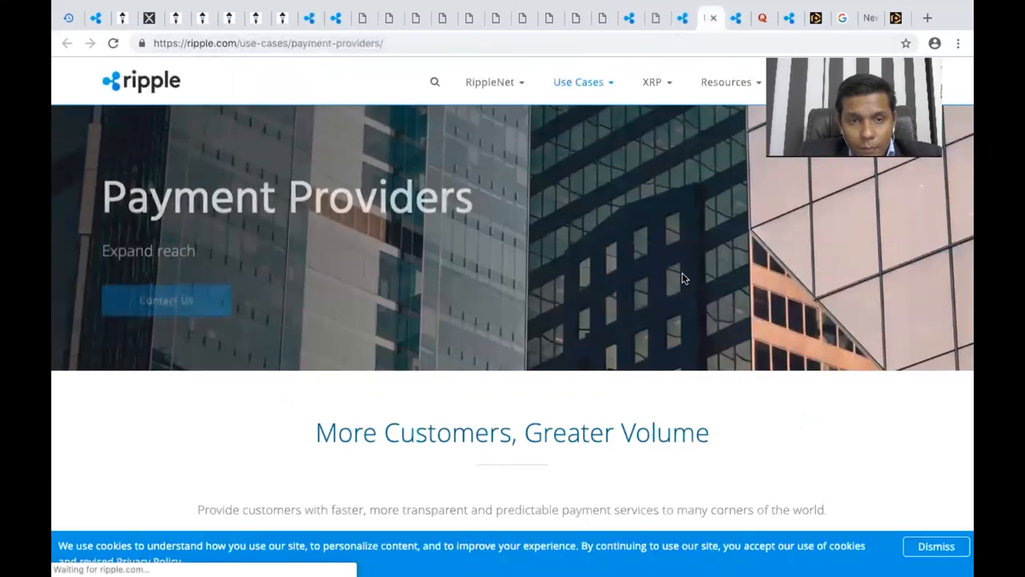
pyautogui.scroll(-3)
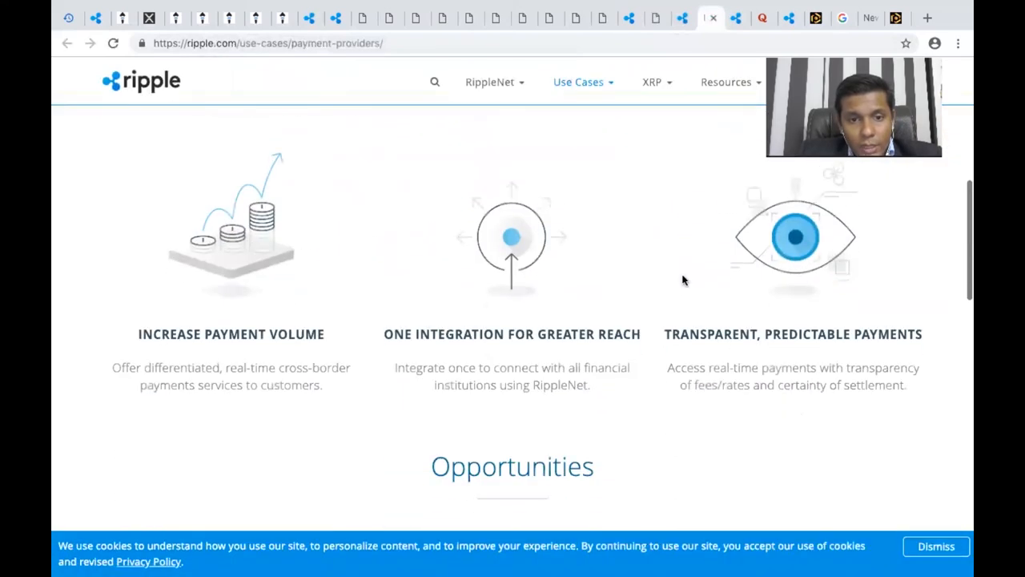
pyautogui.scroll(-3)
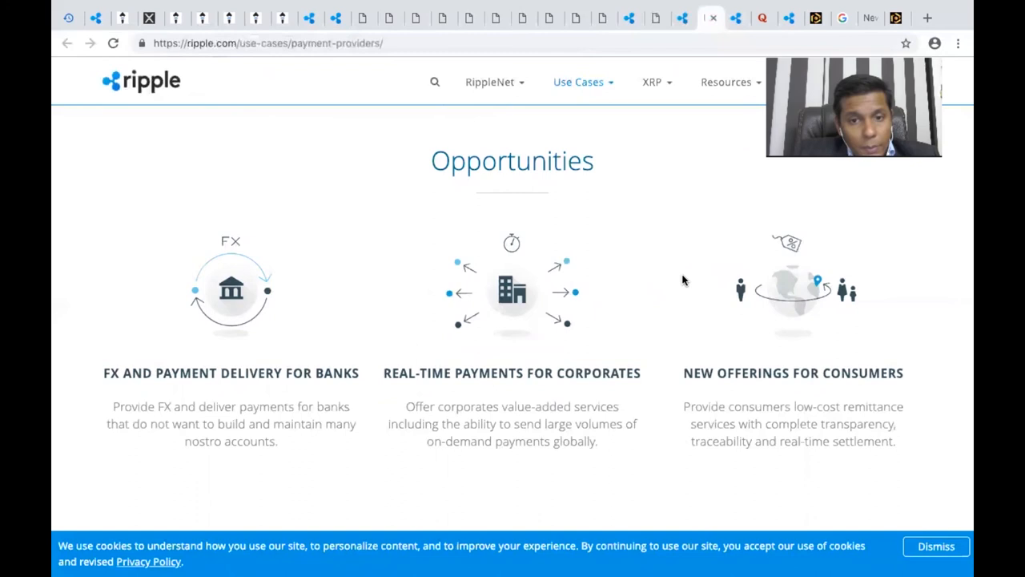
pyautogui.scroll(-3)
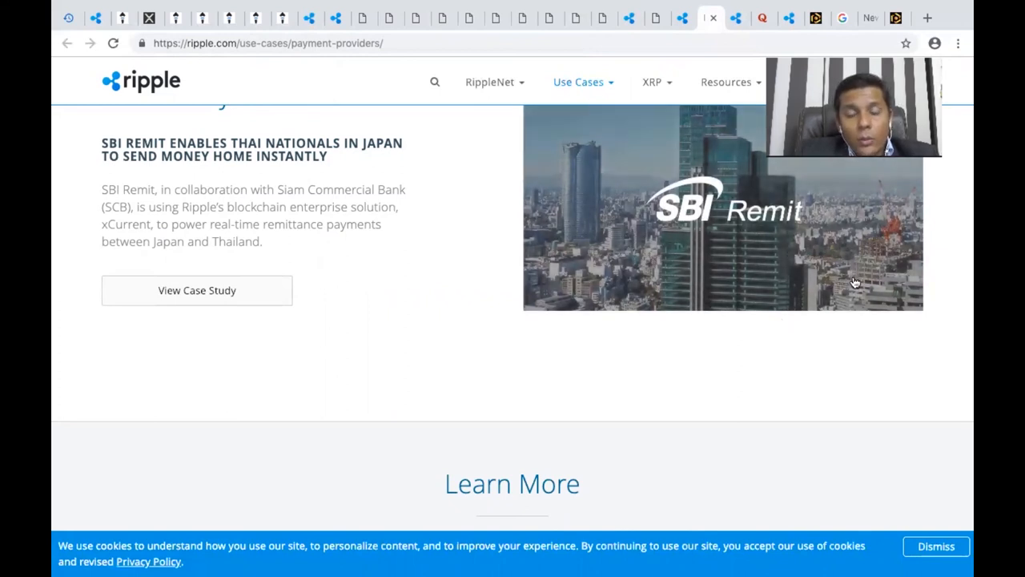
pyautogui.scroll(-3)
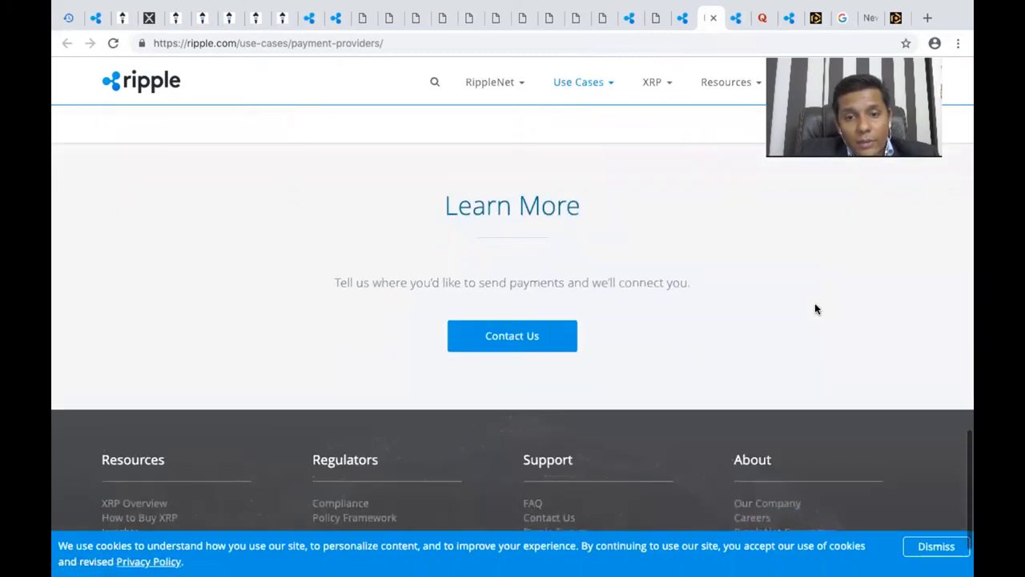
pyautogui.scroll(3)
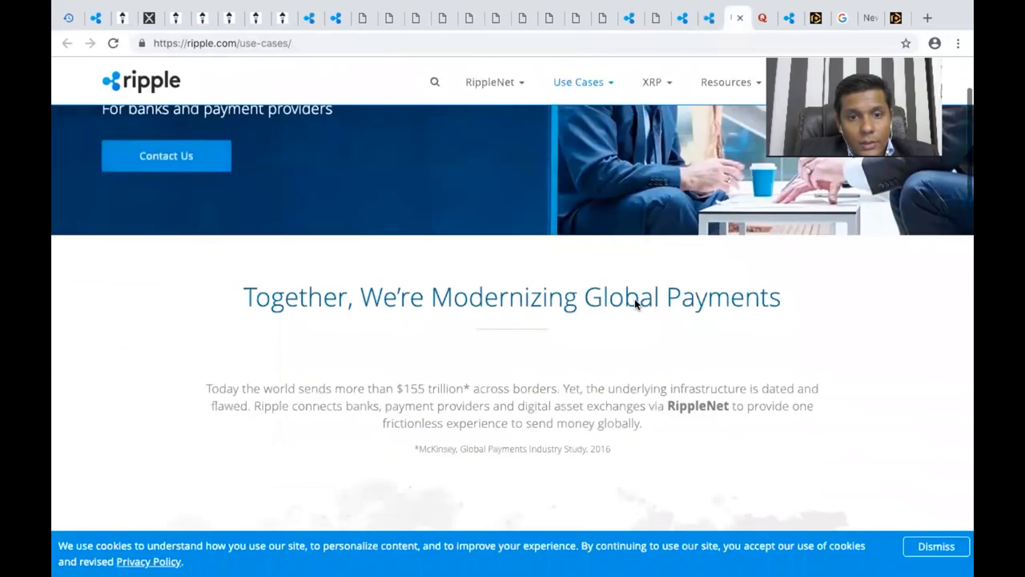
# - Scroll the use-cases overview through its customer logos and back to the top
pyautogui.scroll(-3)
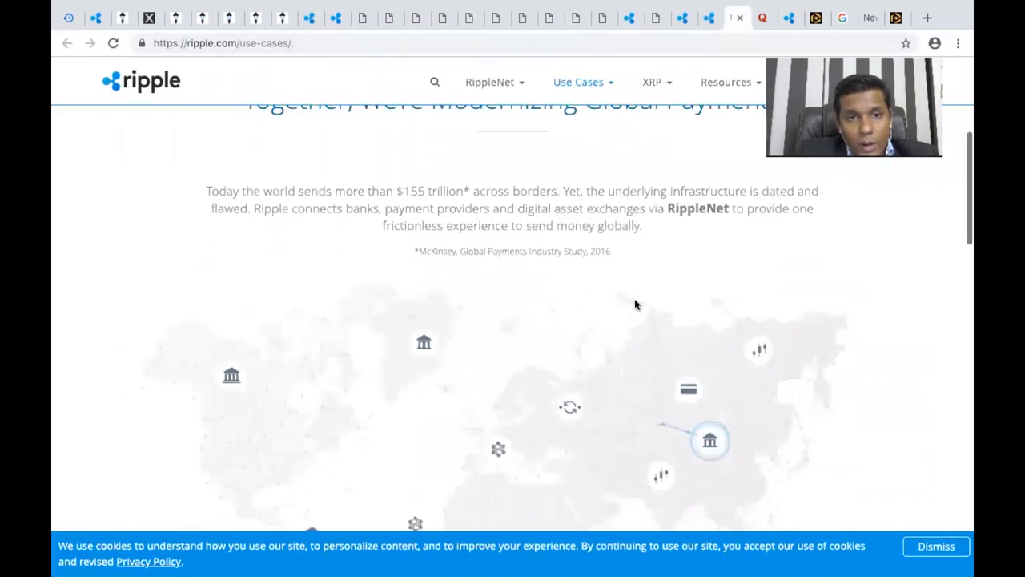
pyautogui.scroll(-3)
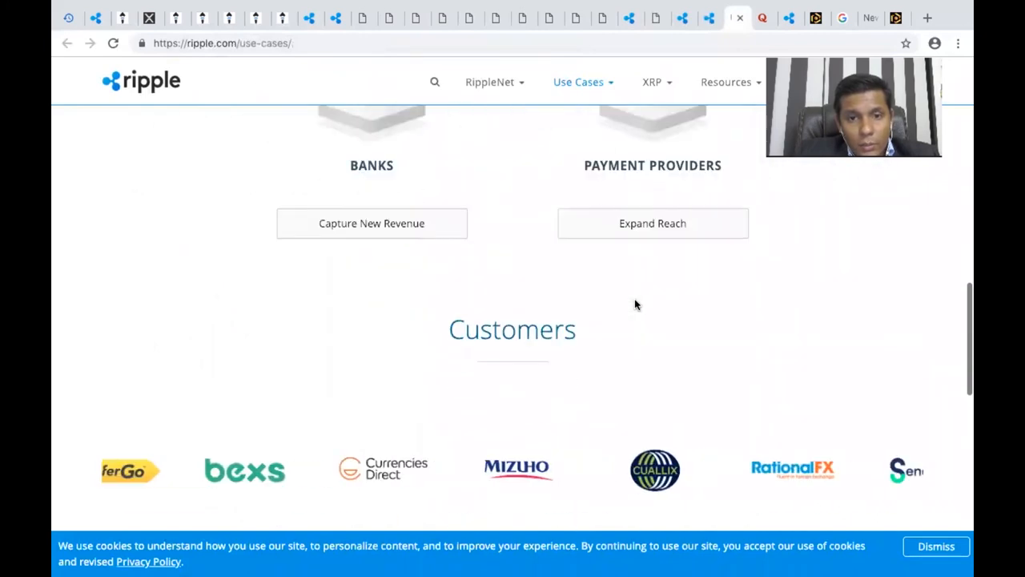
pyautogui.scroll(-3)
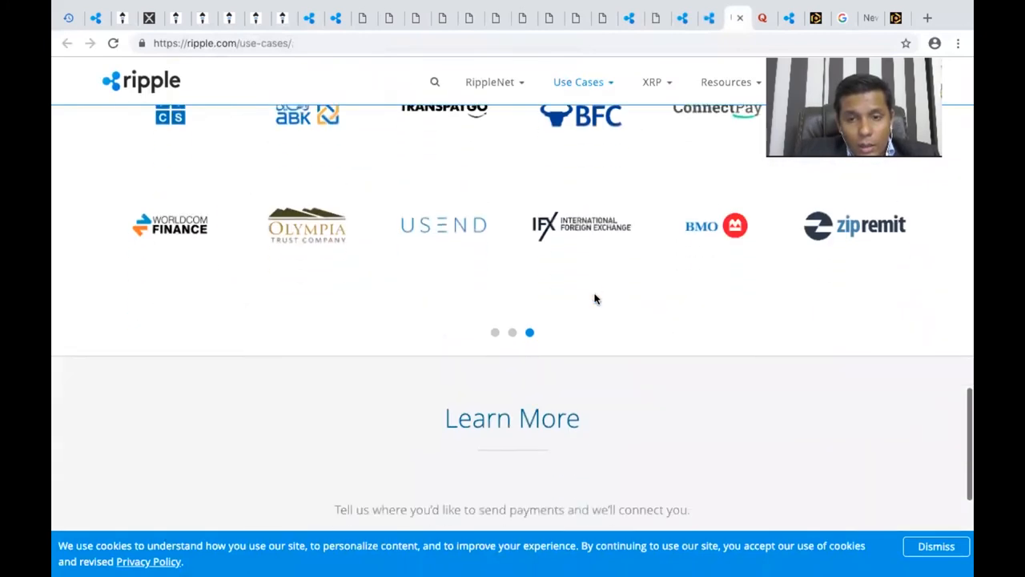
pyautogui.scroll(3)
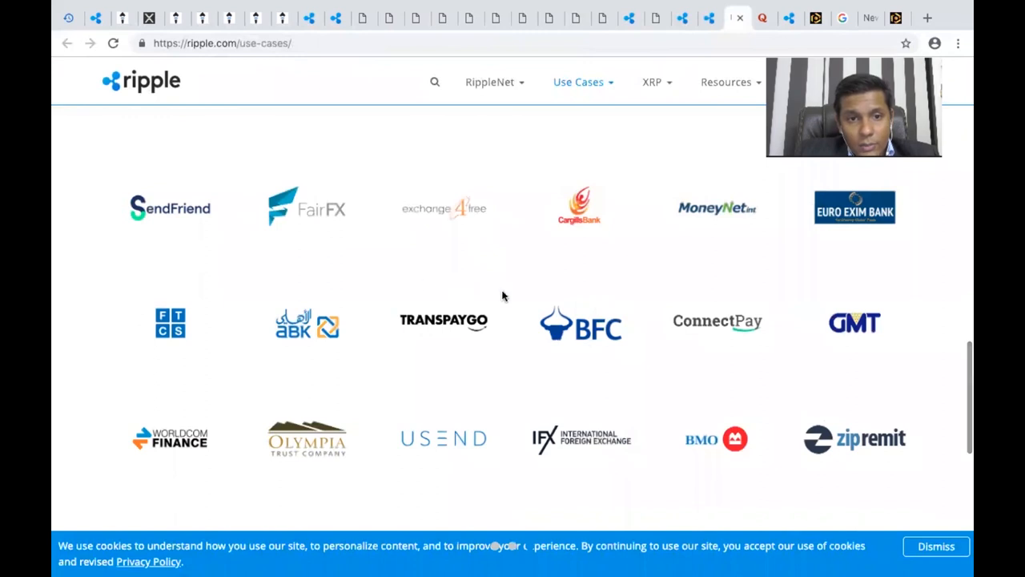
pyautogui.scroll(3)
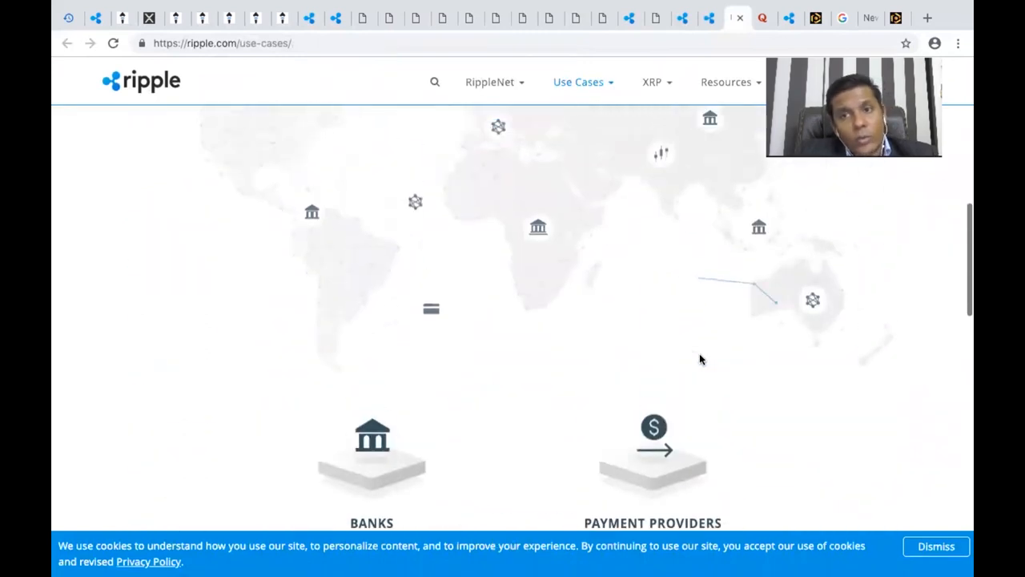
pyautogui.scroll(3)
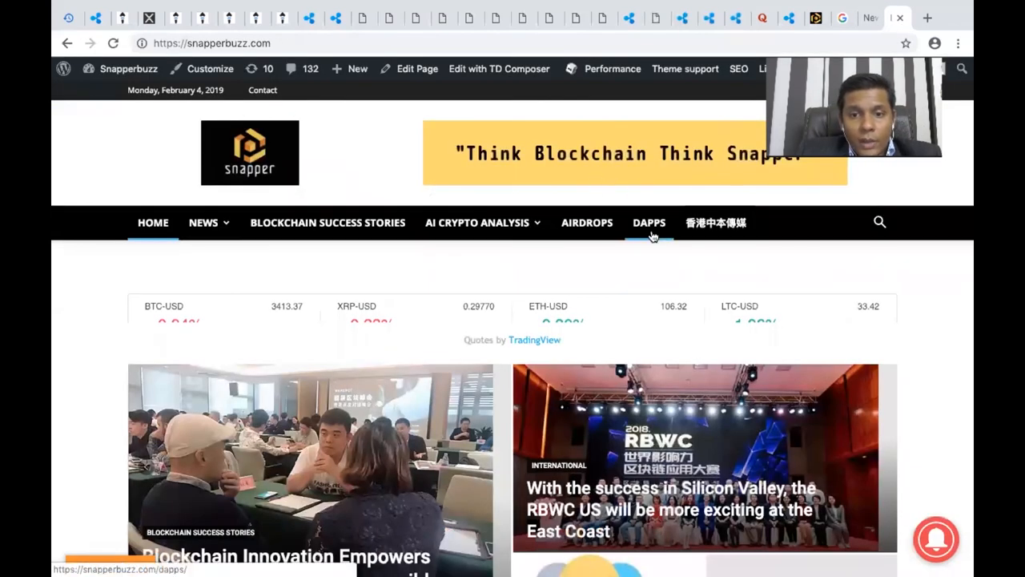
pyautogui.scroll(-3)
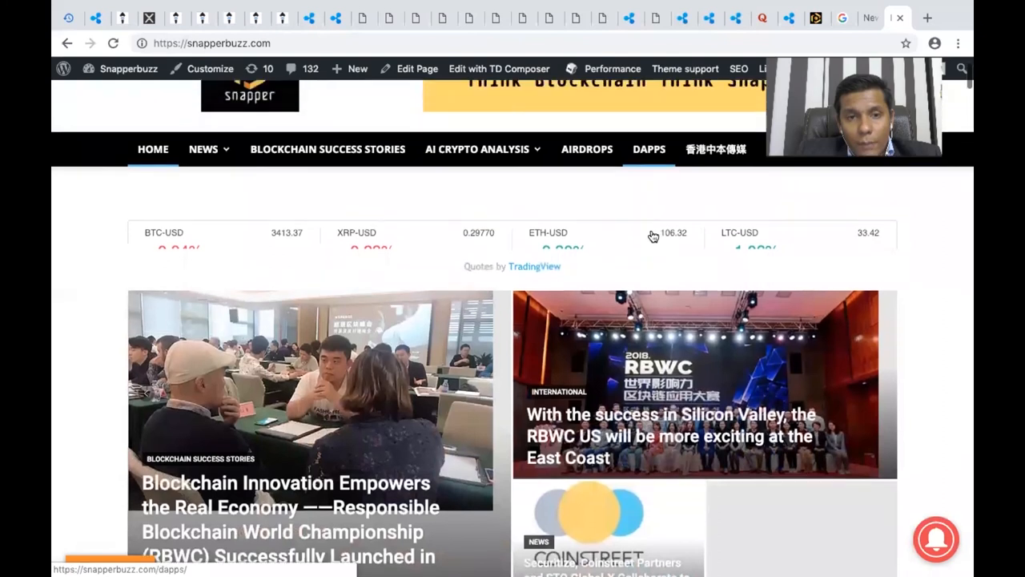
pyautogui.scroll(3)
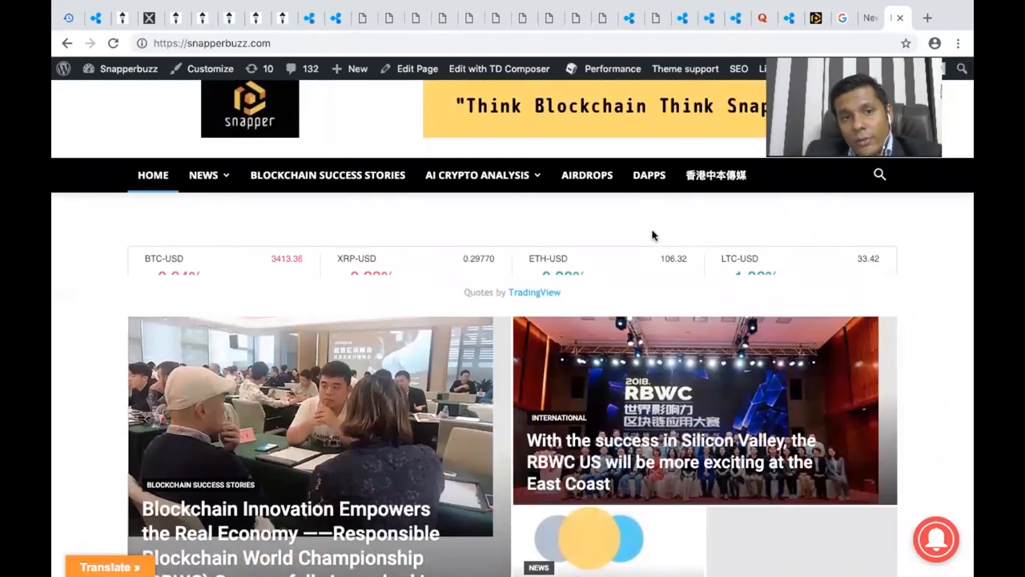